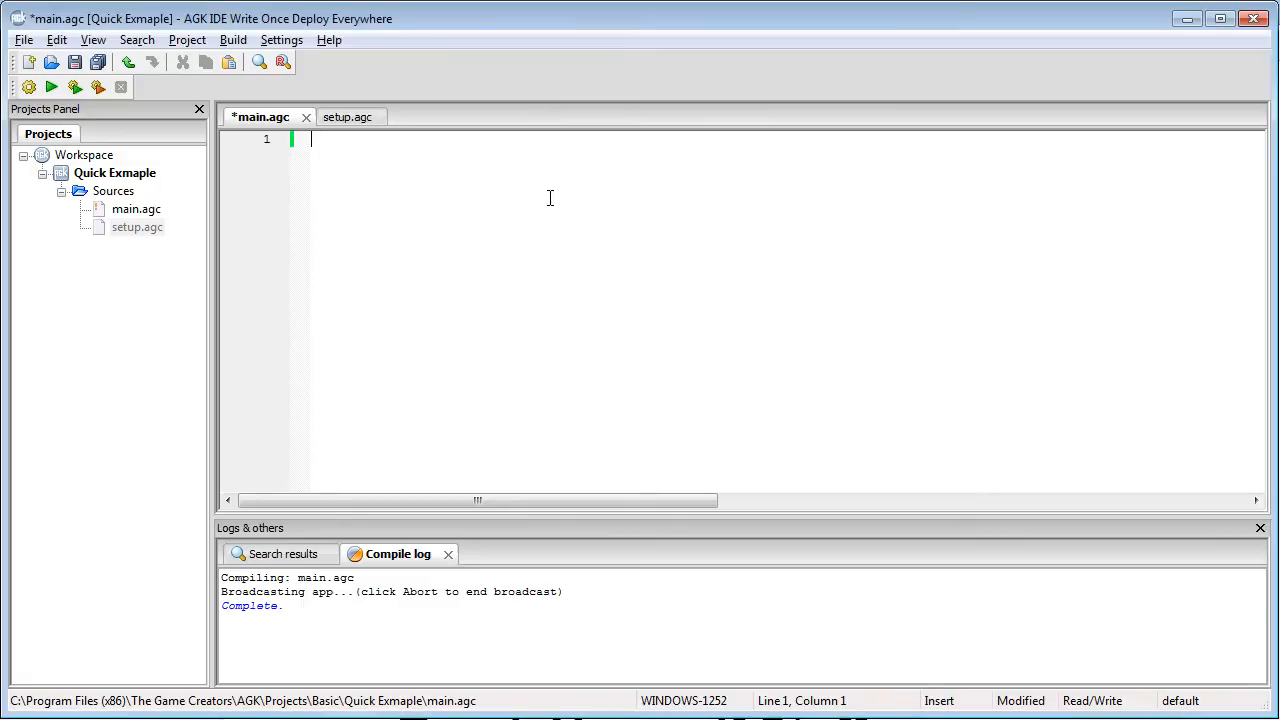
Declare 'Global iSize as Integer' and set iSize = 50
text(Global iSiz)
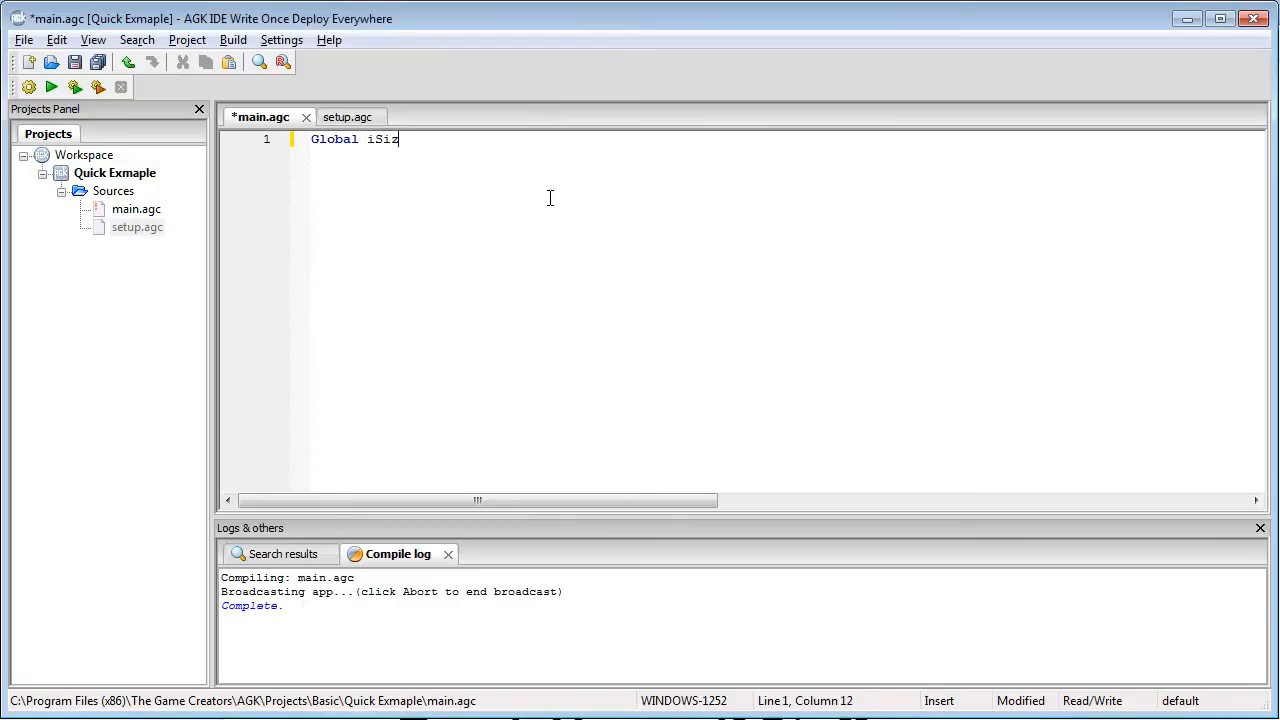
text(e as Integer)
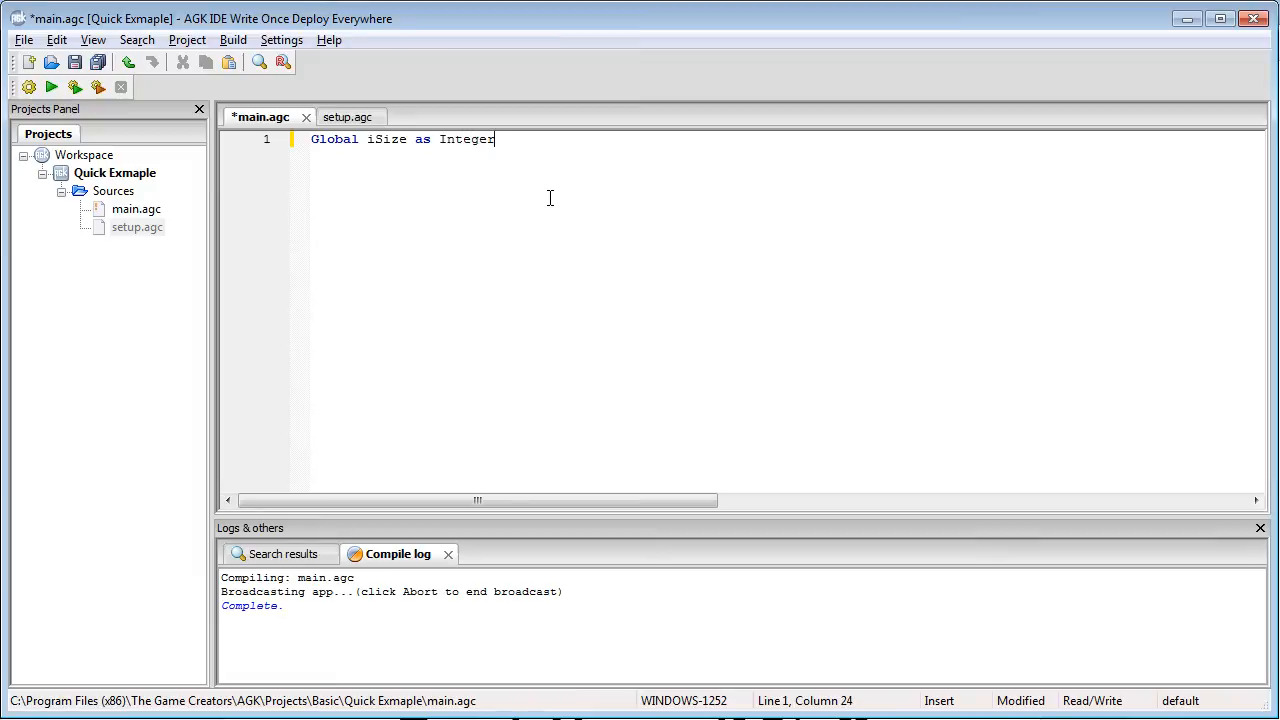
text(iSize)
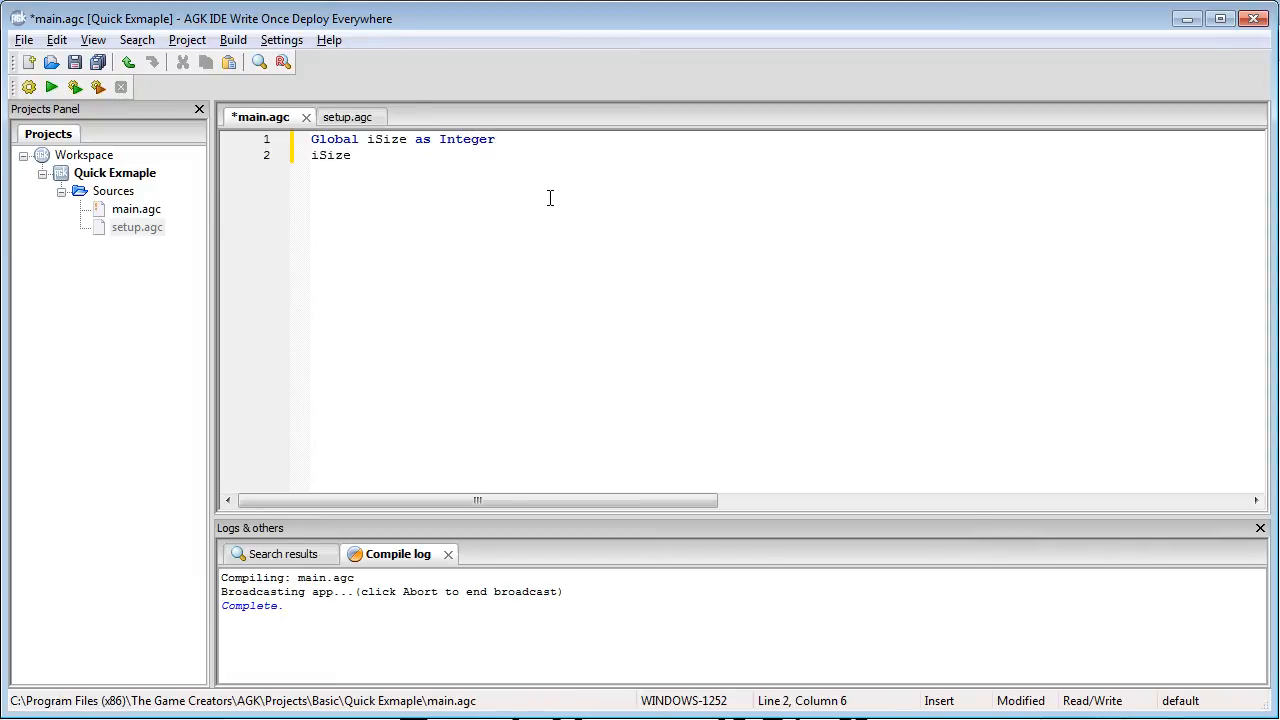
text(= 50)
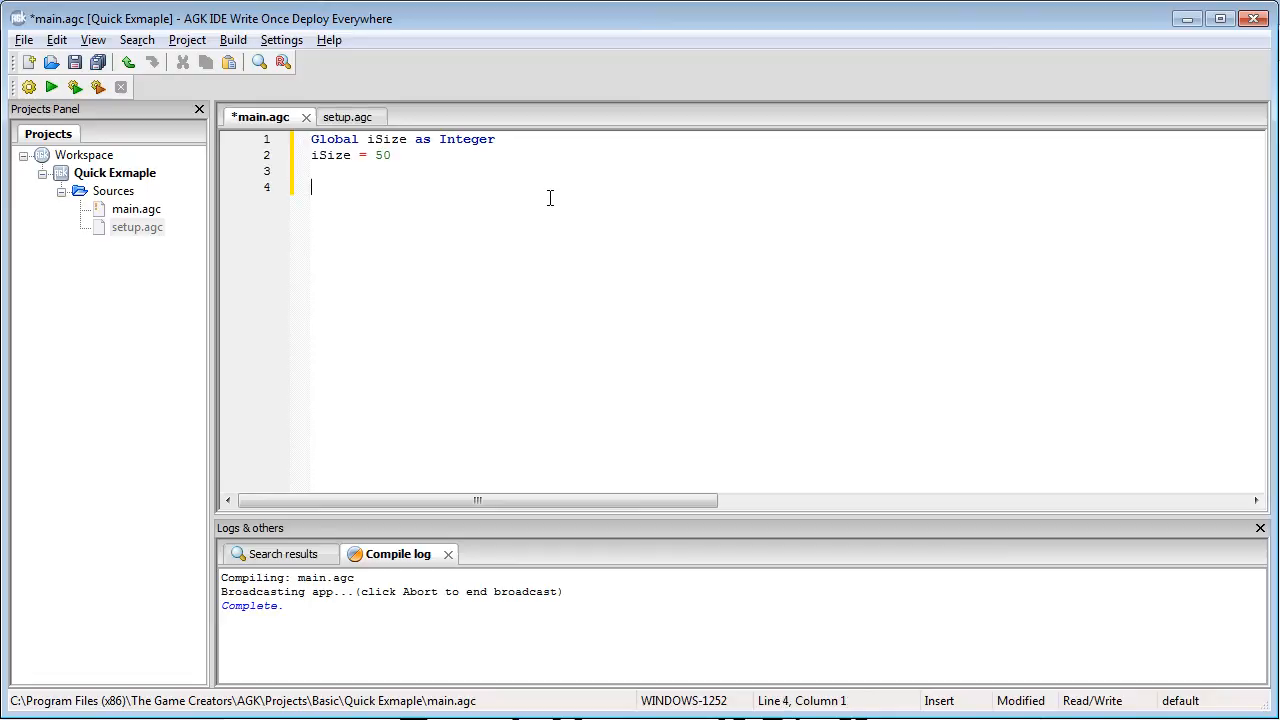
Add SetVirtualResolution( 800, 600 ) after retyping the half-entered command
text(Set)
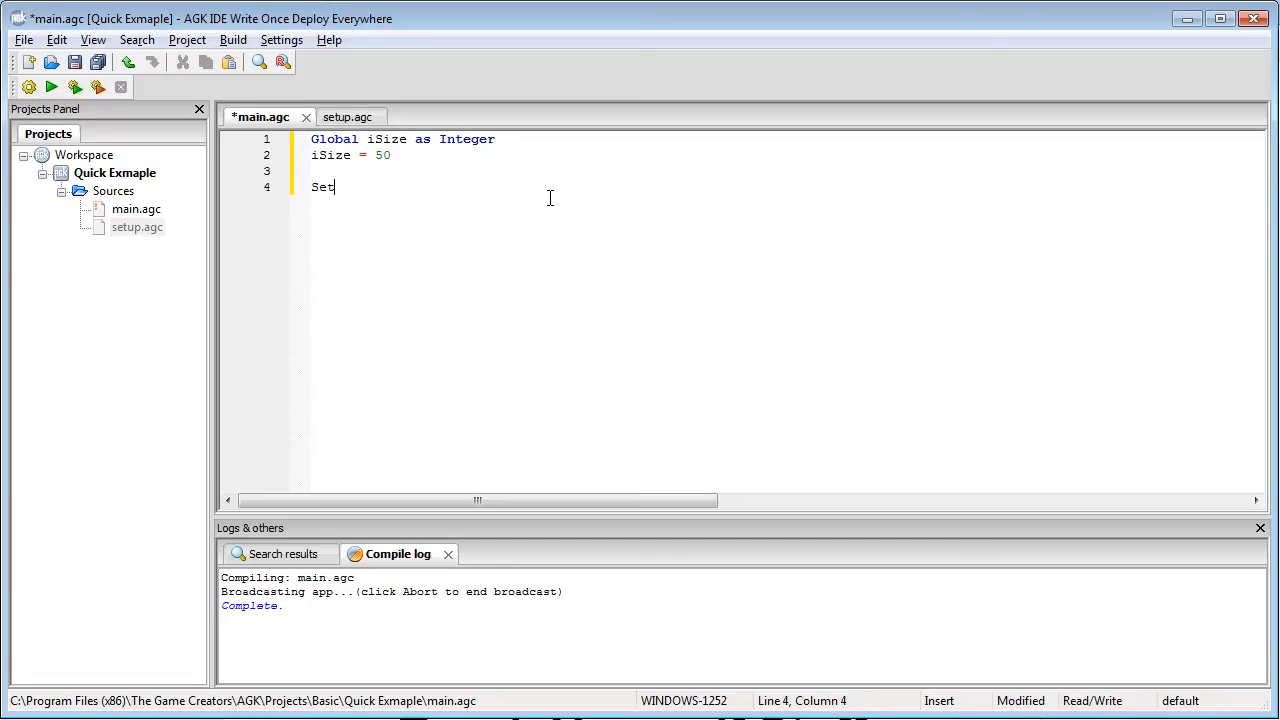
text(Vir)
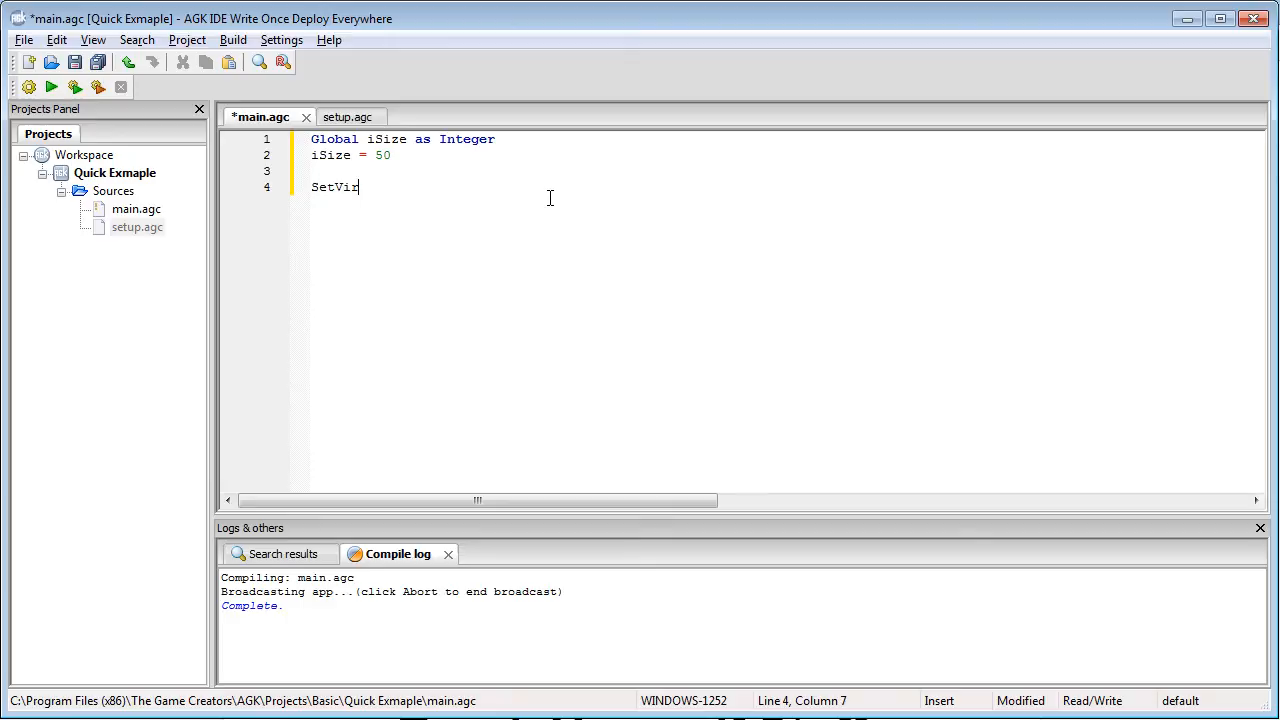
text(tua)
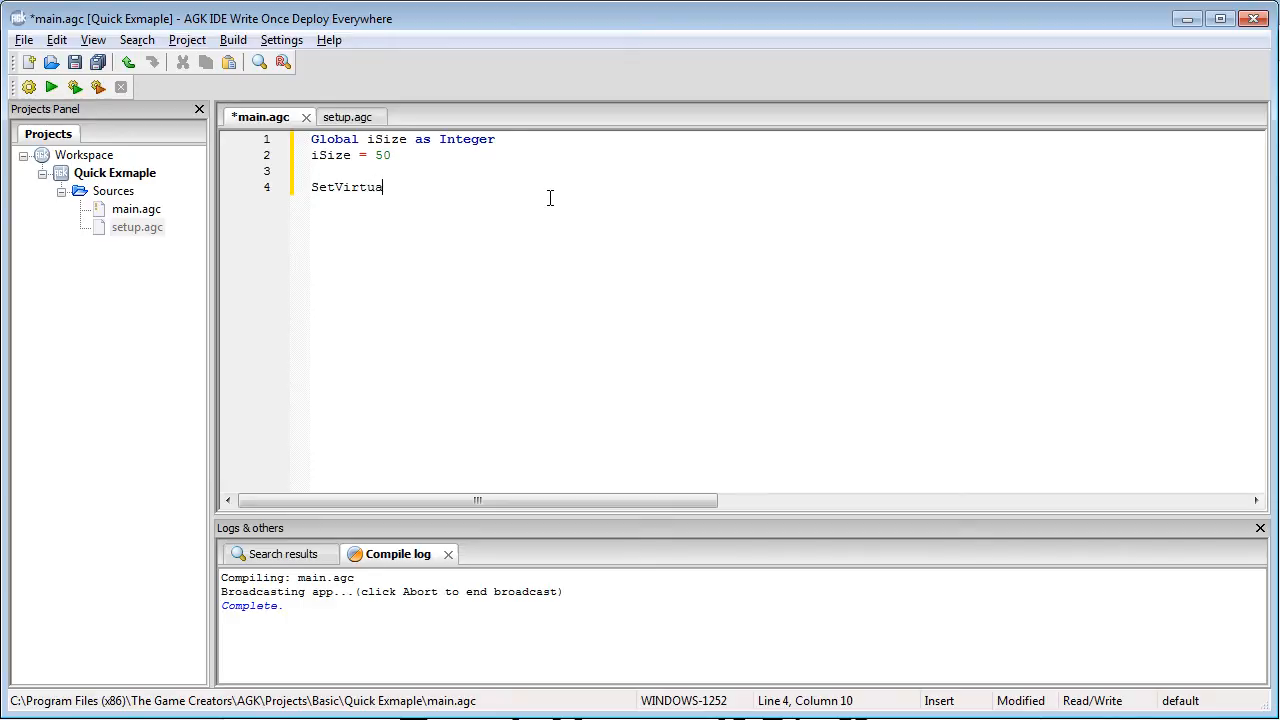
key(Ctrl+z)
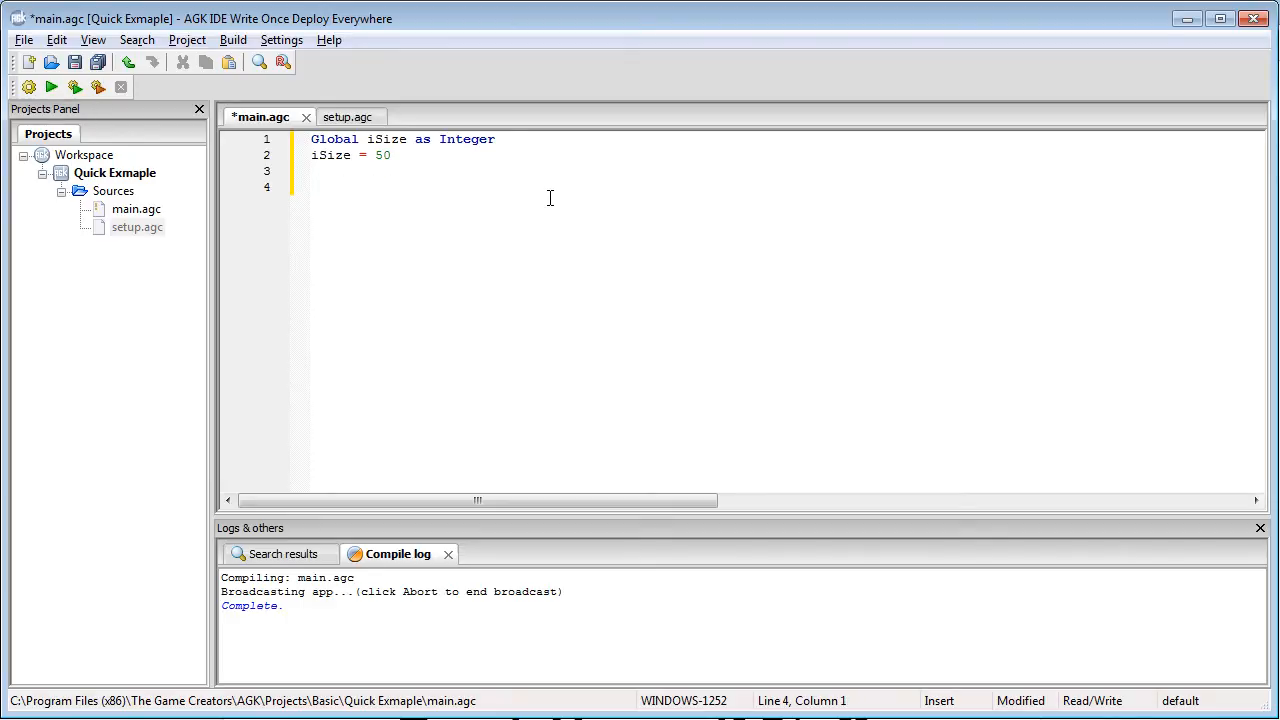
text(SetVirt)
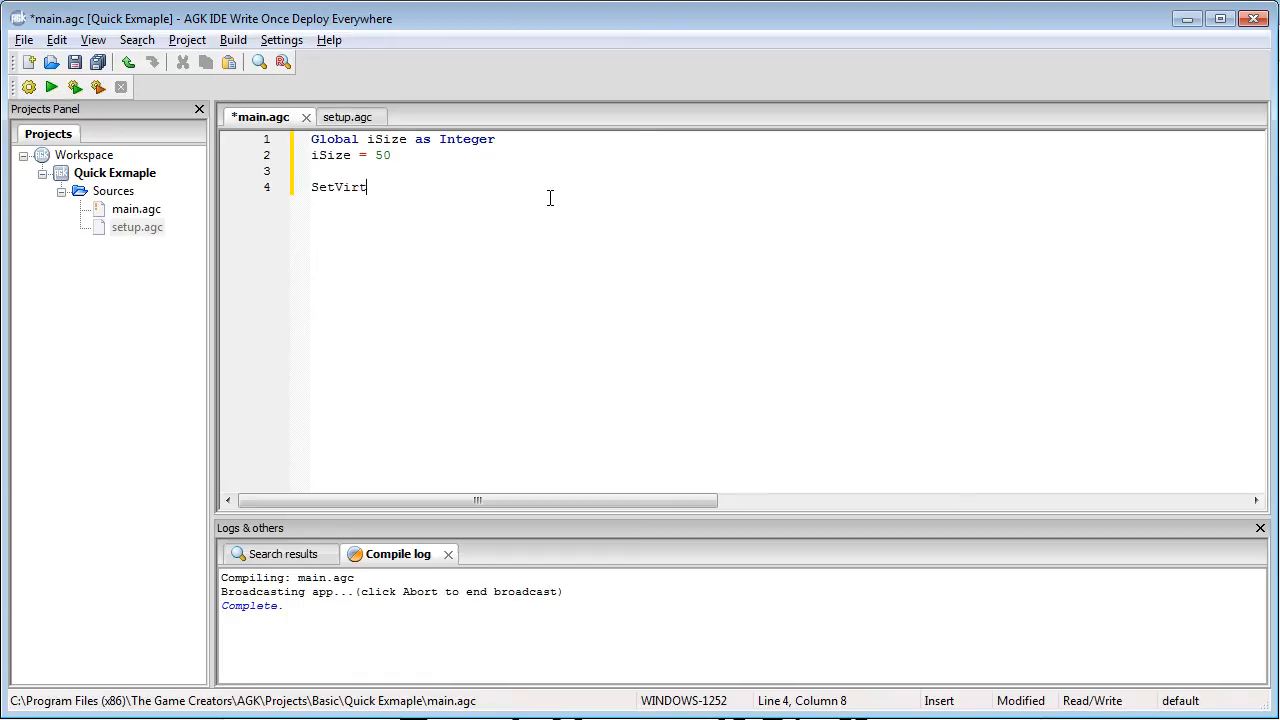
text(ualResolution)
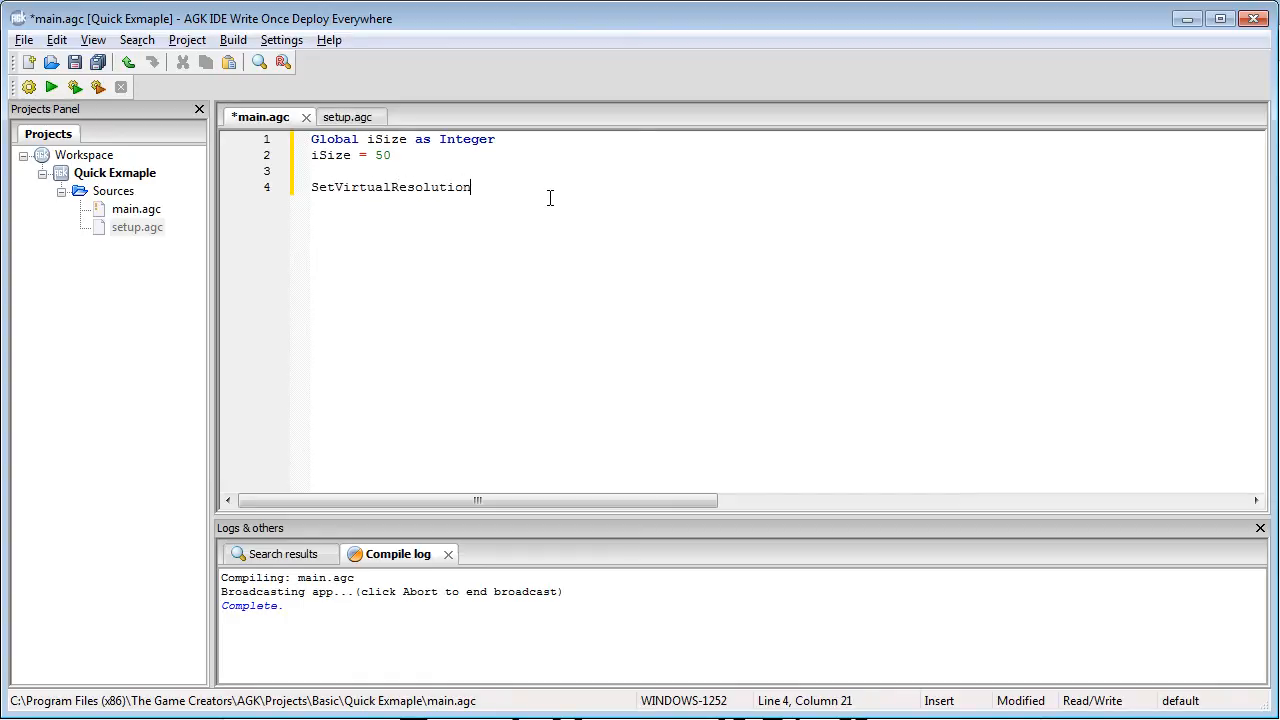
text(( ))
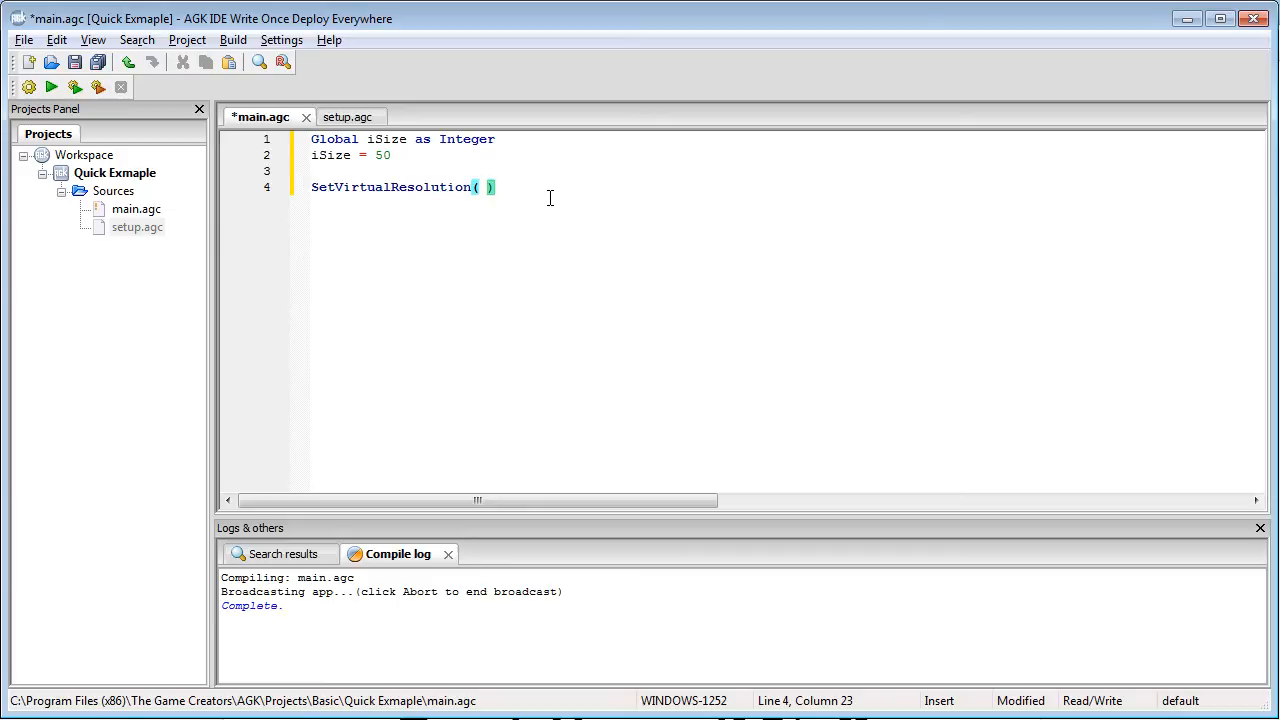
text(800,)
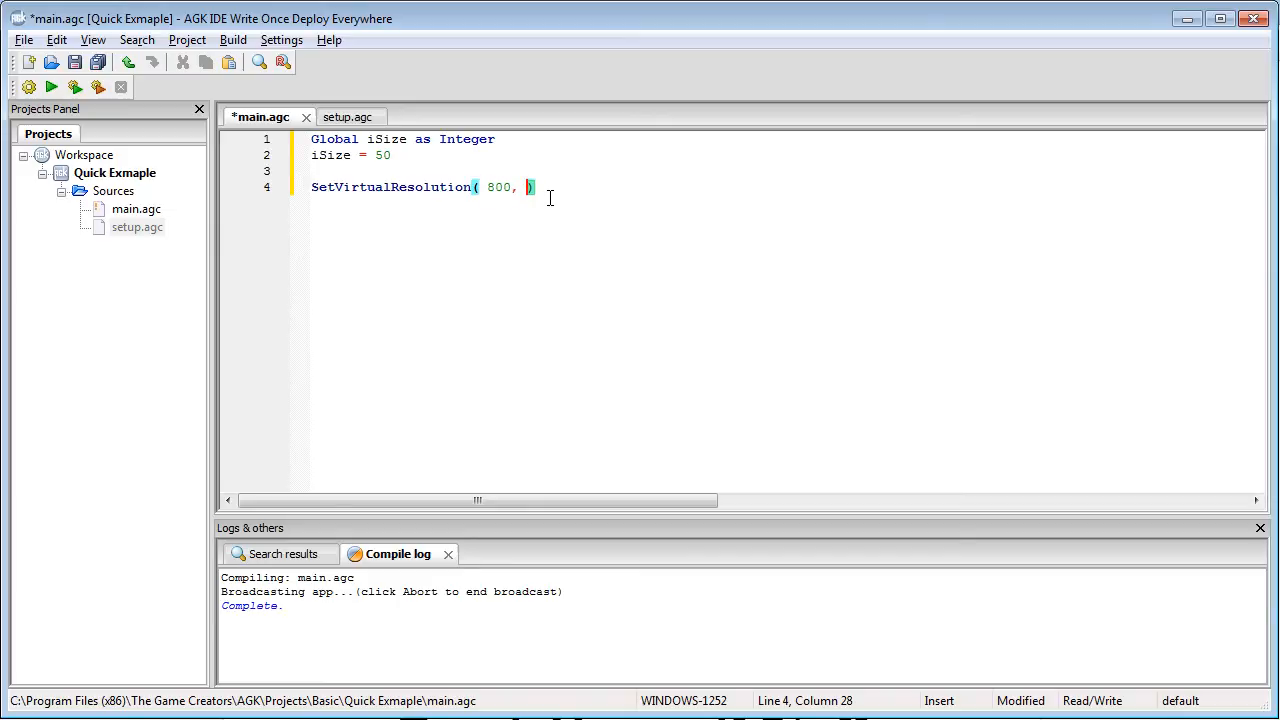
text(600)
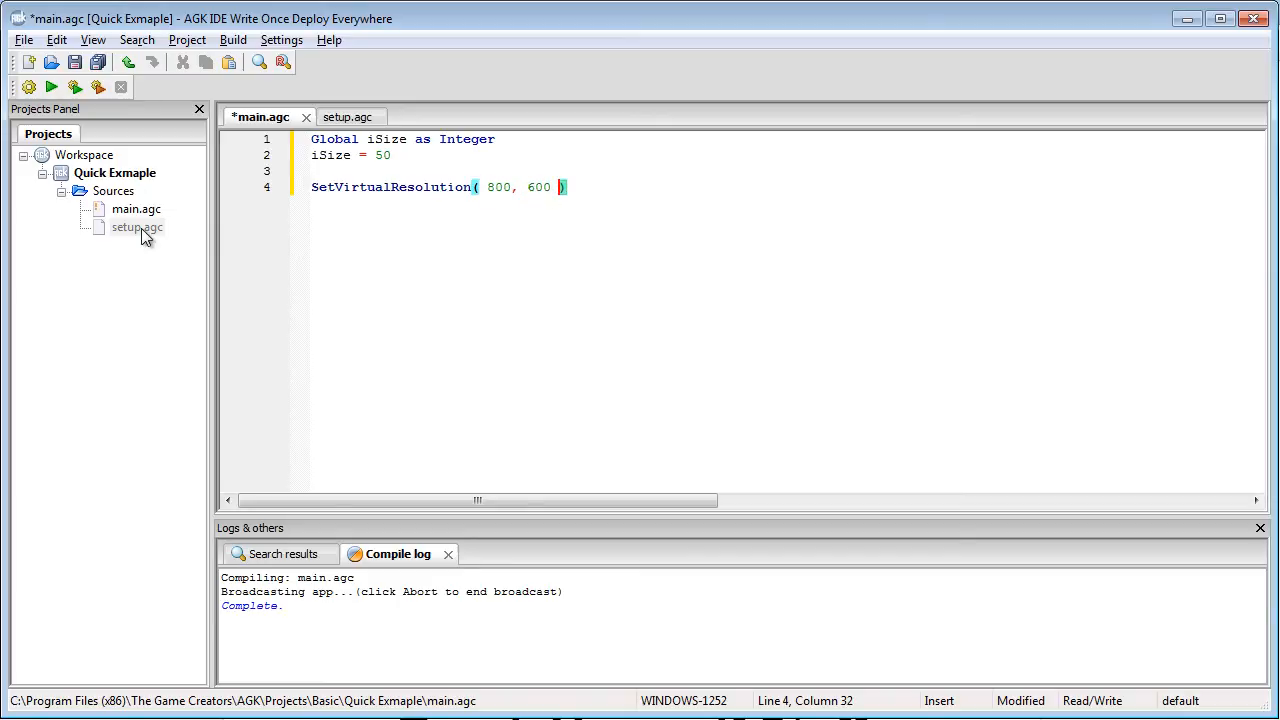
click(136, 228)
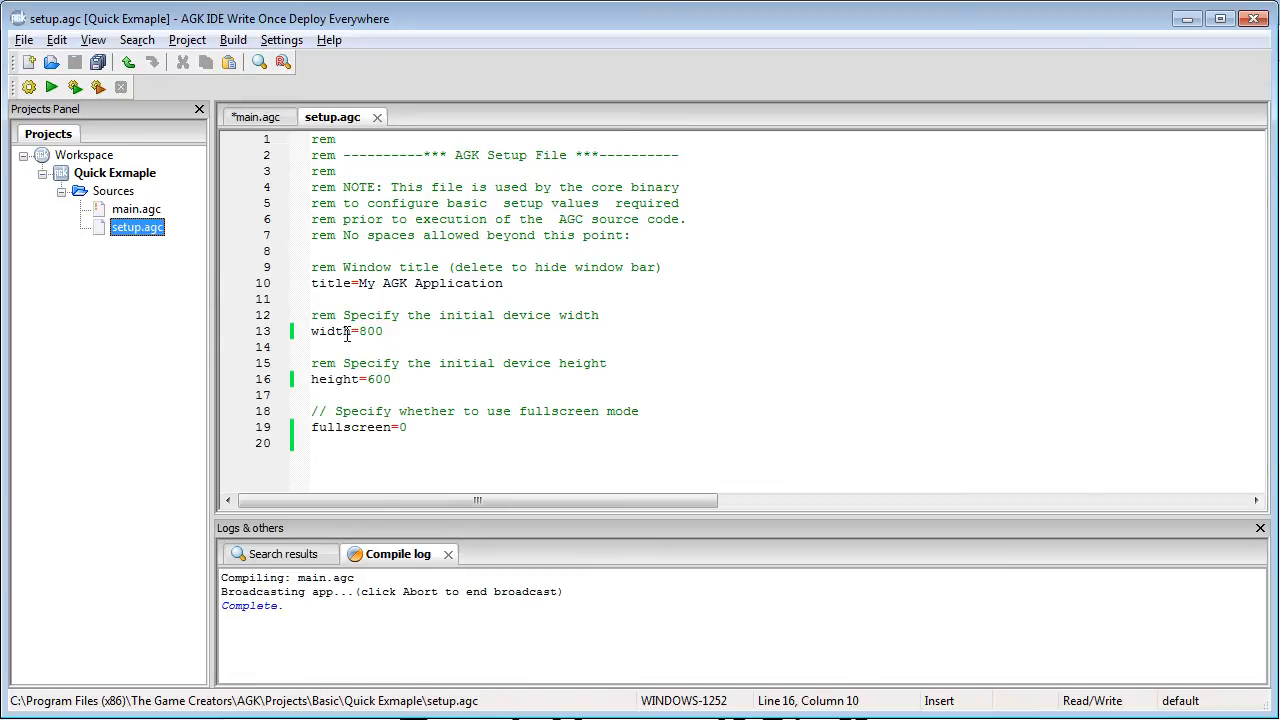
click(260, 116)
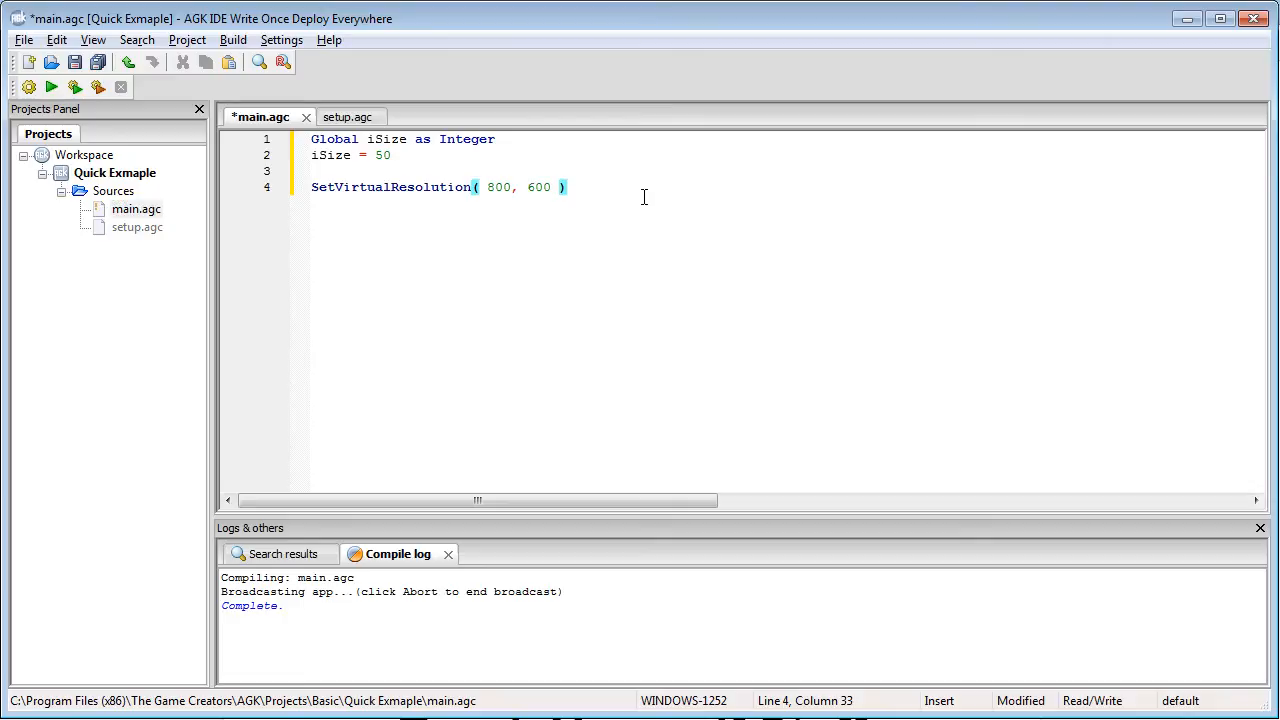
Add 'Dim Sprite[7]' on line 6 with blank lines below it
text(Dim)
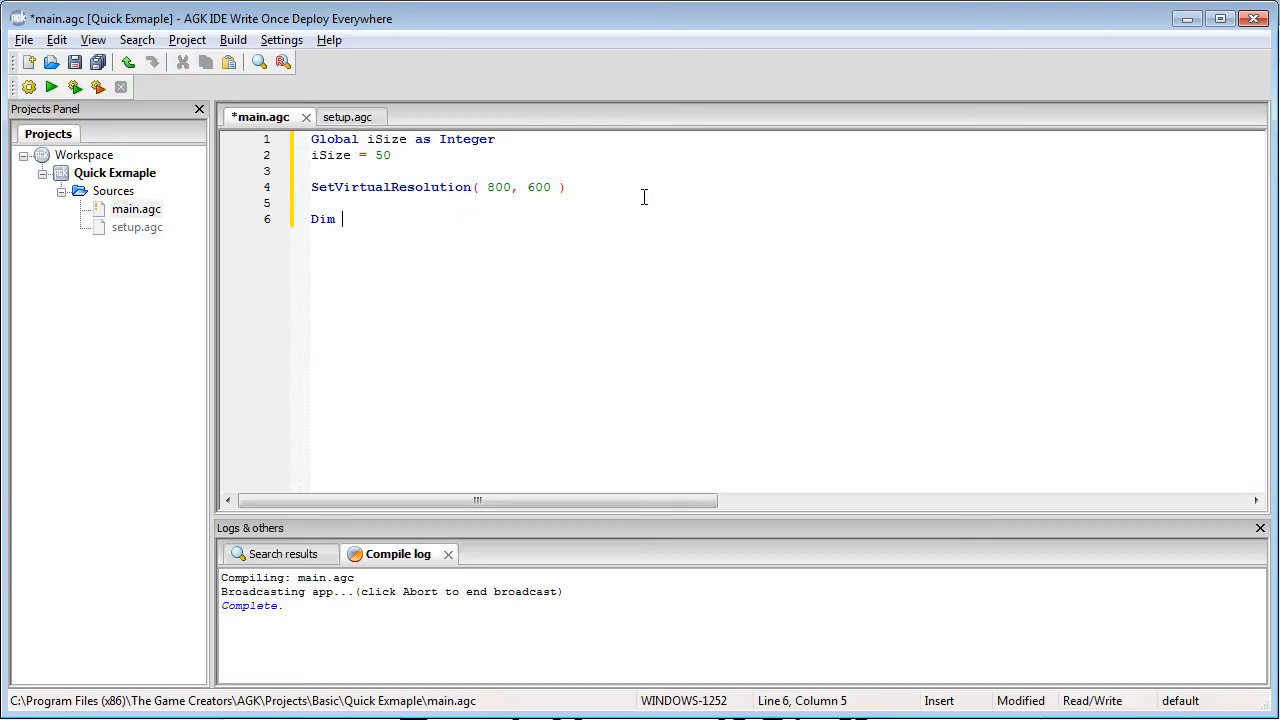
text(Sprite)
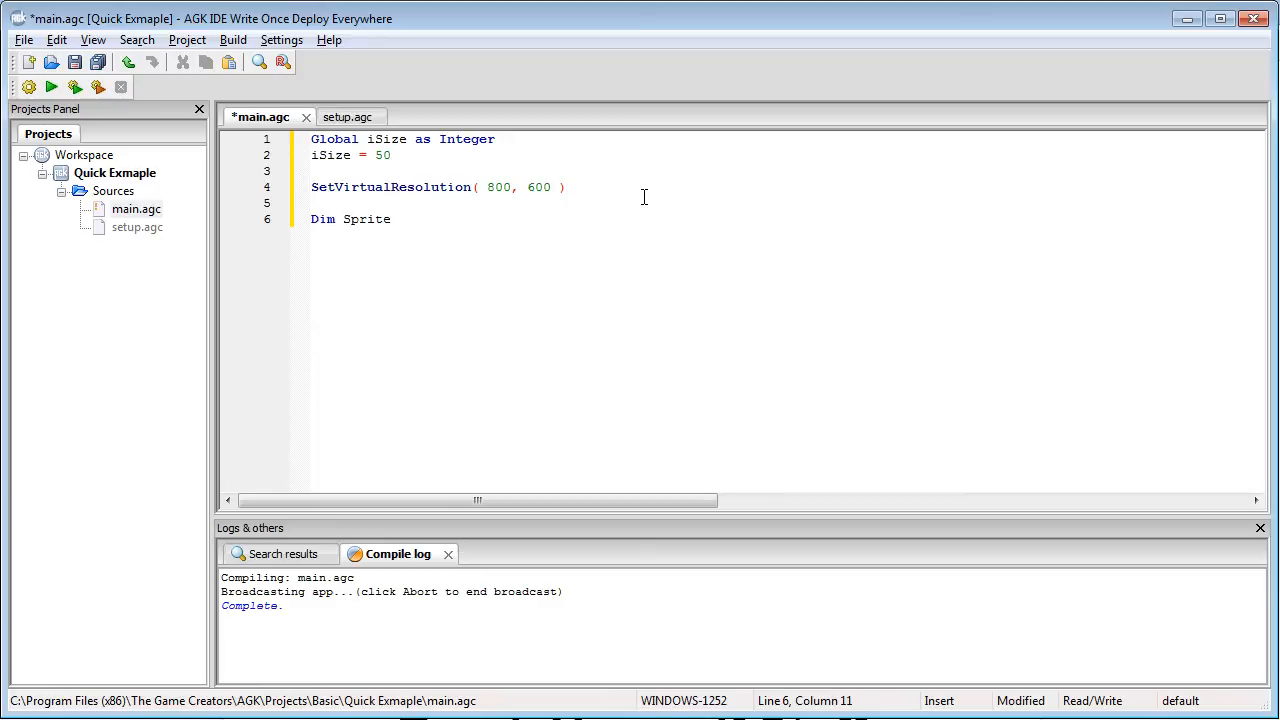
text([7])
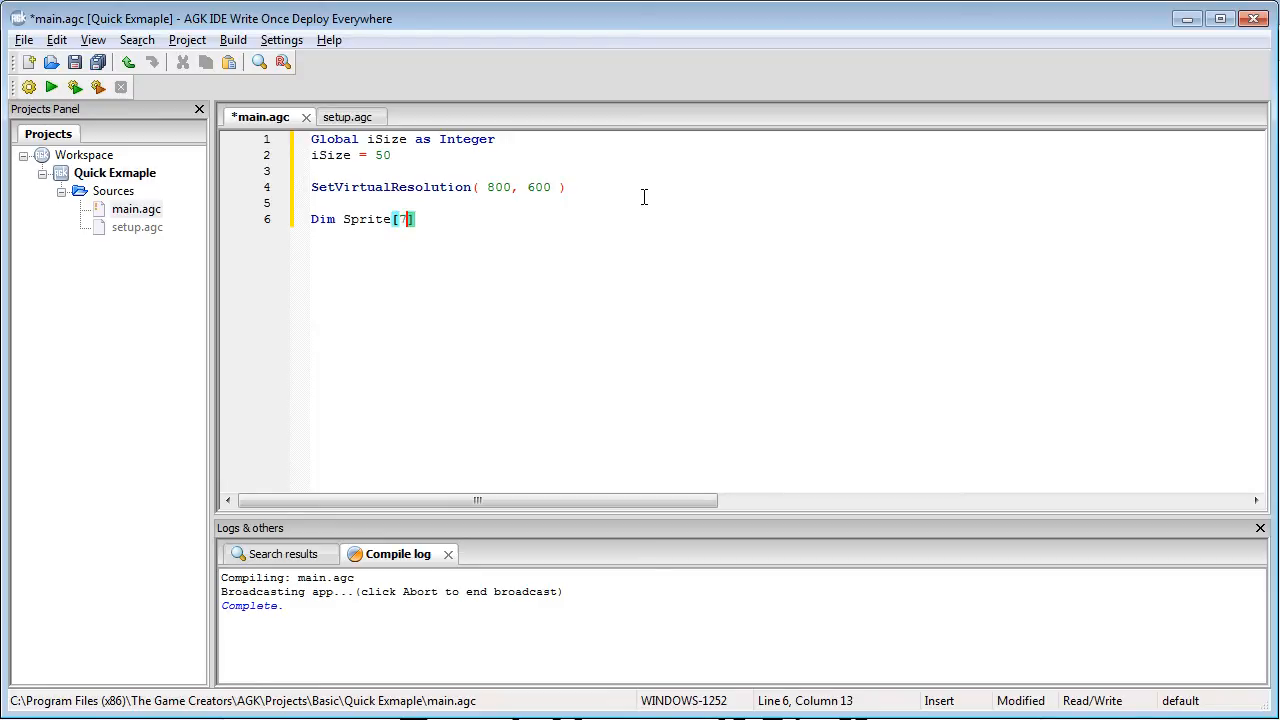
key(enter)
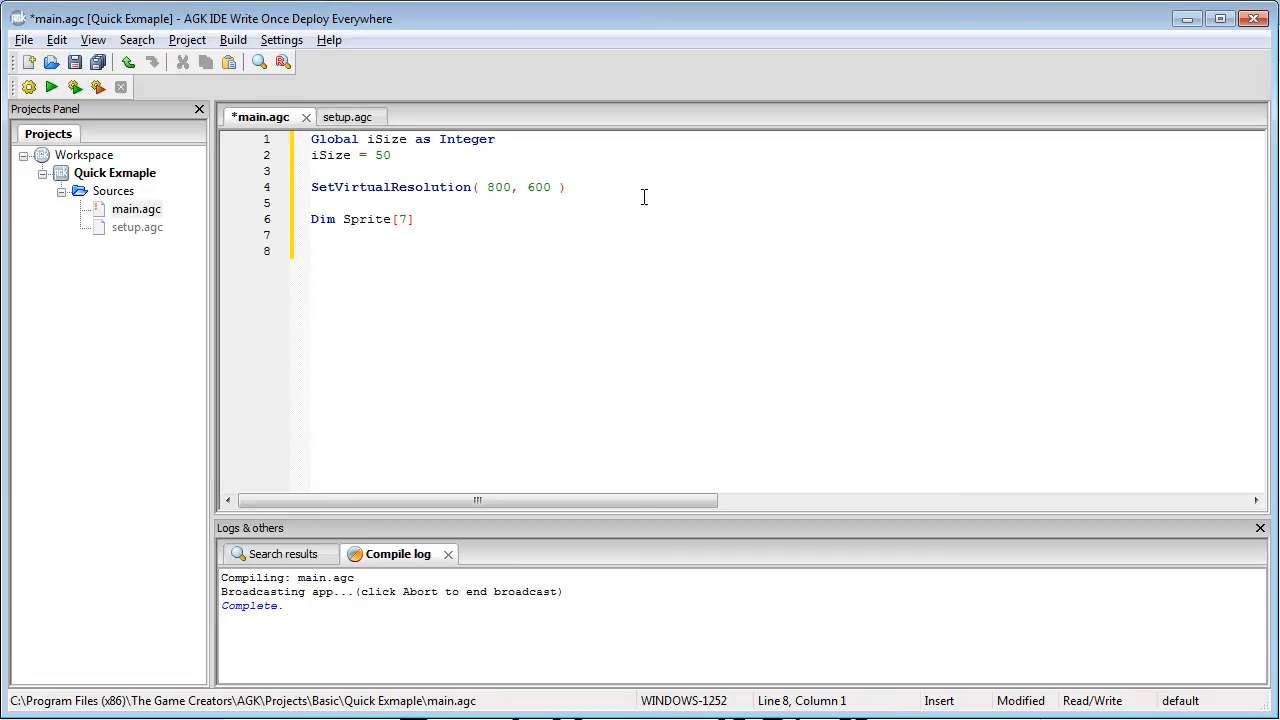
Start a For i = 0 to 3 loop creating Sprite[i] with CreateSprite( 0 )
text(For)
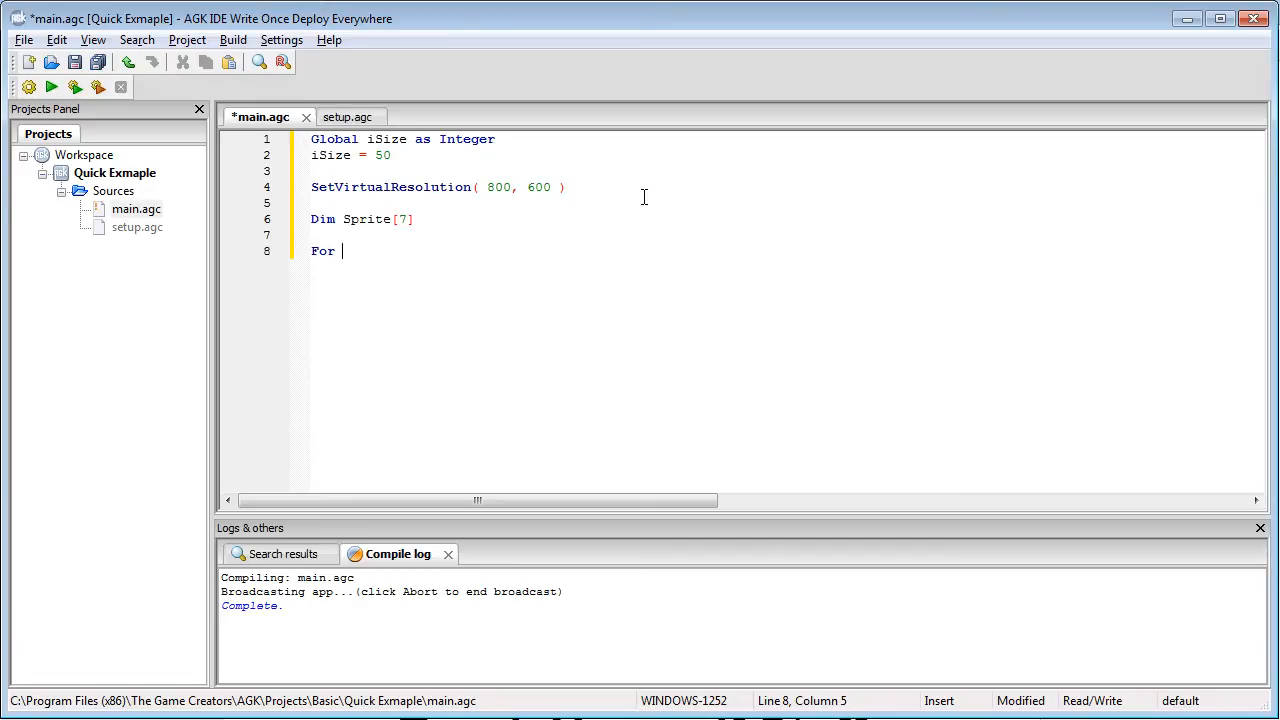
text(i = 0)
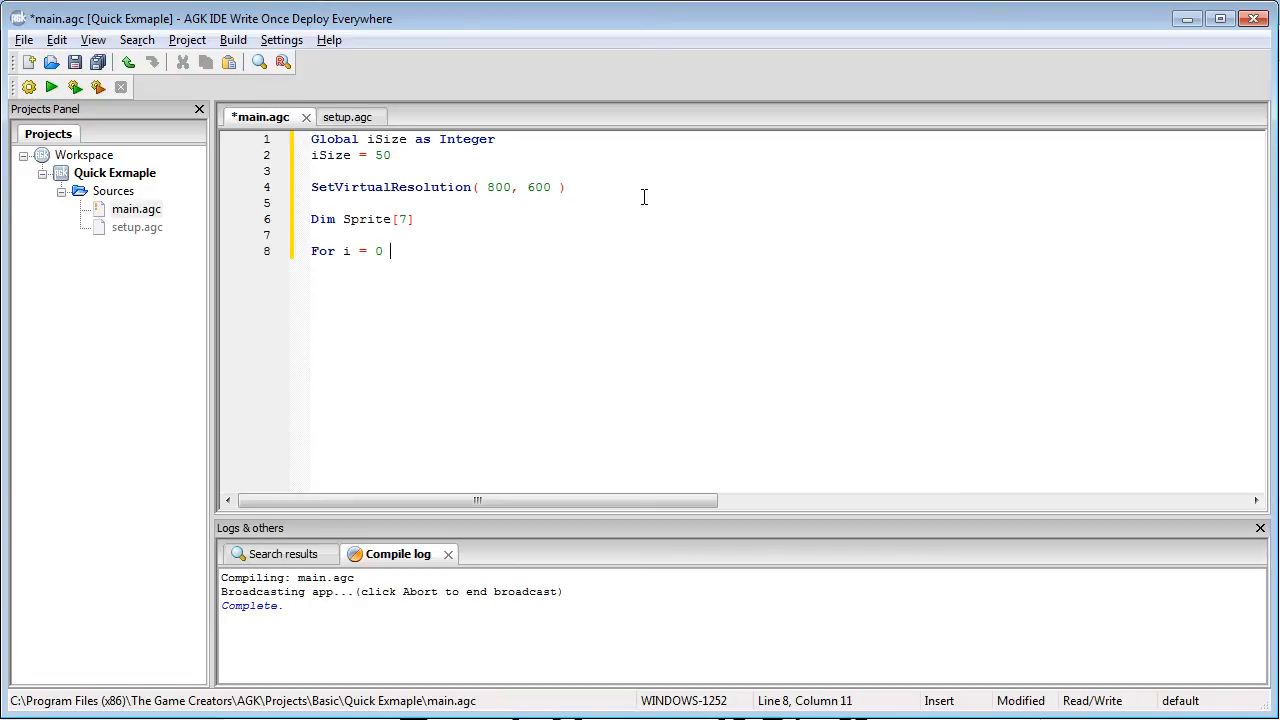
text(to 3)
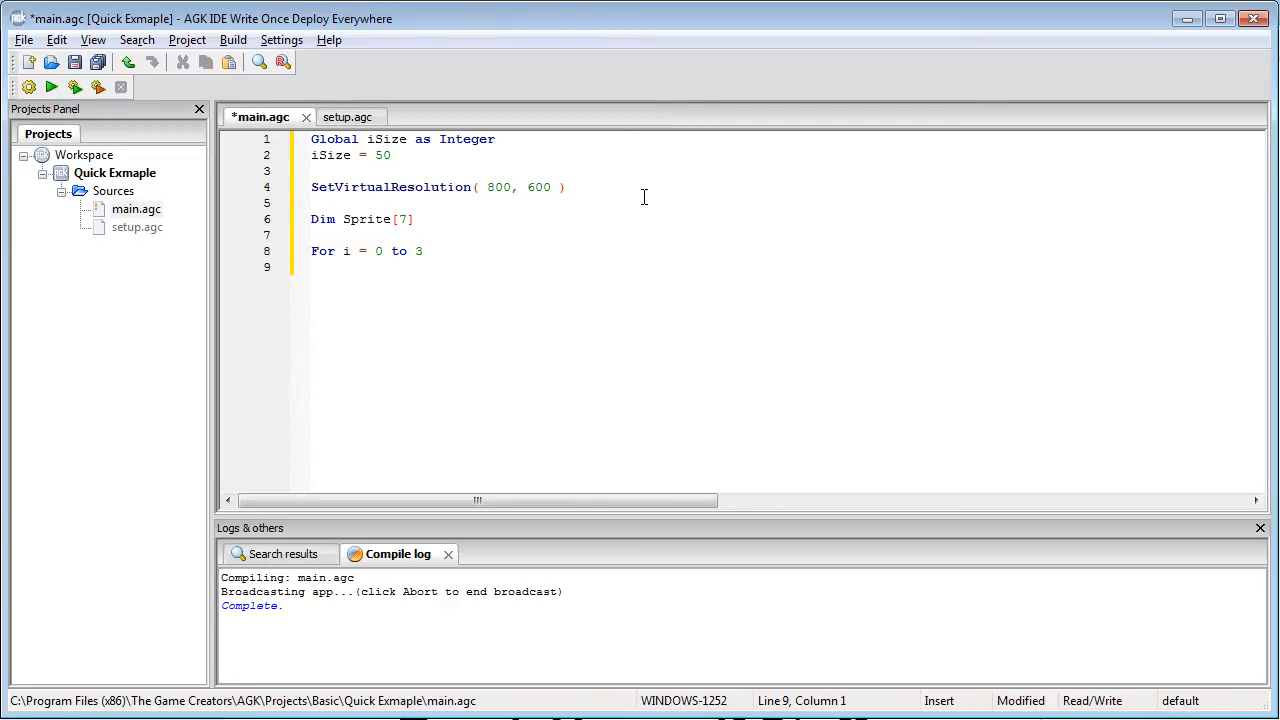
text(Sp)
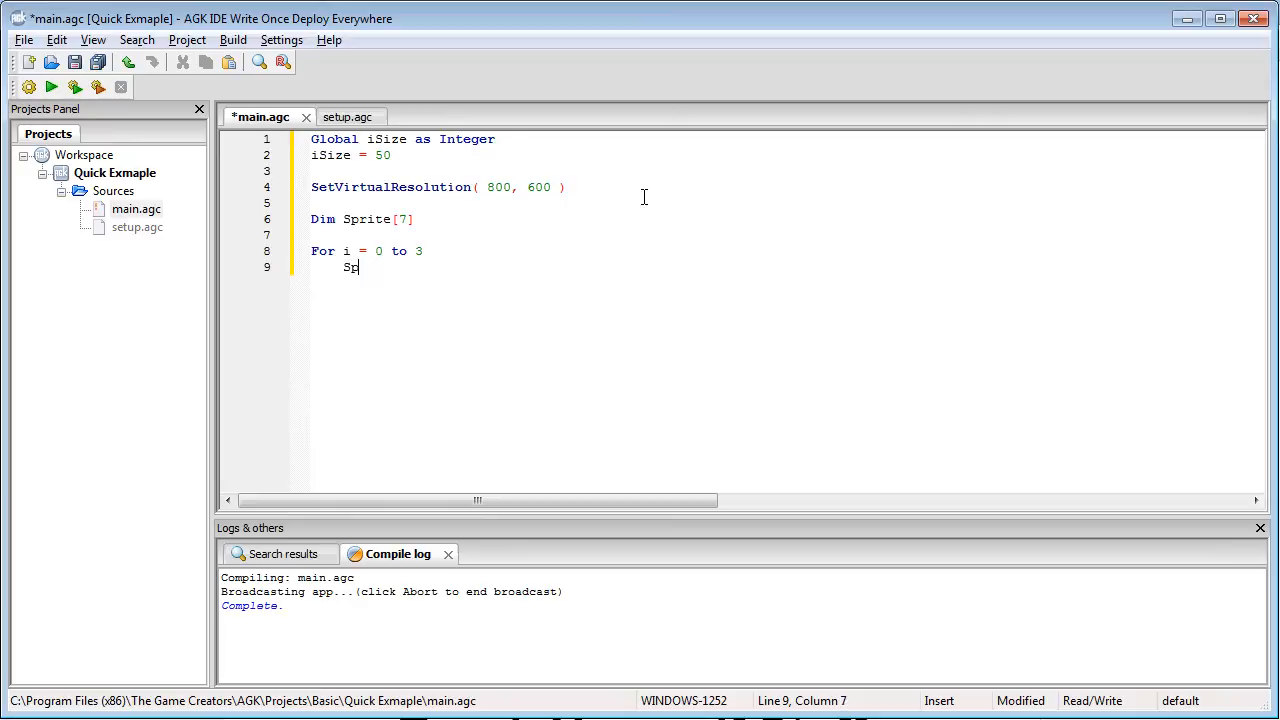
text(rite[i] =)
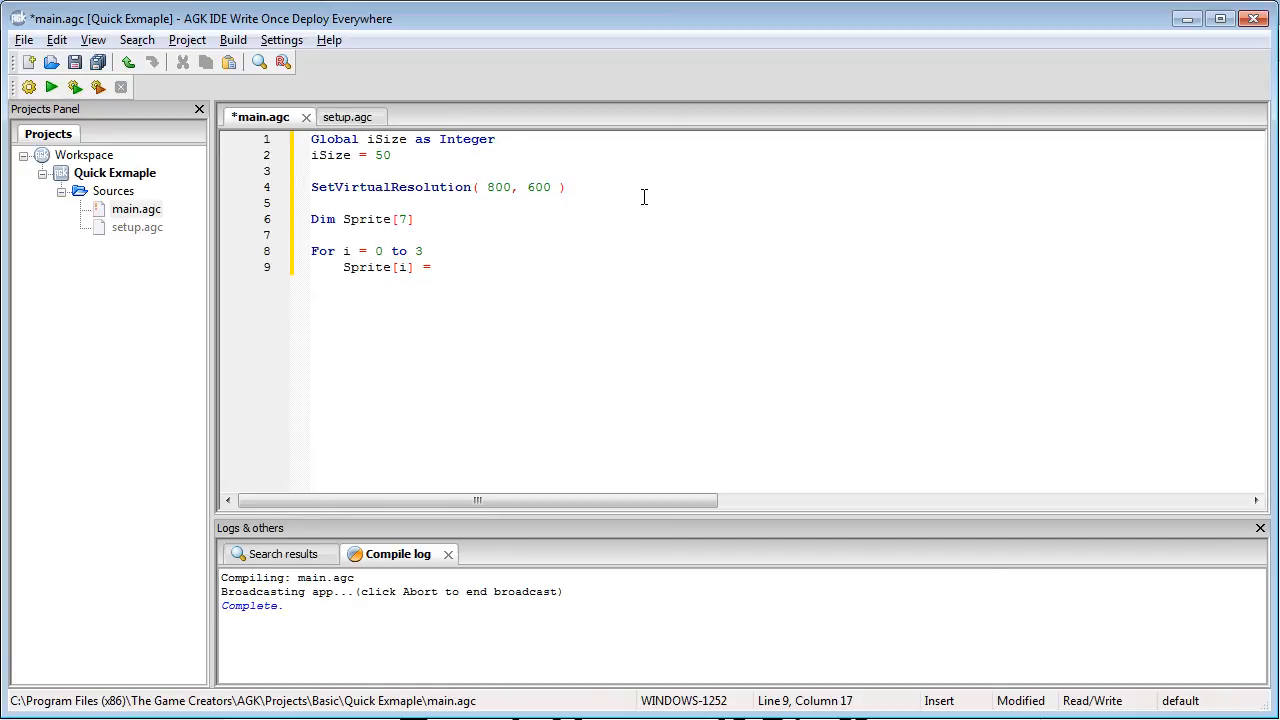
text(CreateSprite)
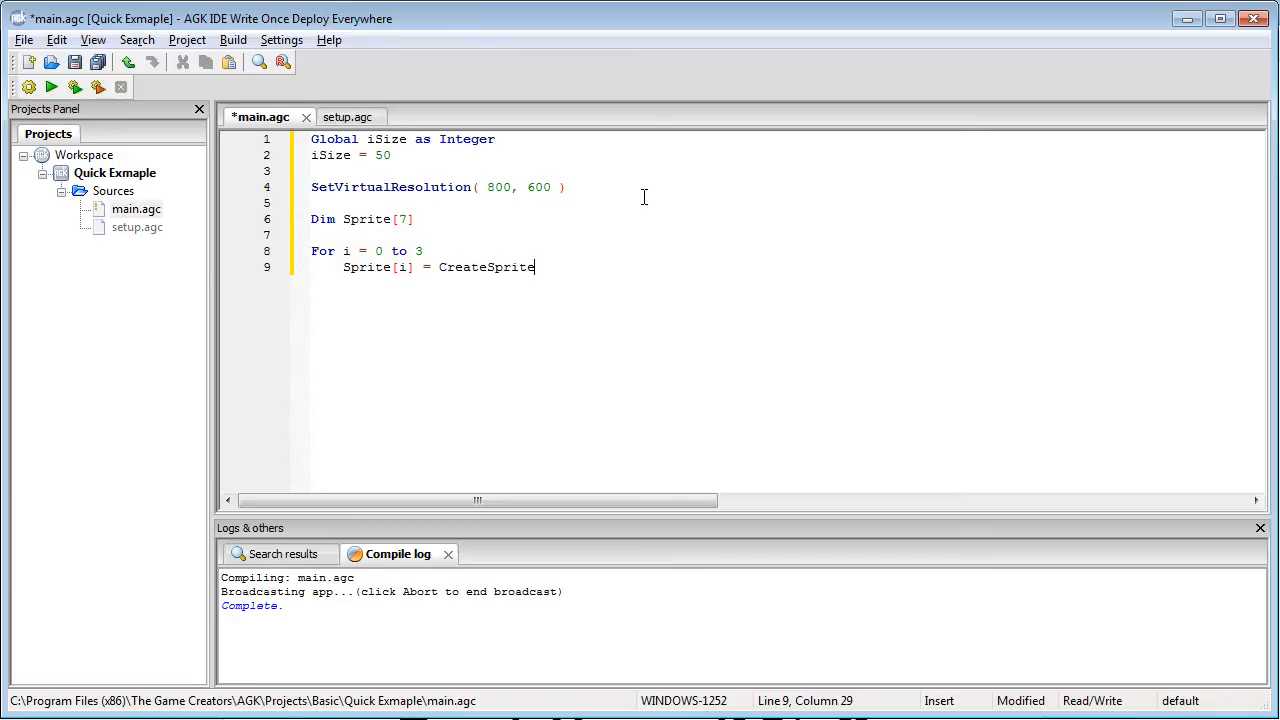
text(())
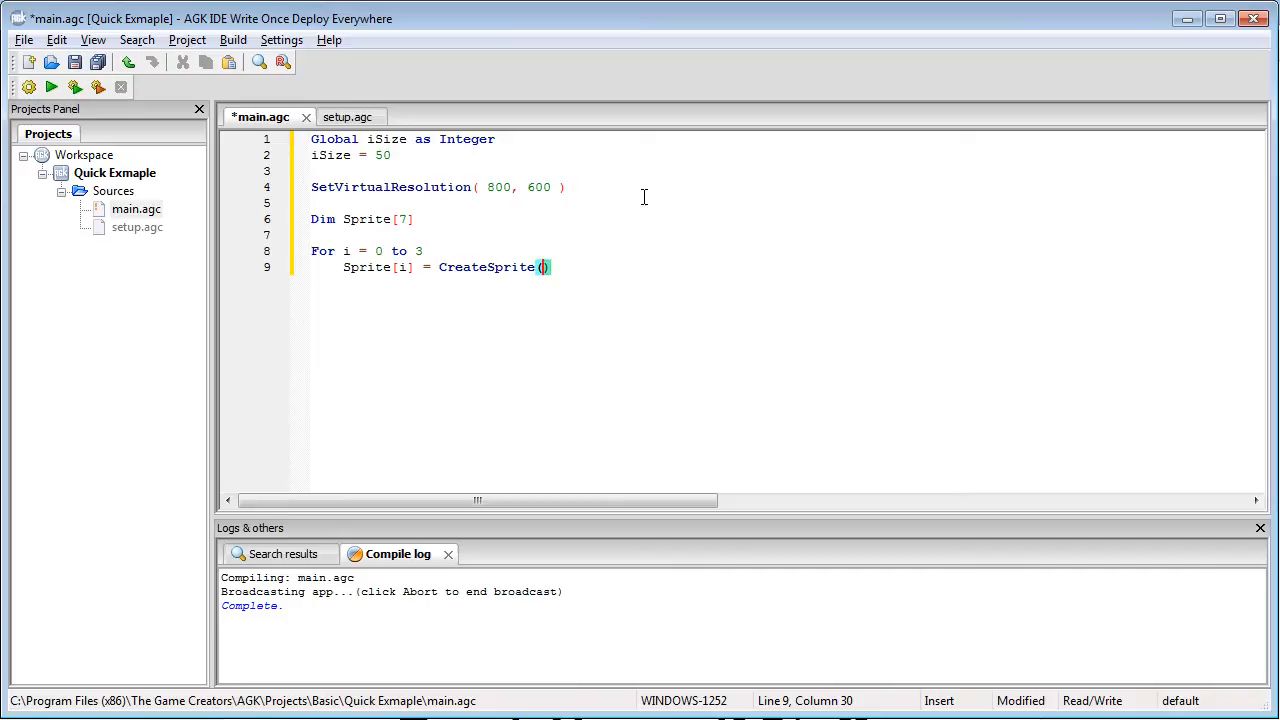
text(0)
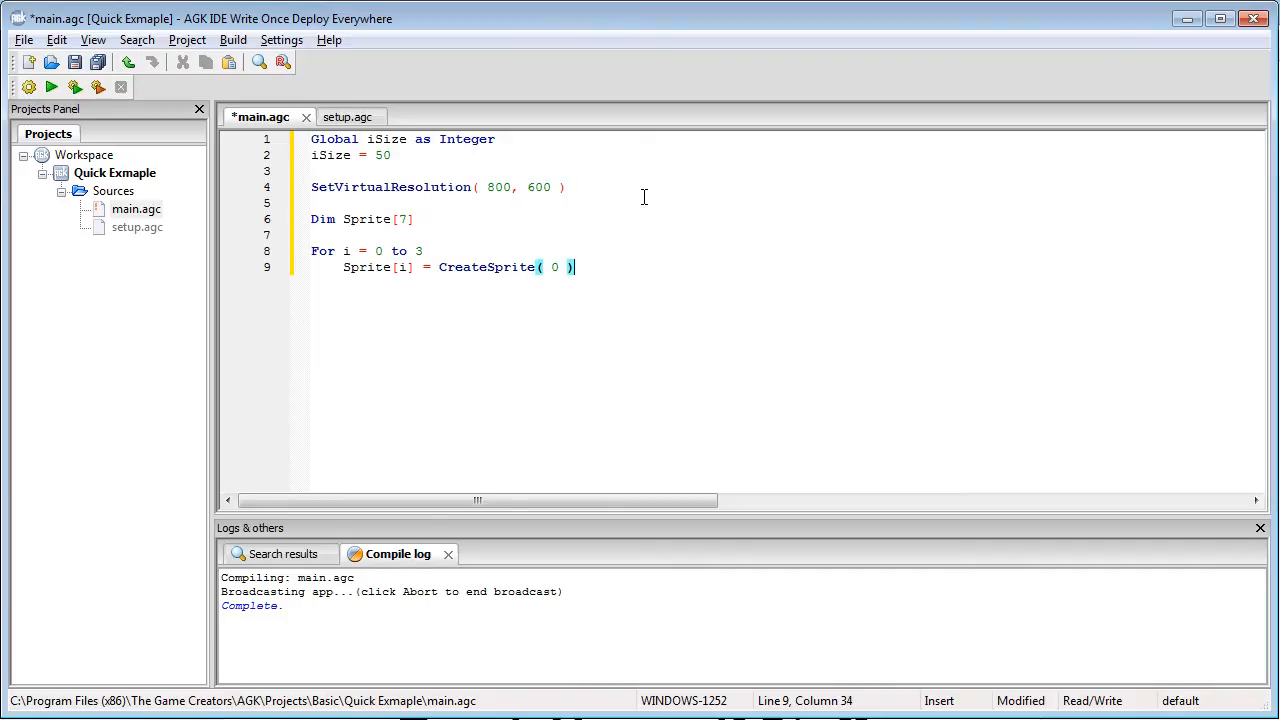
Position Sprite[i] at 400 - (iSize/2), 300 - (iSize/2) with SetSpritePosition
text(SetSpriteP)
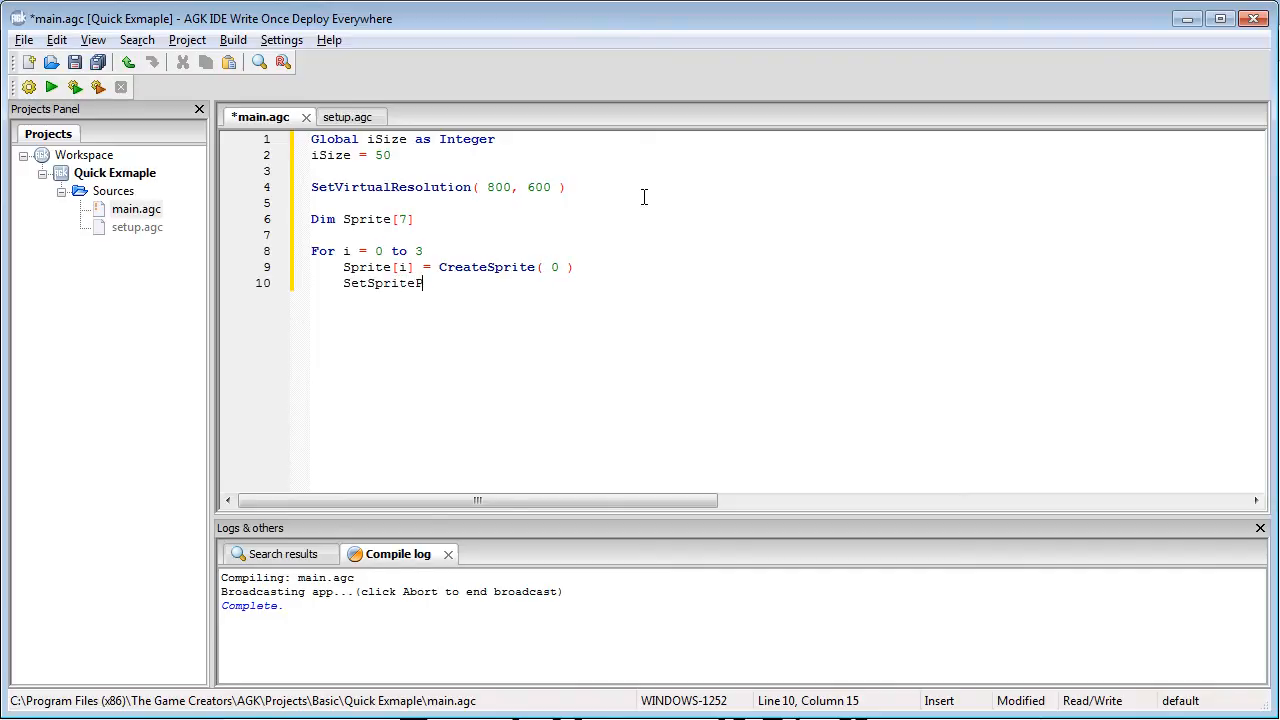
text(osition)
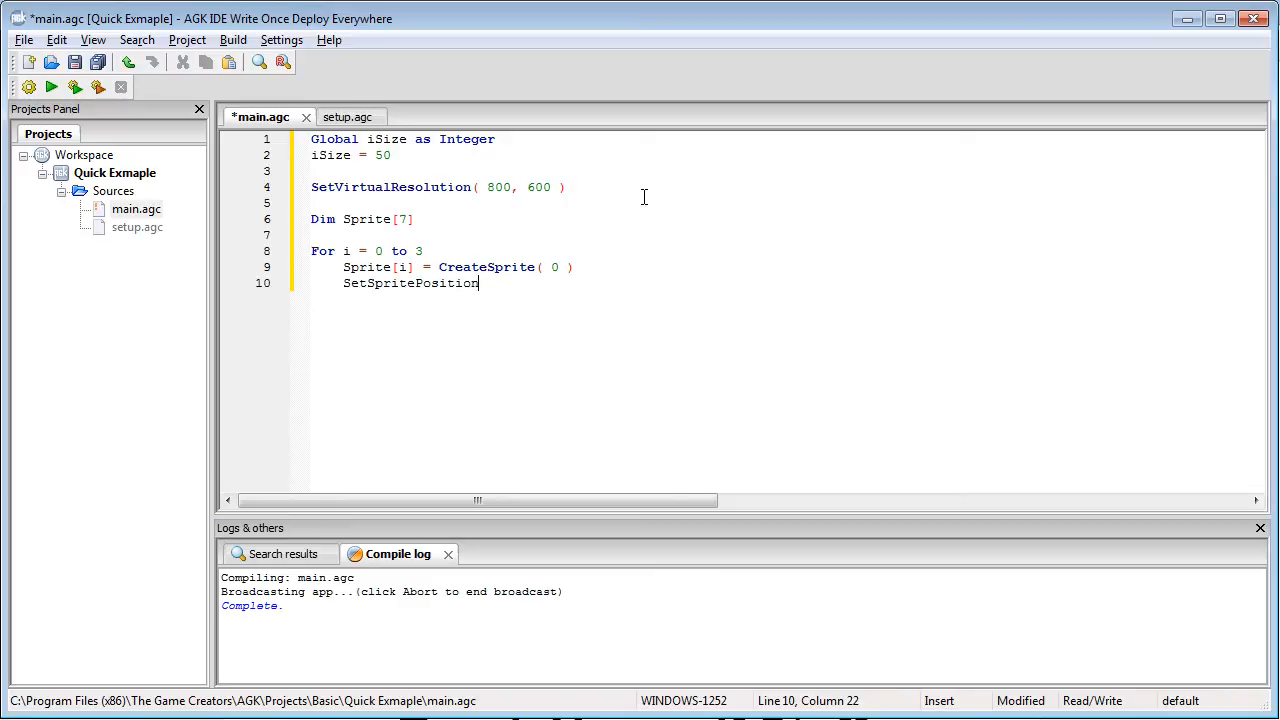
text(( Sp)
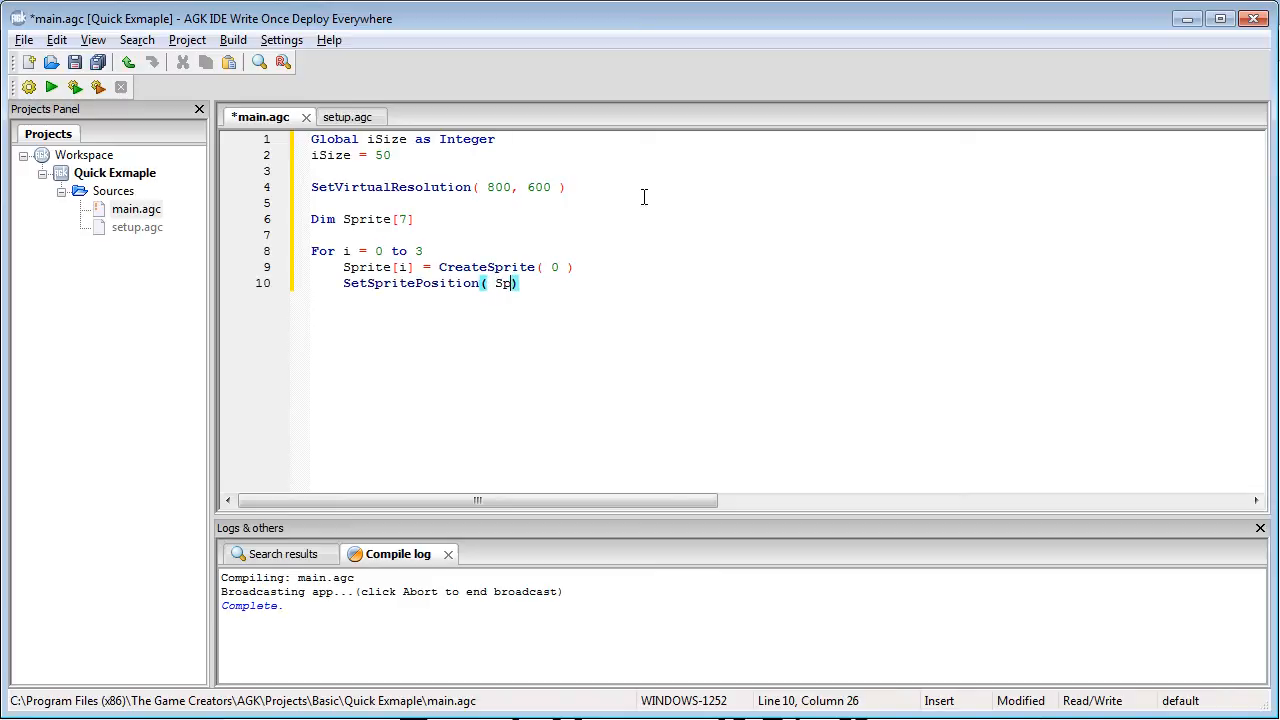
text(rite[i])
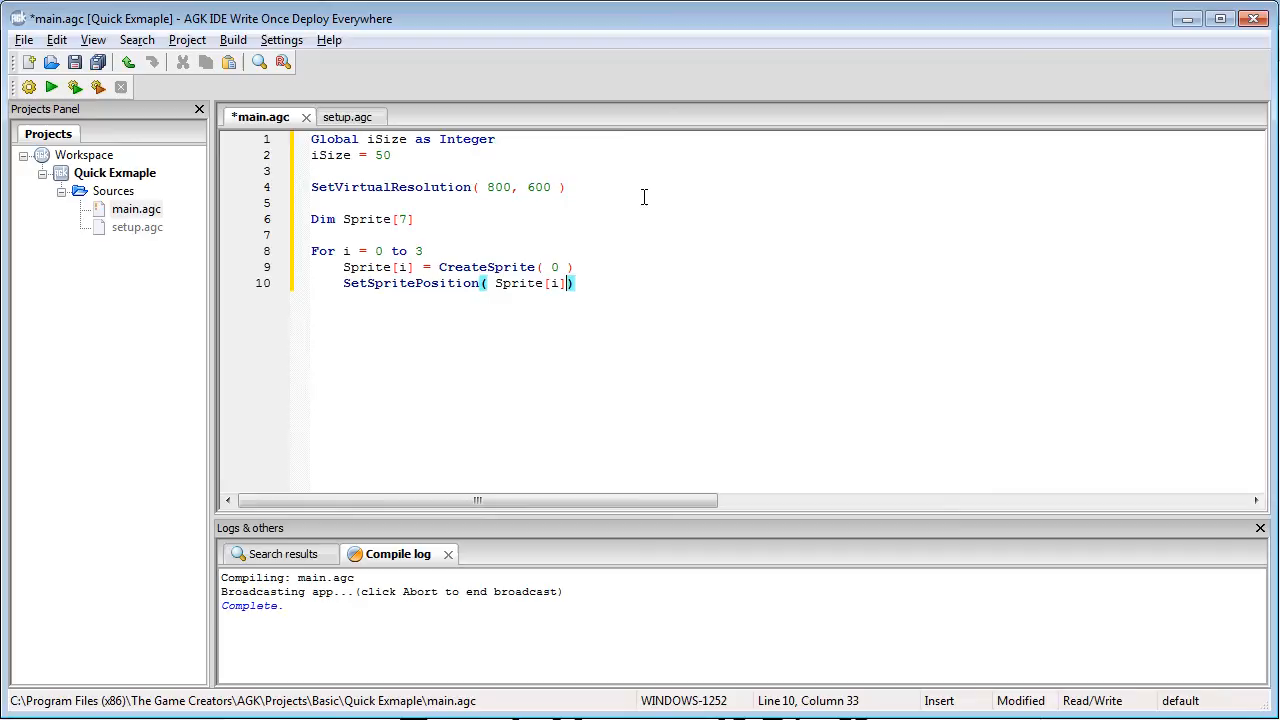
text(,)
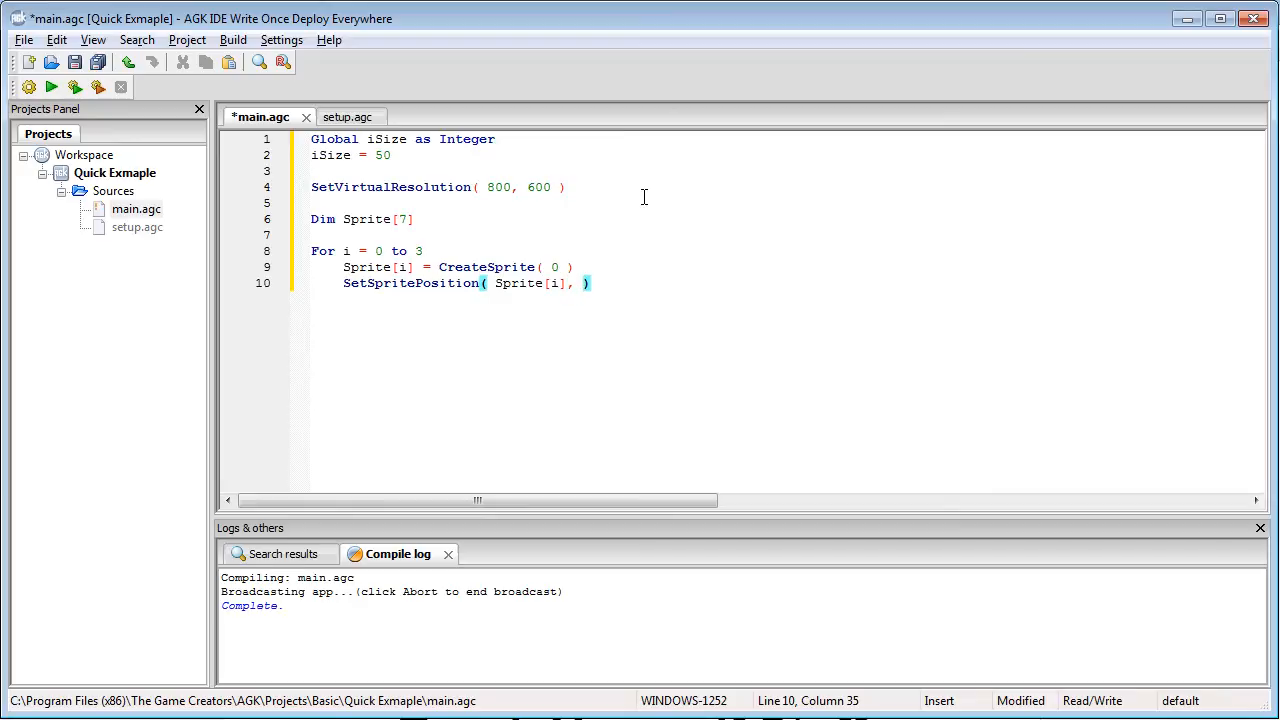
text(400 -)
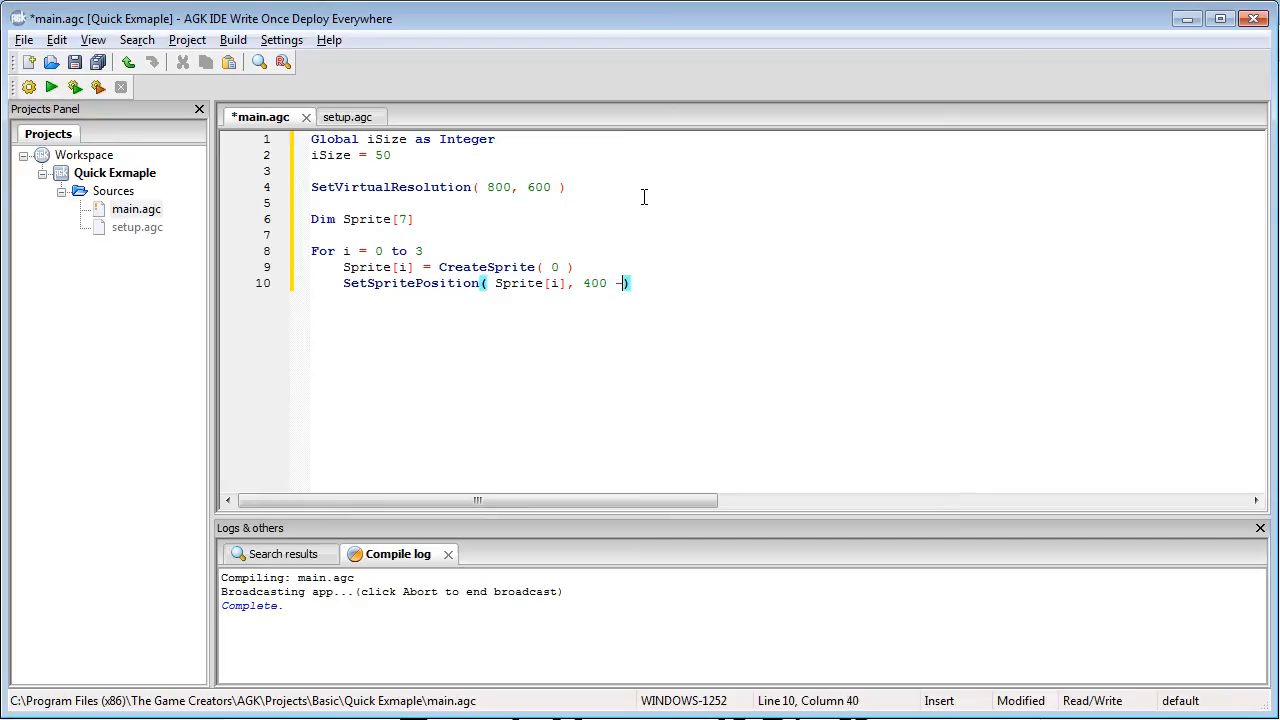
text((i))
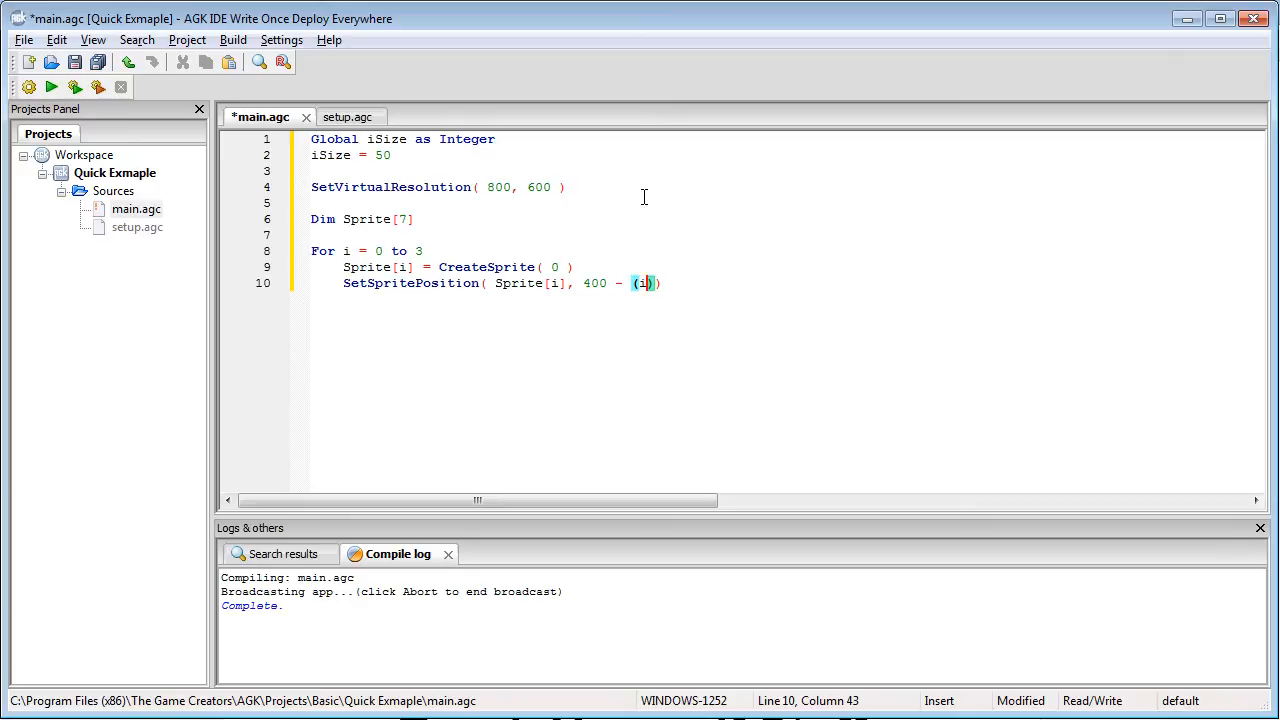
text(Size/2), 300 - (iSize/2)
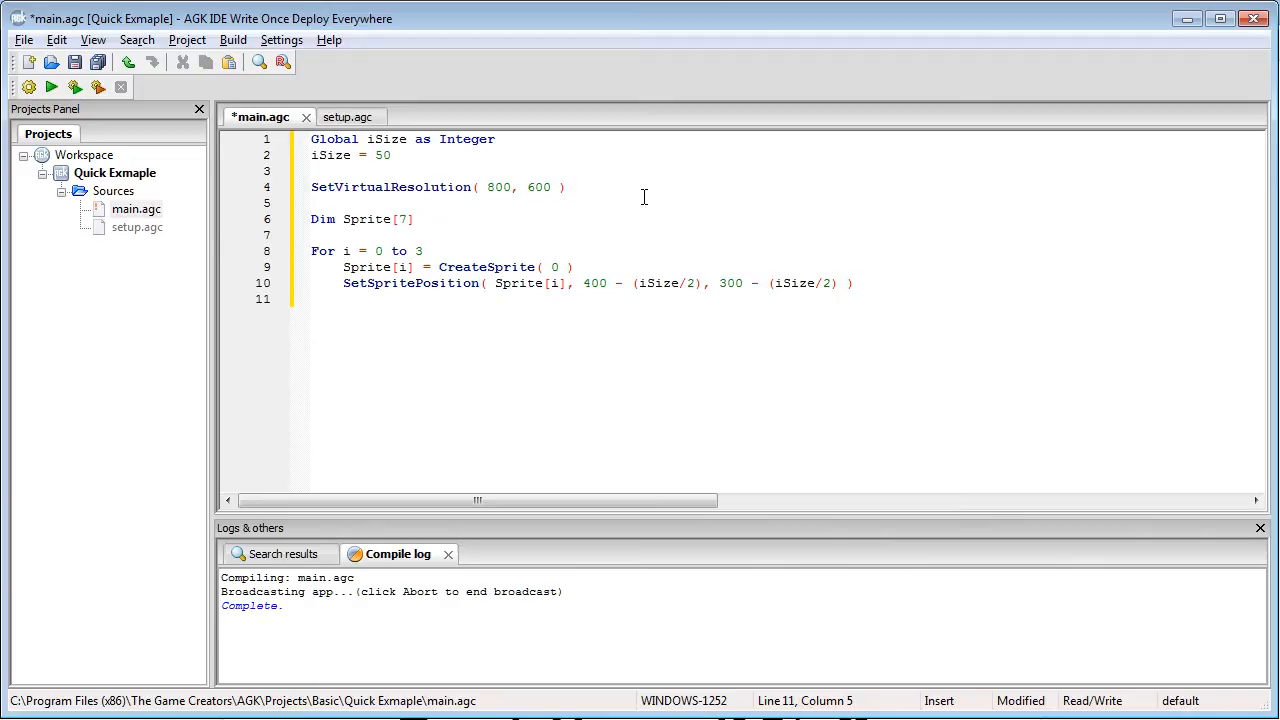
Size Sprite[i] to iSize by iSize with SetSpriteSize
text(SetspriteSize)
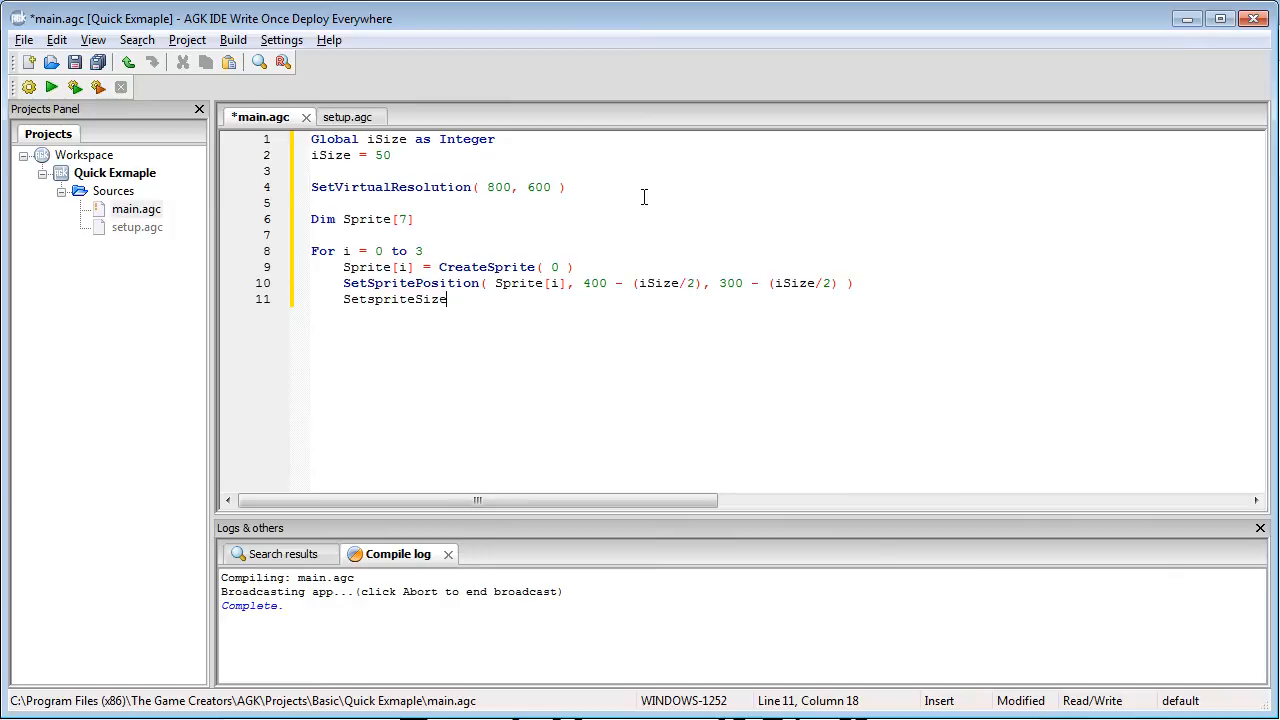
text(( Spr)
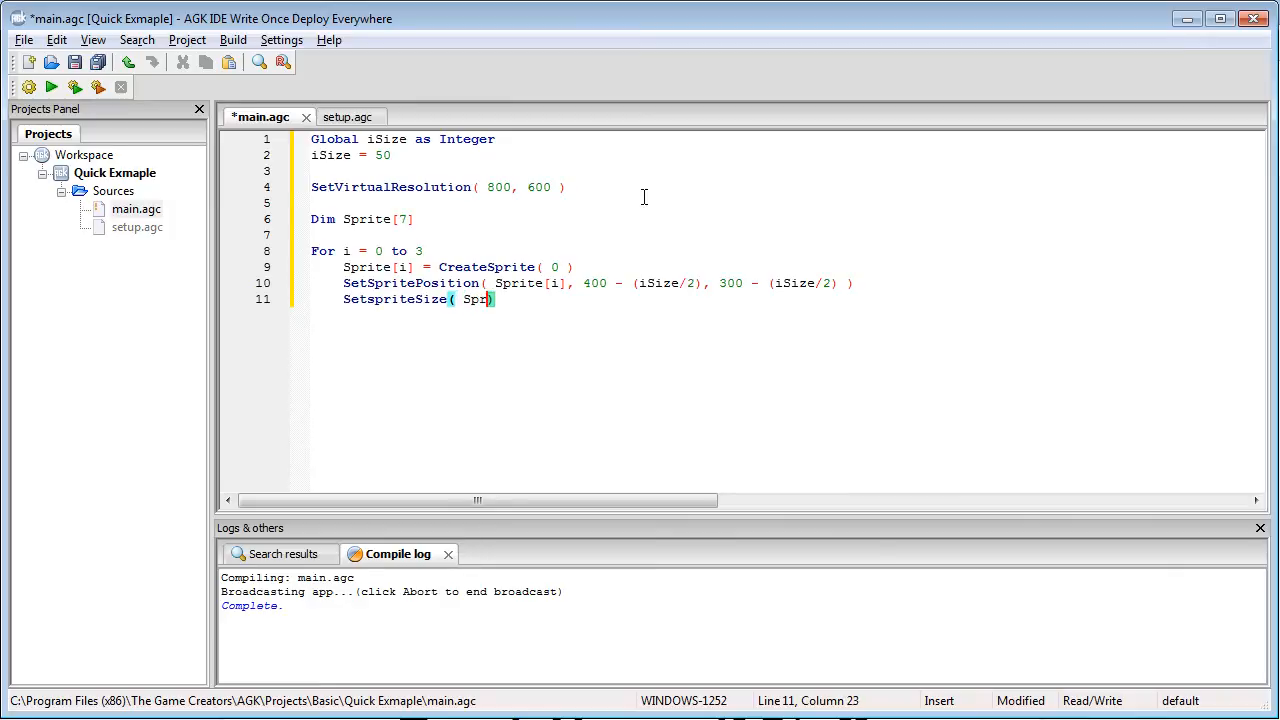
text(ite[i])
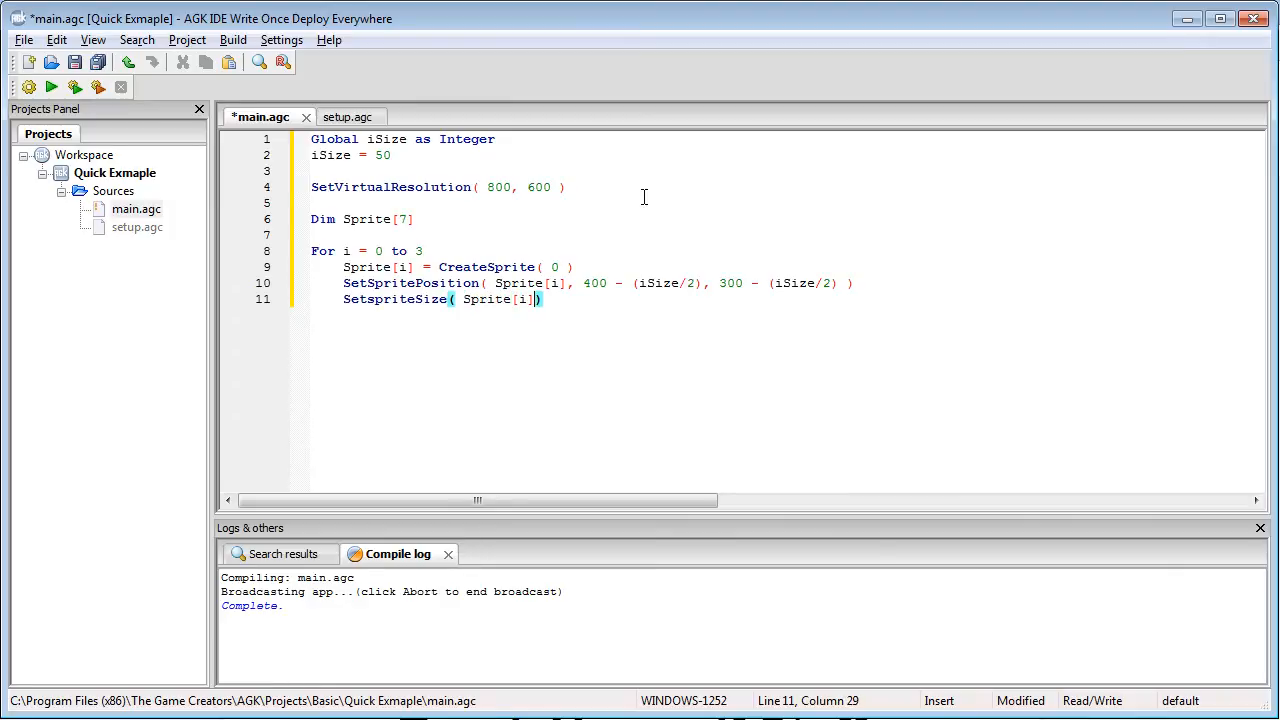
text(, iSiz)
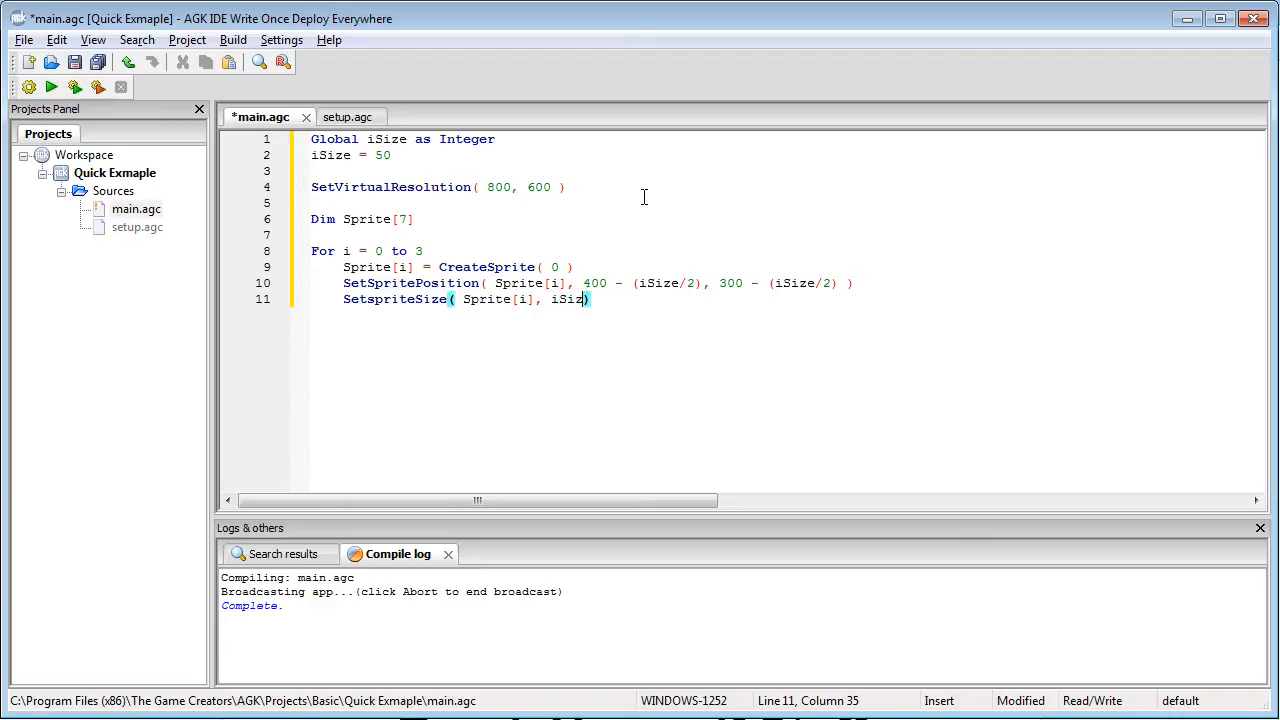
text(, iSize)
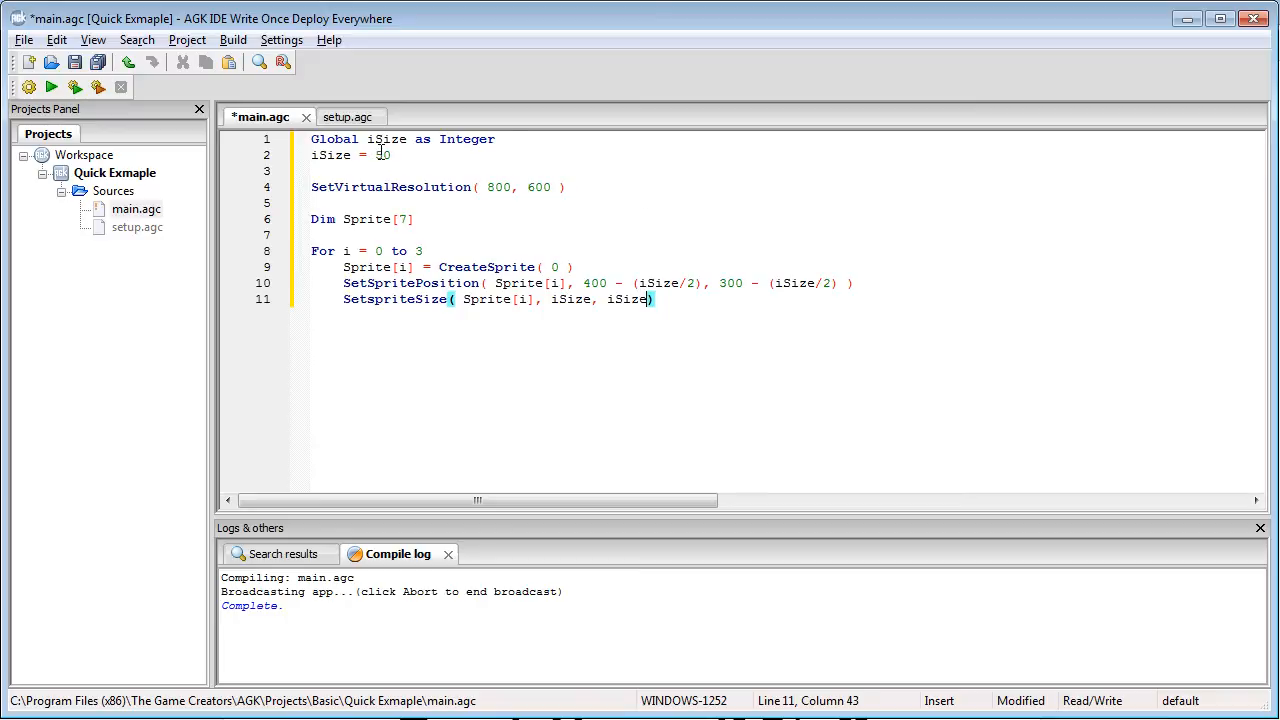
text(5)
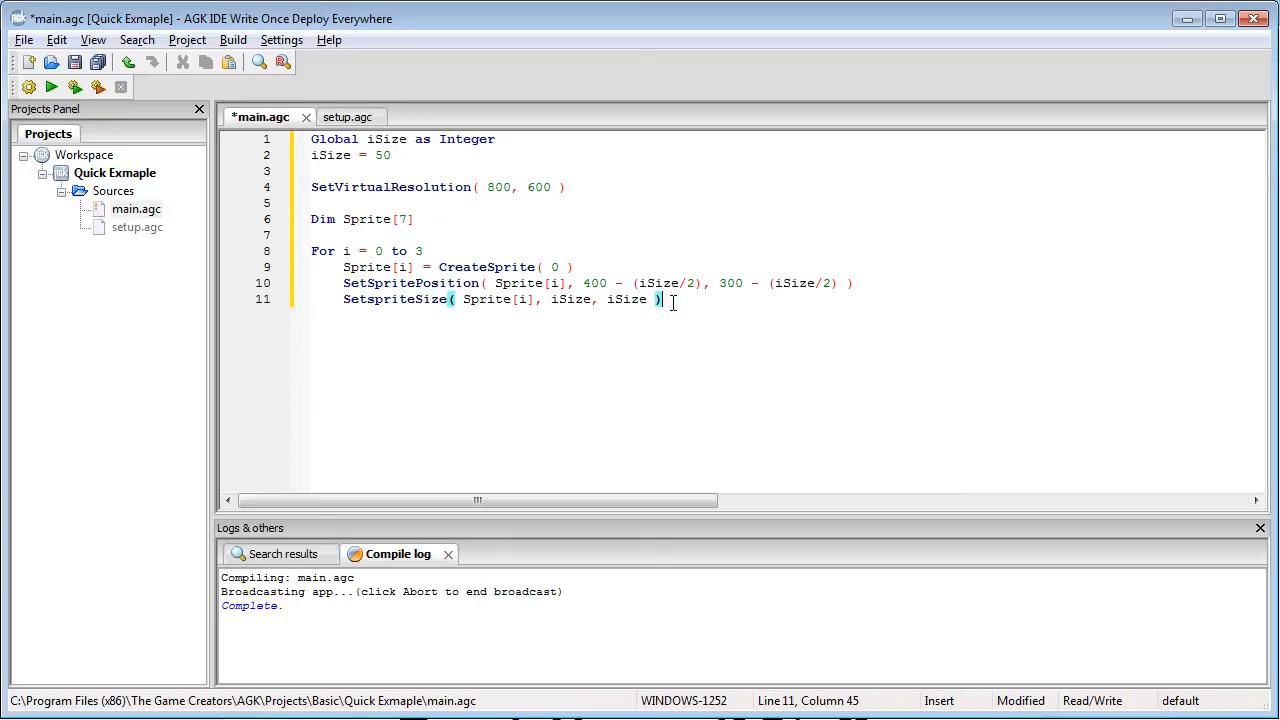
Colour Sprite[i] red with SetSpriteColor( Sprite[i], 255, 0, 0, 255 )
text(SetS)
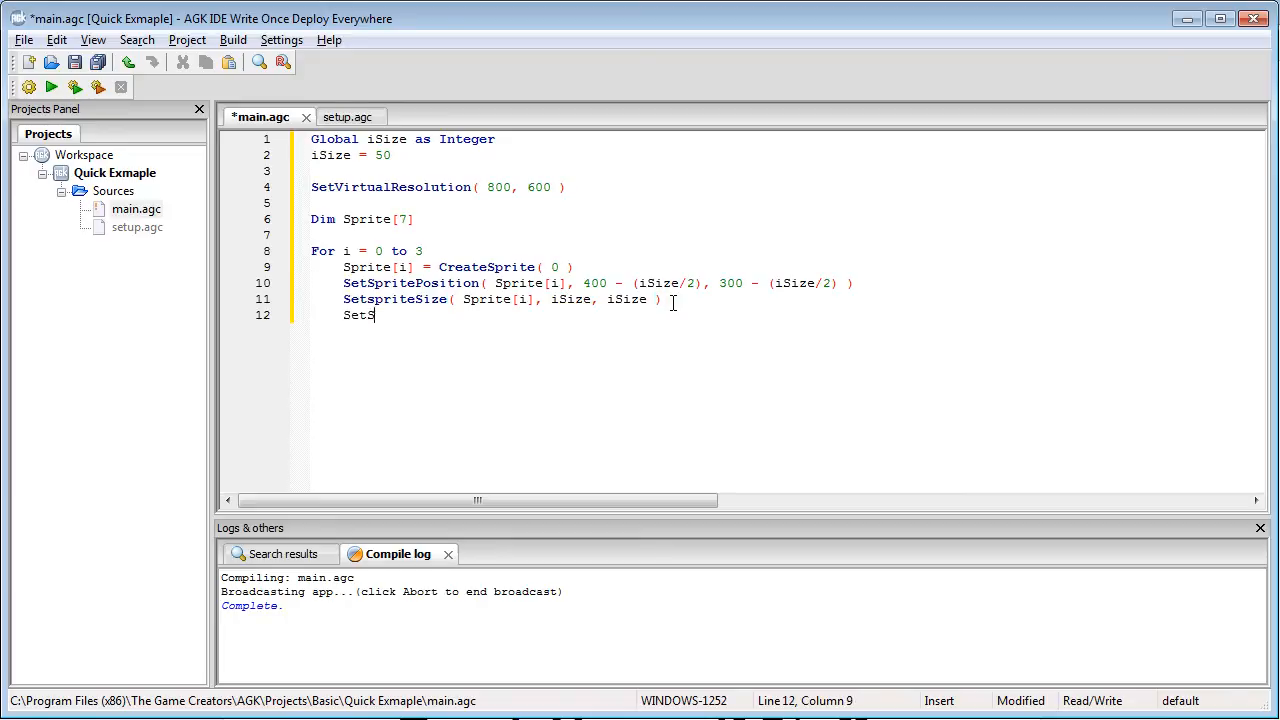
text(priteColor( Sprite)
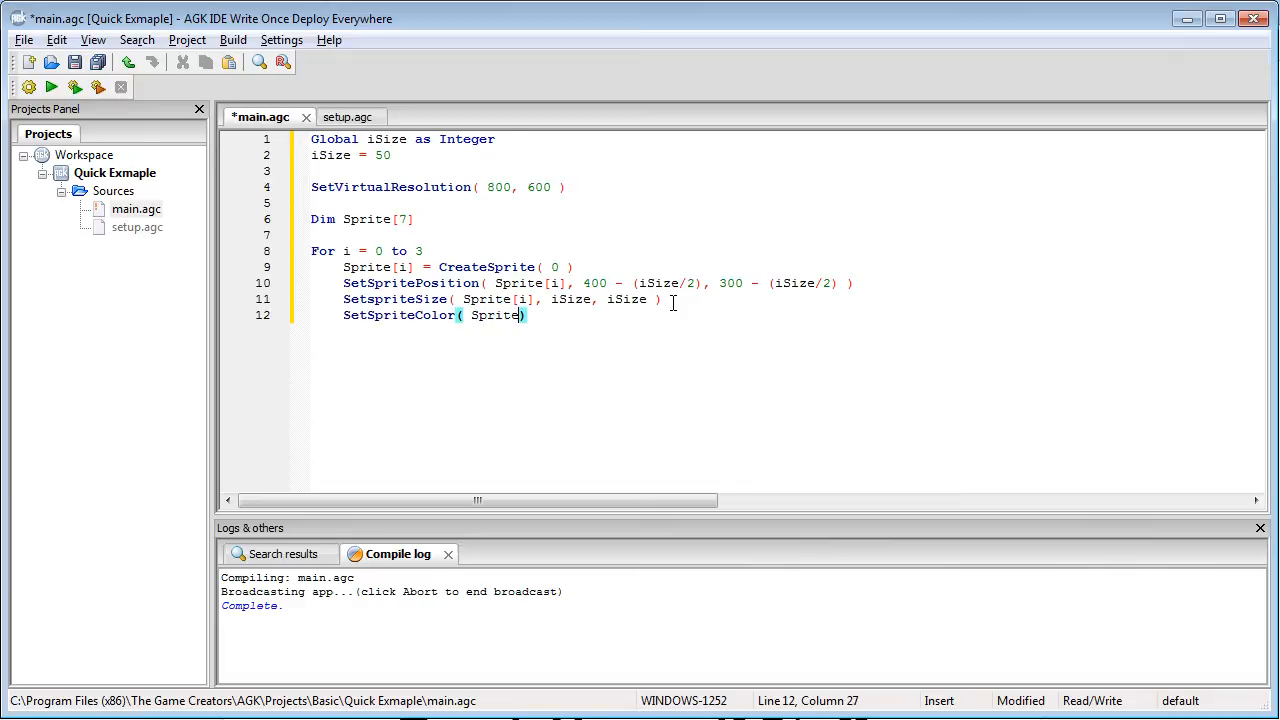
text([i])
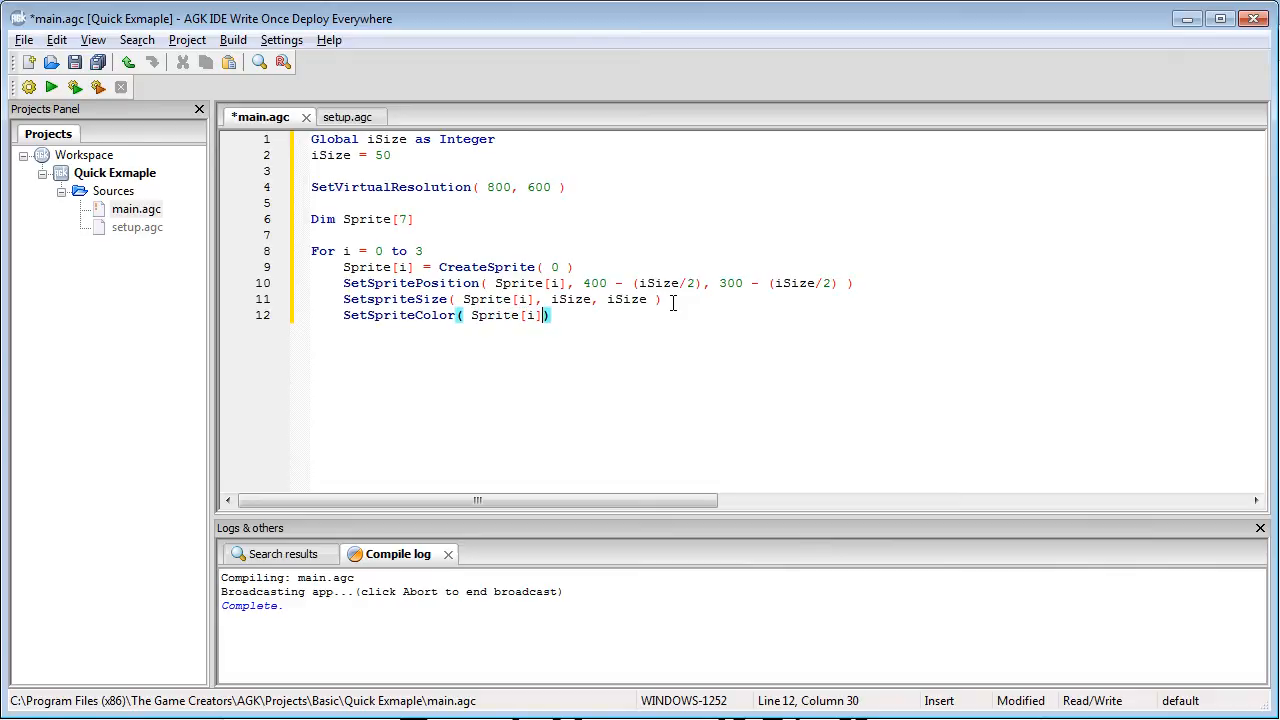
text(, 2)
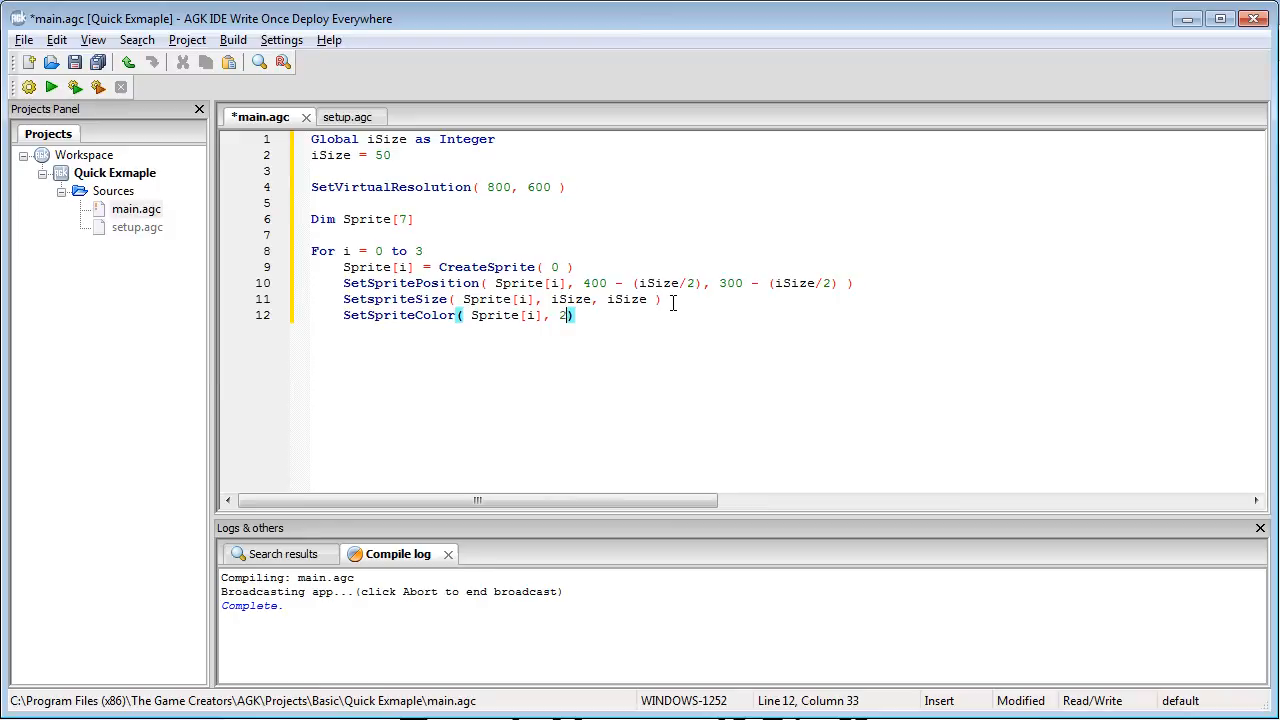
text(55, 0, 0,)
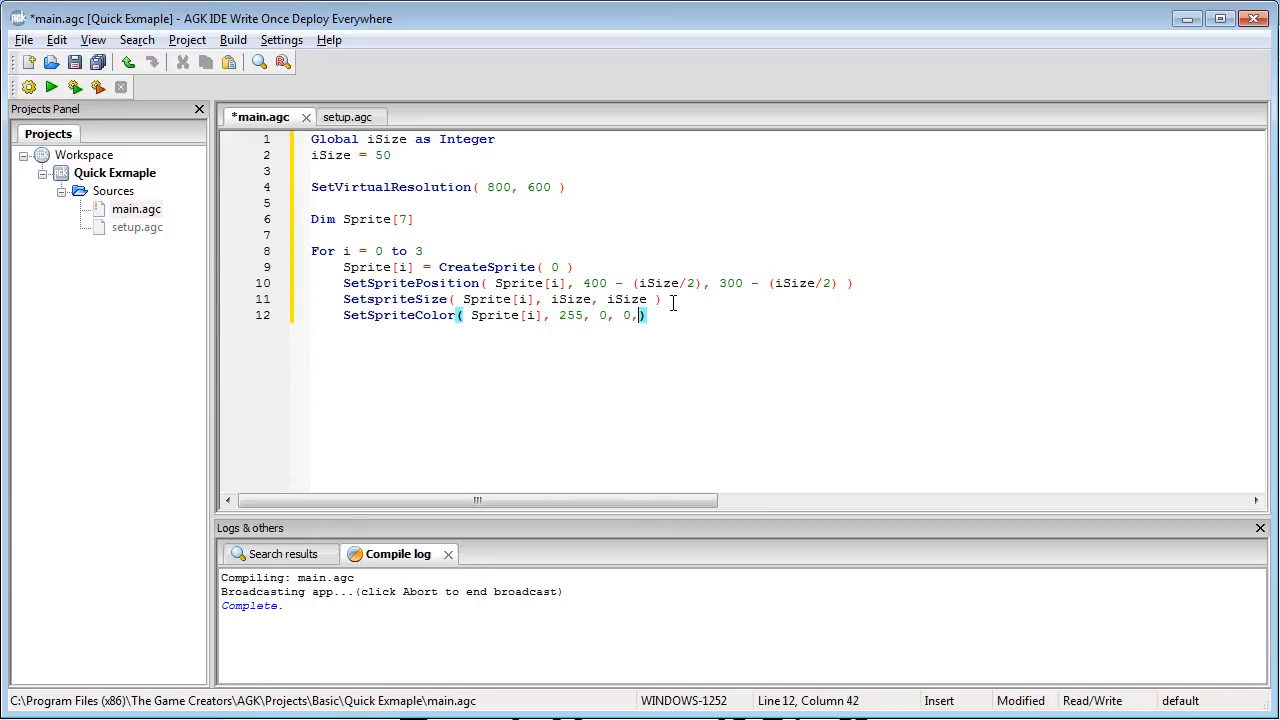
text(255))
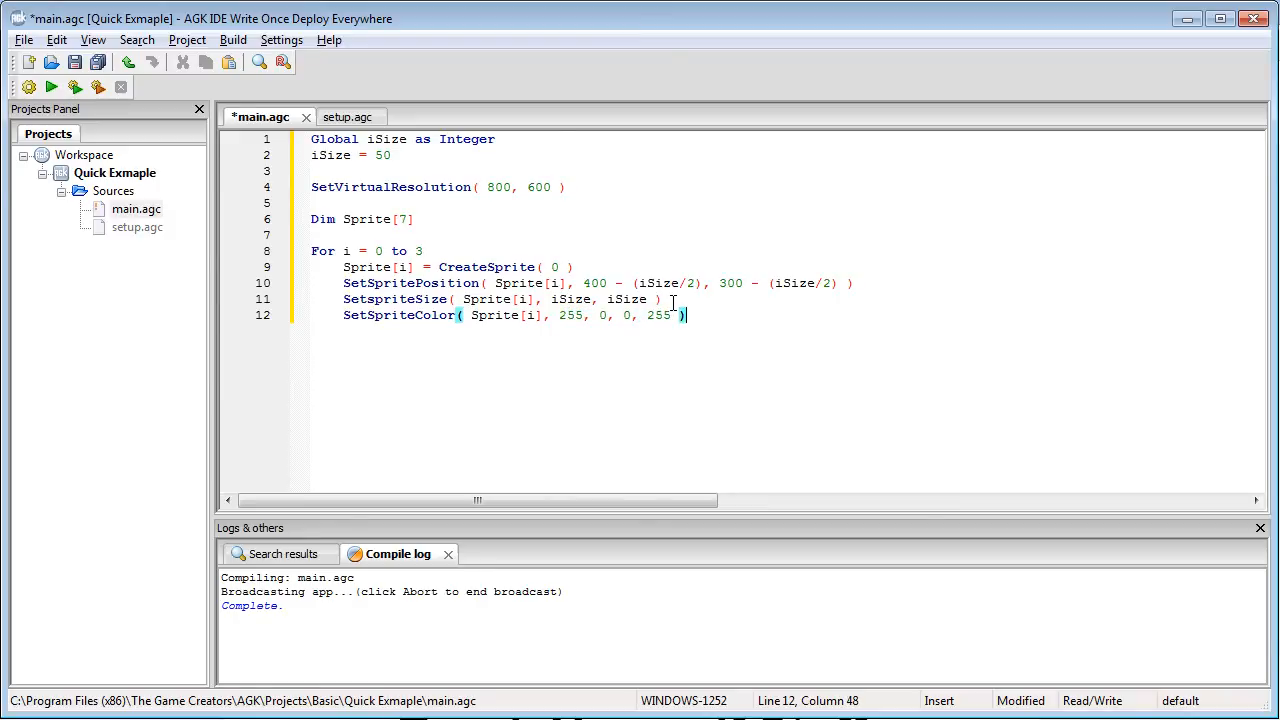
Rotate Sprite[i] by 22.5 * i with SetSpriteAngle and close the loop with Next i
text(SetS)
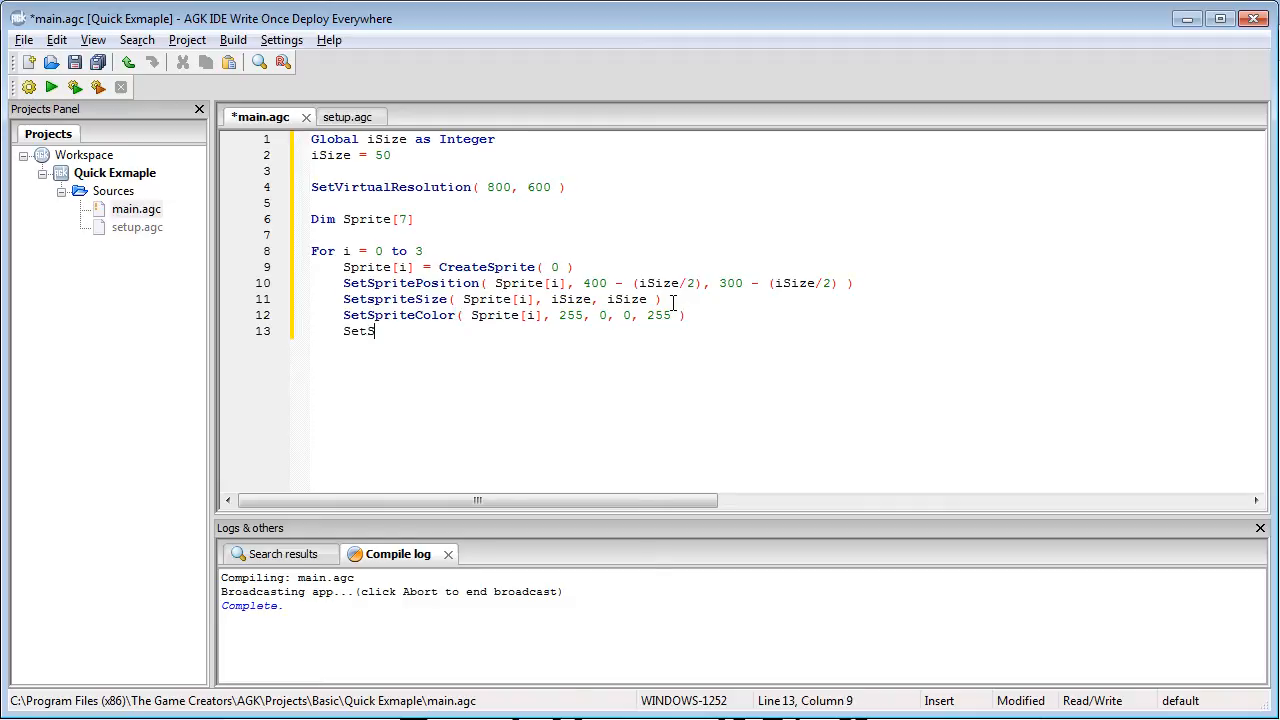
text(priteAngle()
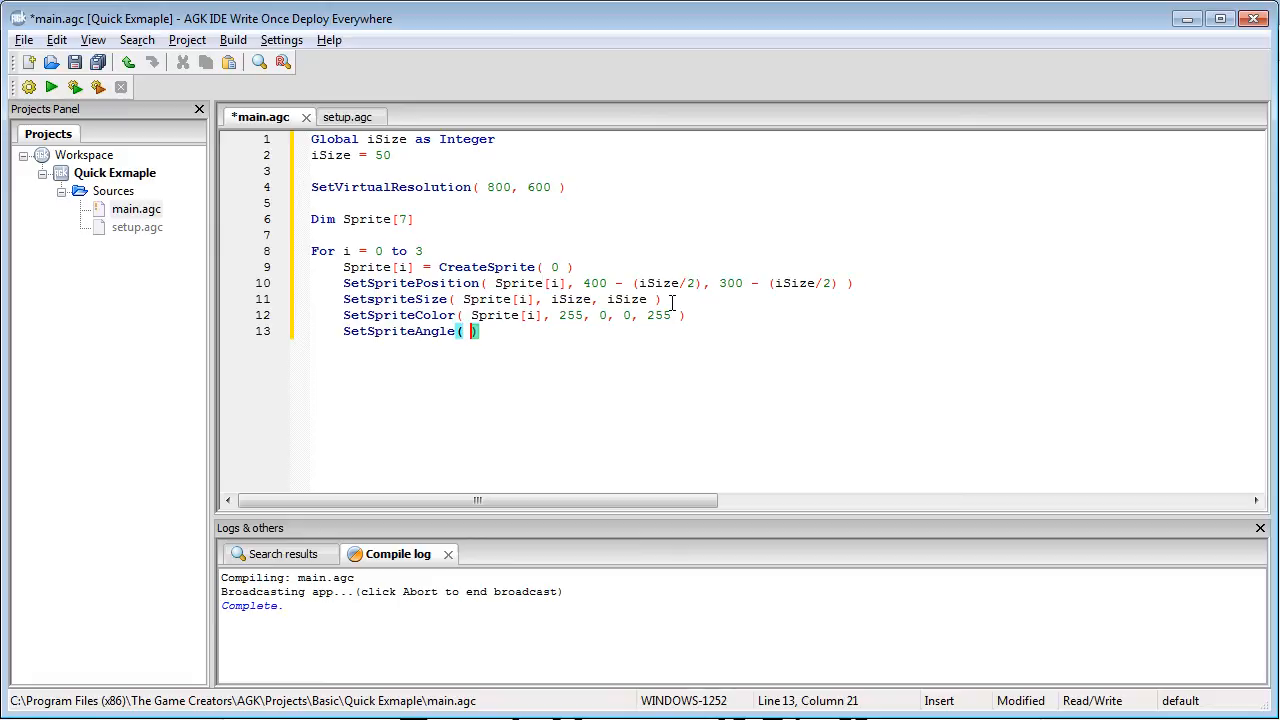
text(Sprite)
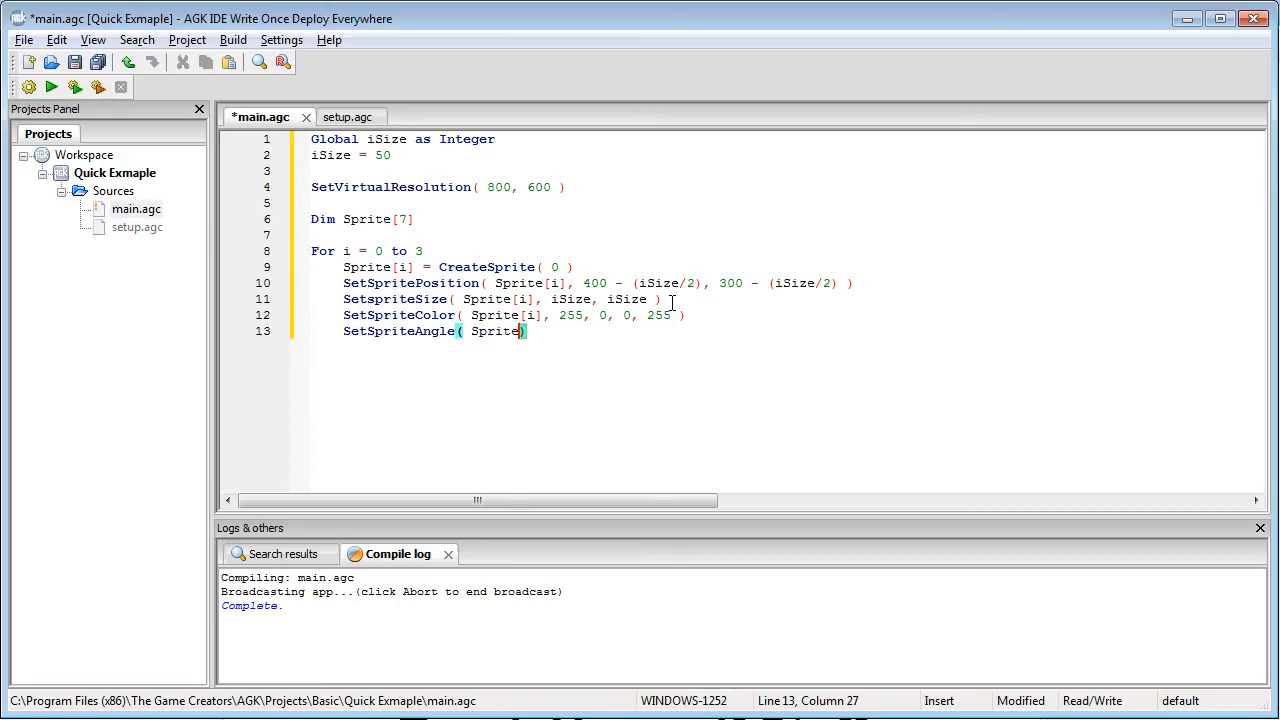
text([i],)
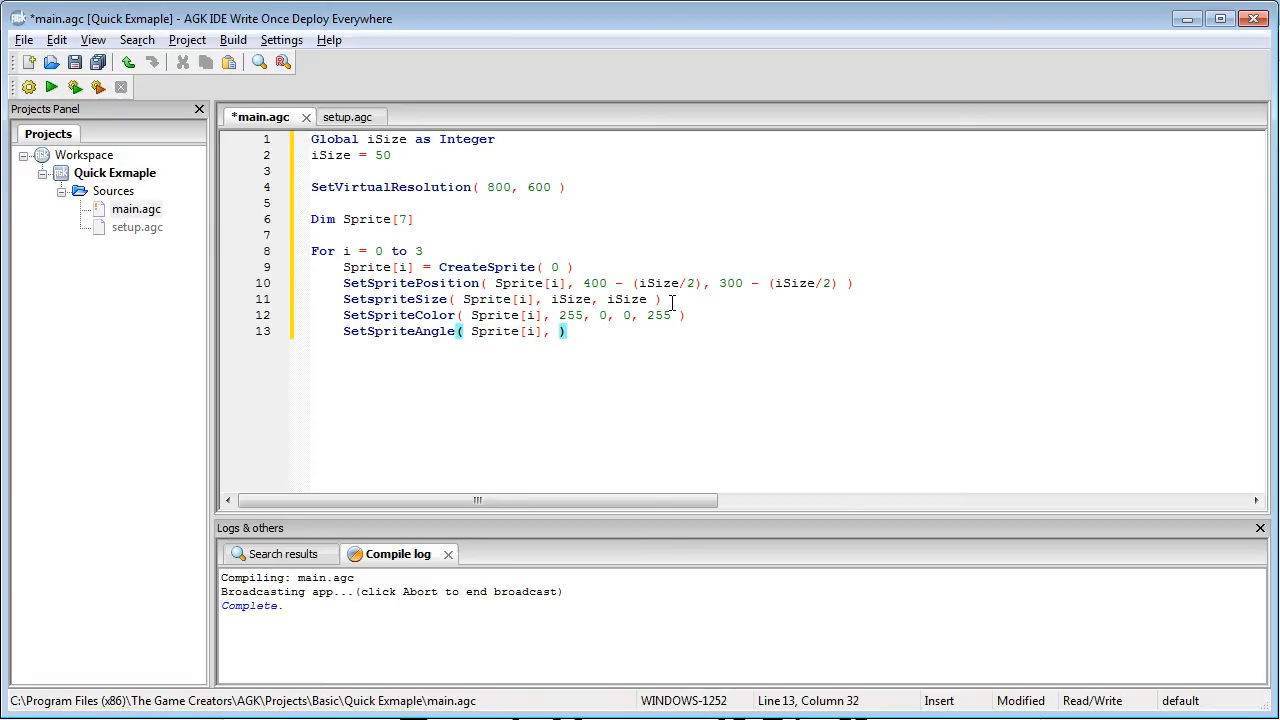
text(22.5)
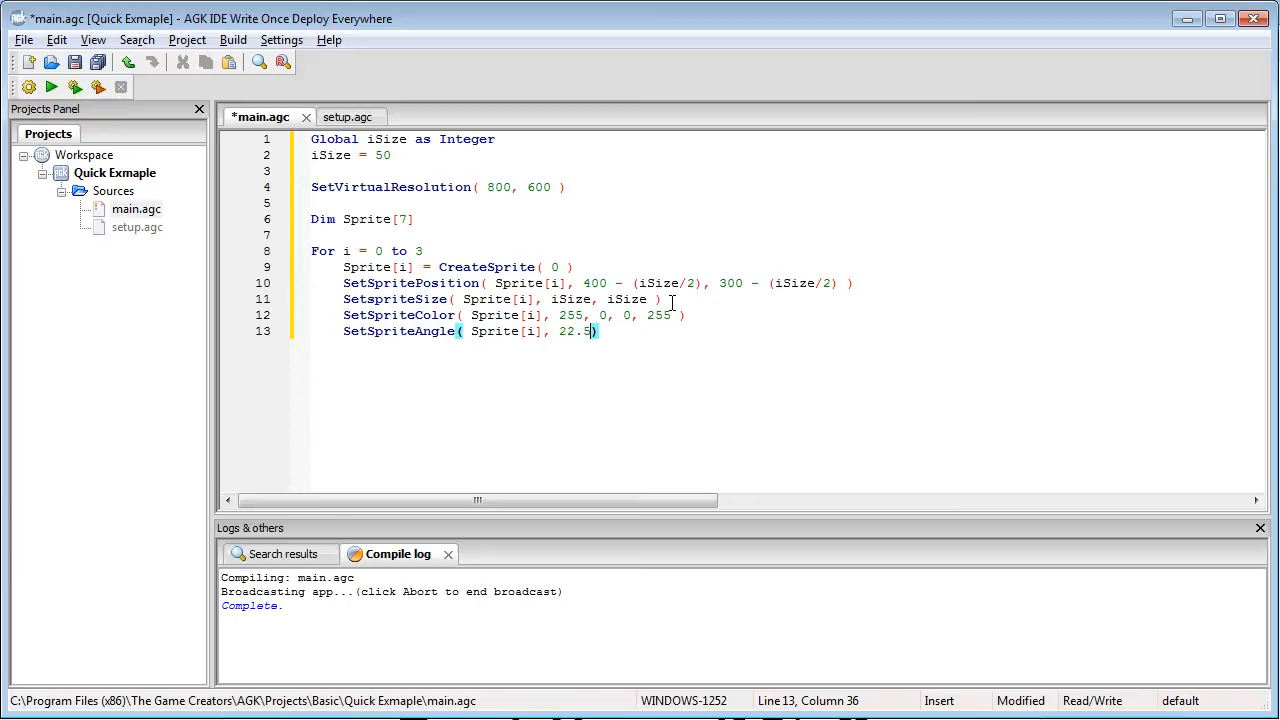
text(* i)
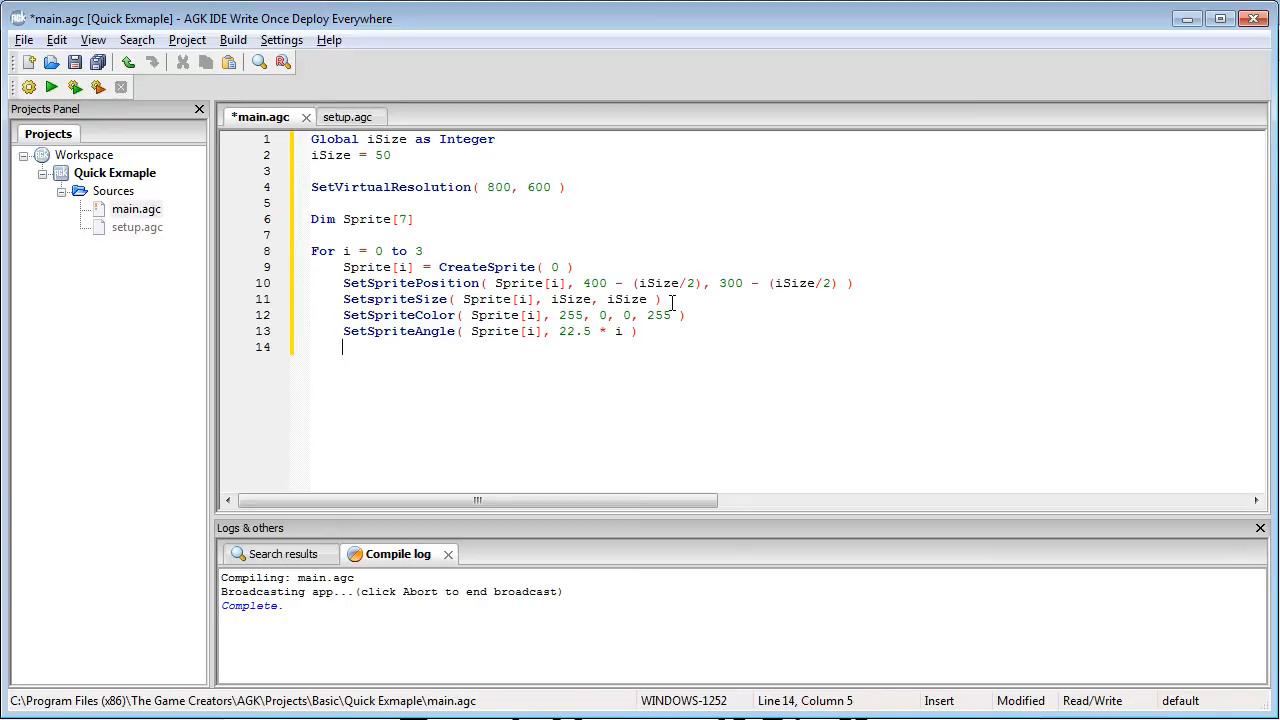
text(Next i)
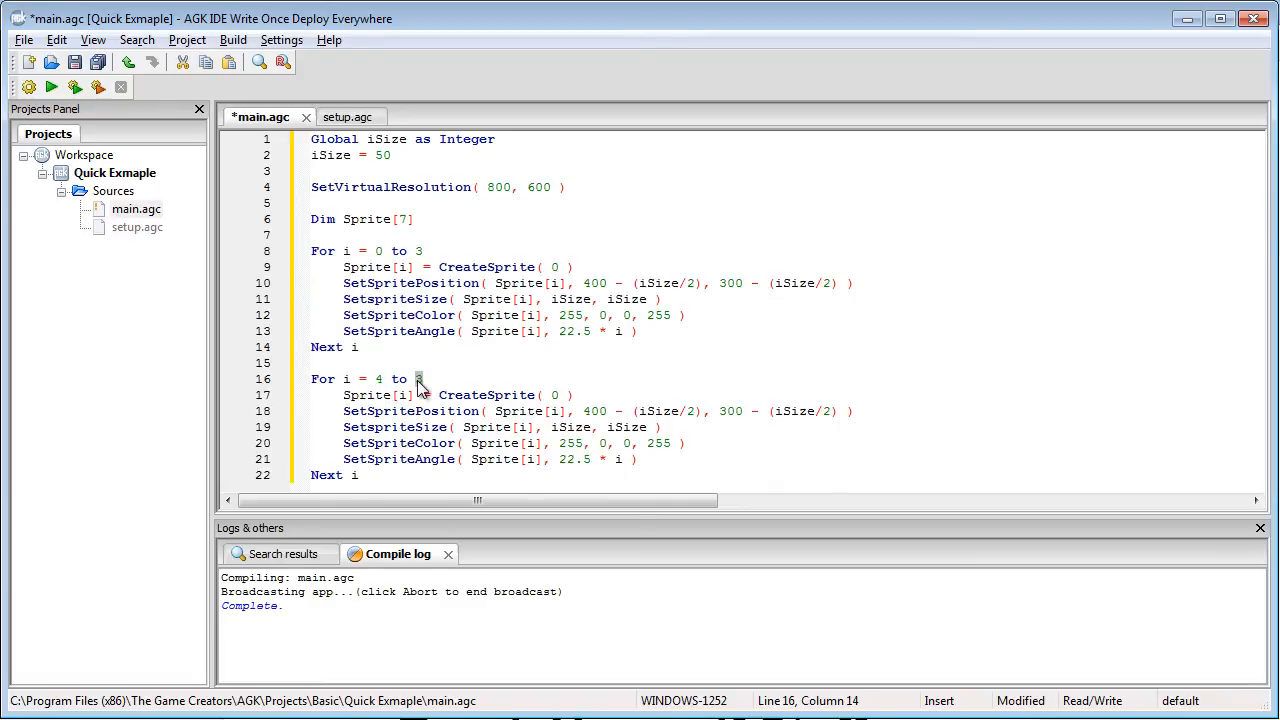
Edit the copied loop to run 4 to 7, offset positions by + 2 and size iSize-4
text(7)
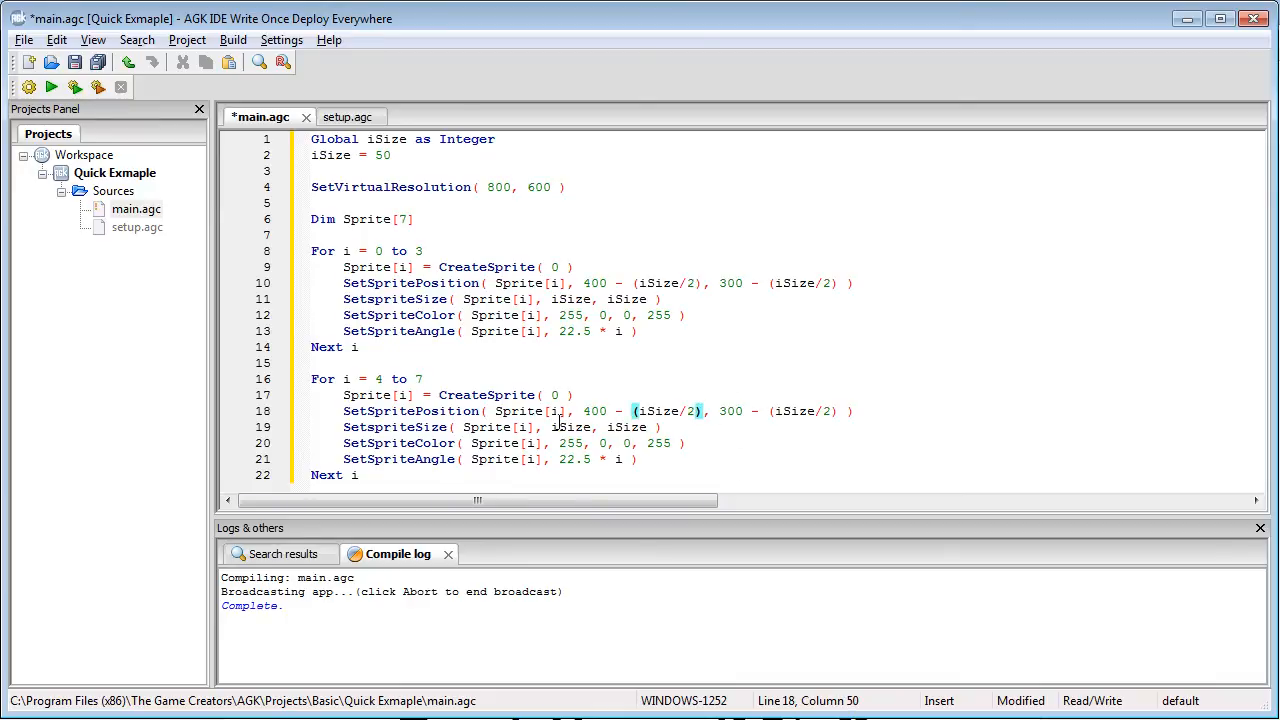
text(+ 2)
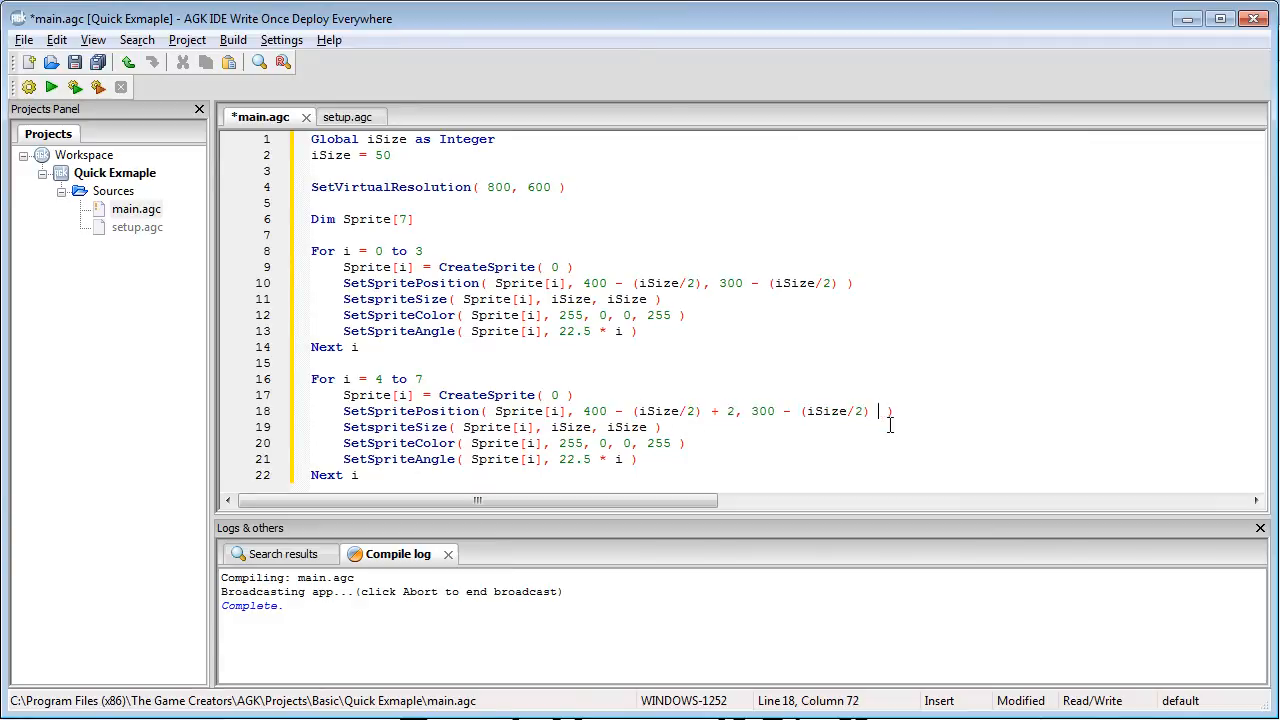
text(+ 2)
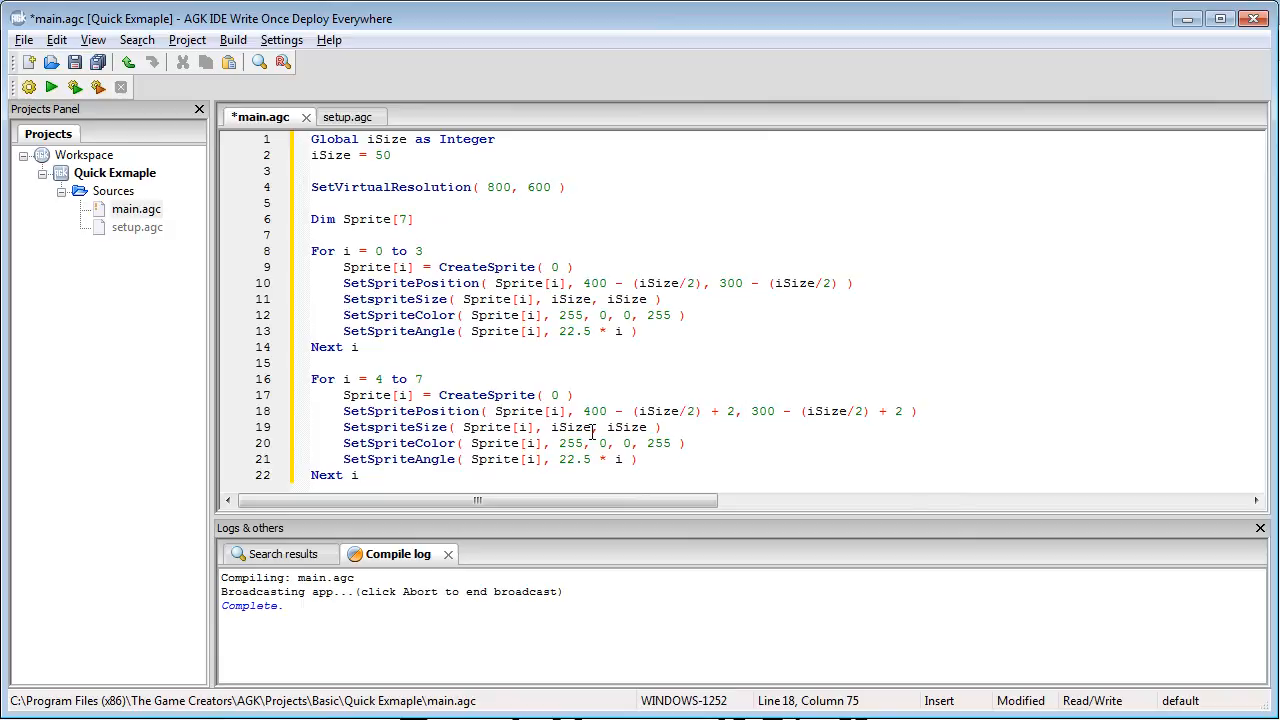
text(-4)
click(610, 444)
text(0)
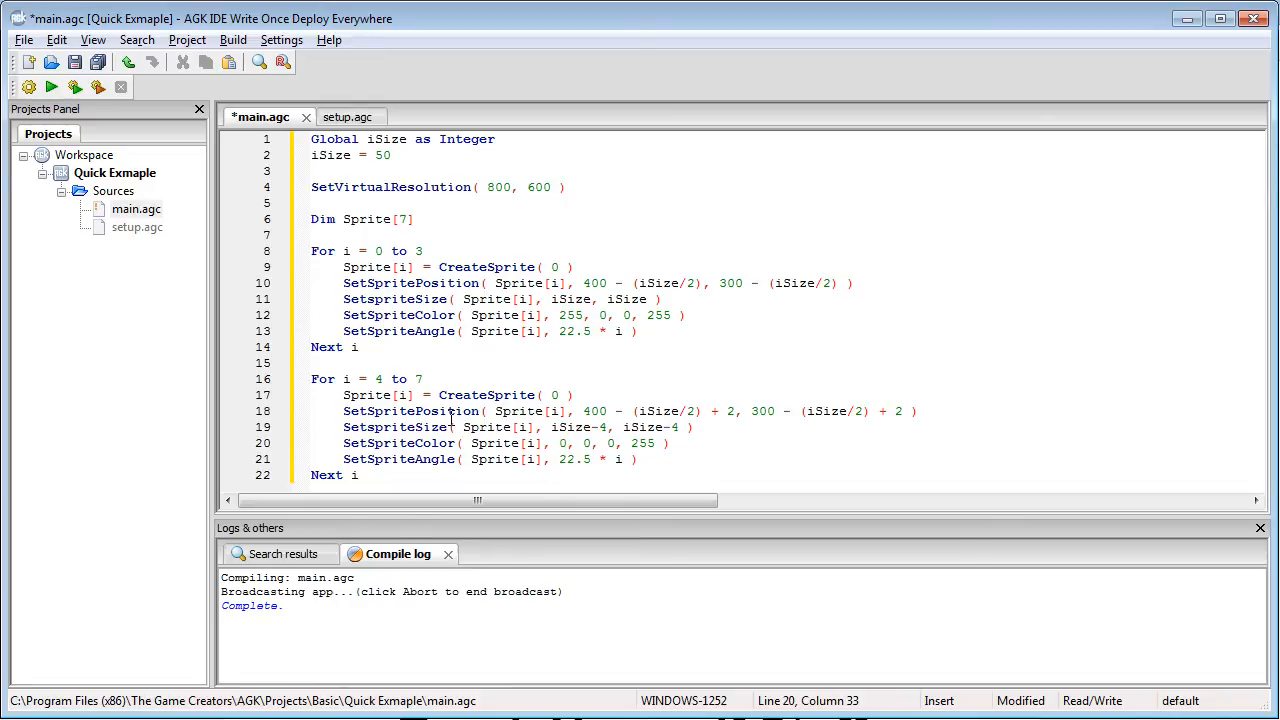
click(358, 476)
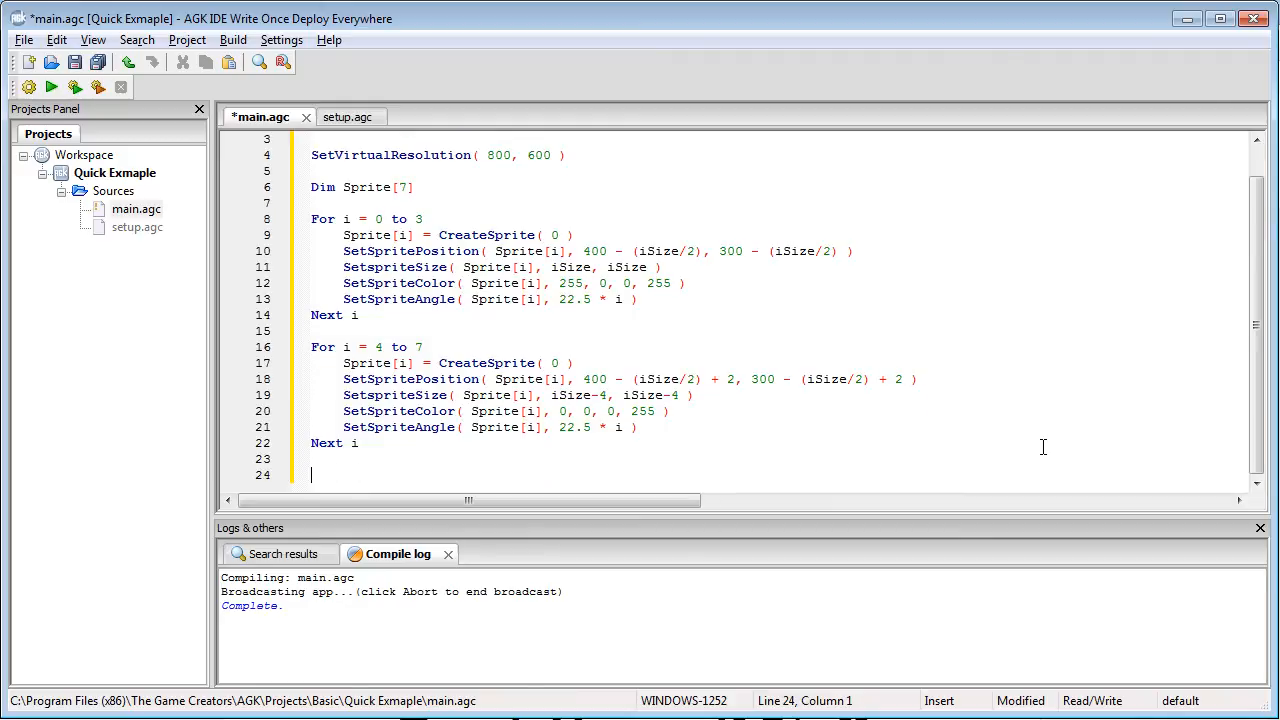
Call Render() then GetImage( 350, 250, 100, 100 ) to grab the star
text(Render)
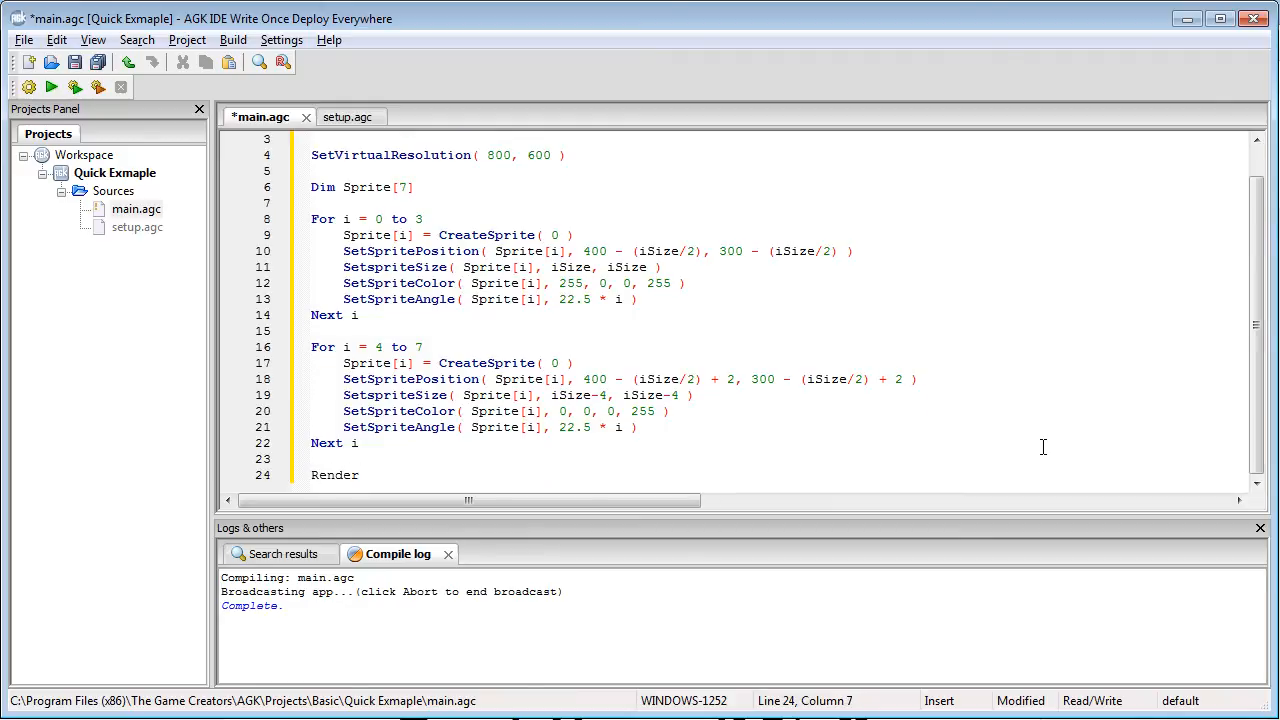
text(())
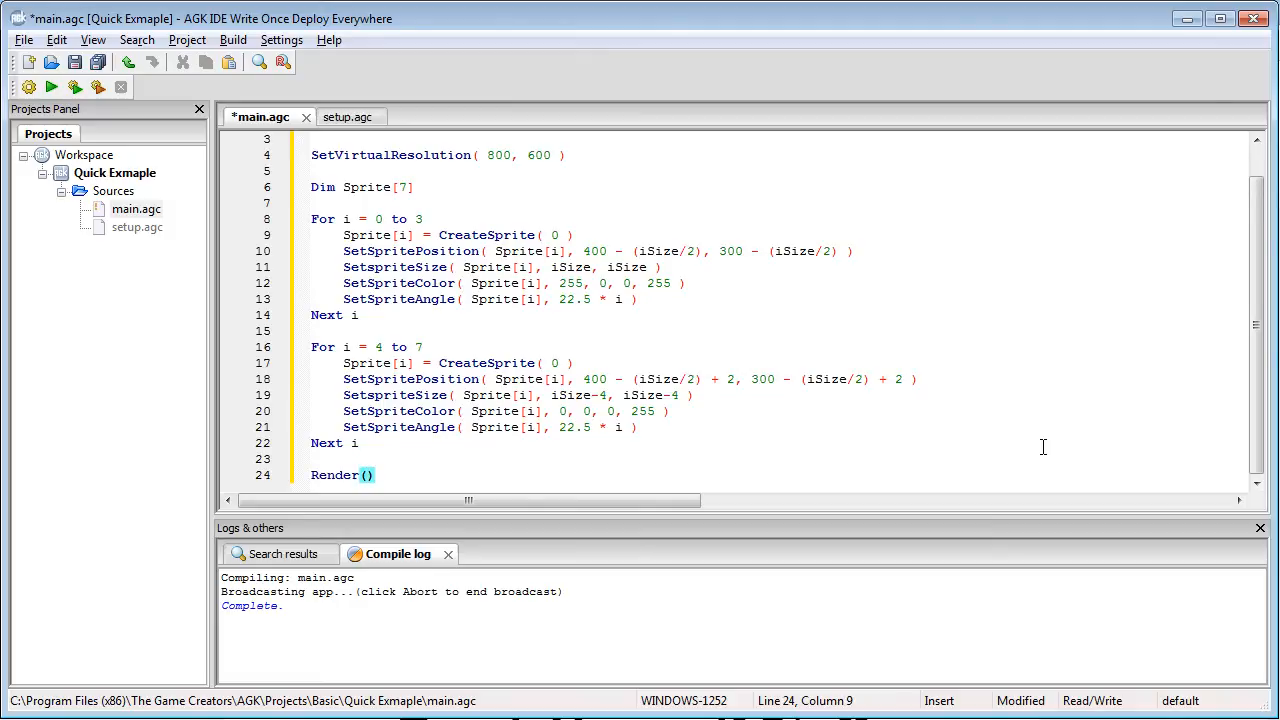
click(376, 476)
text(Image =)
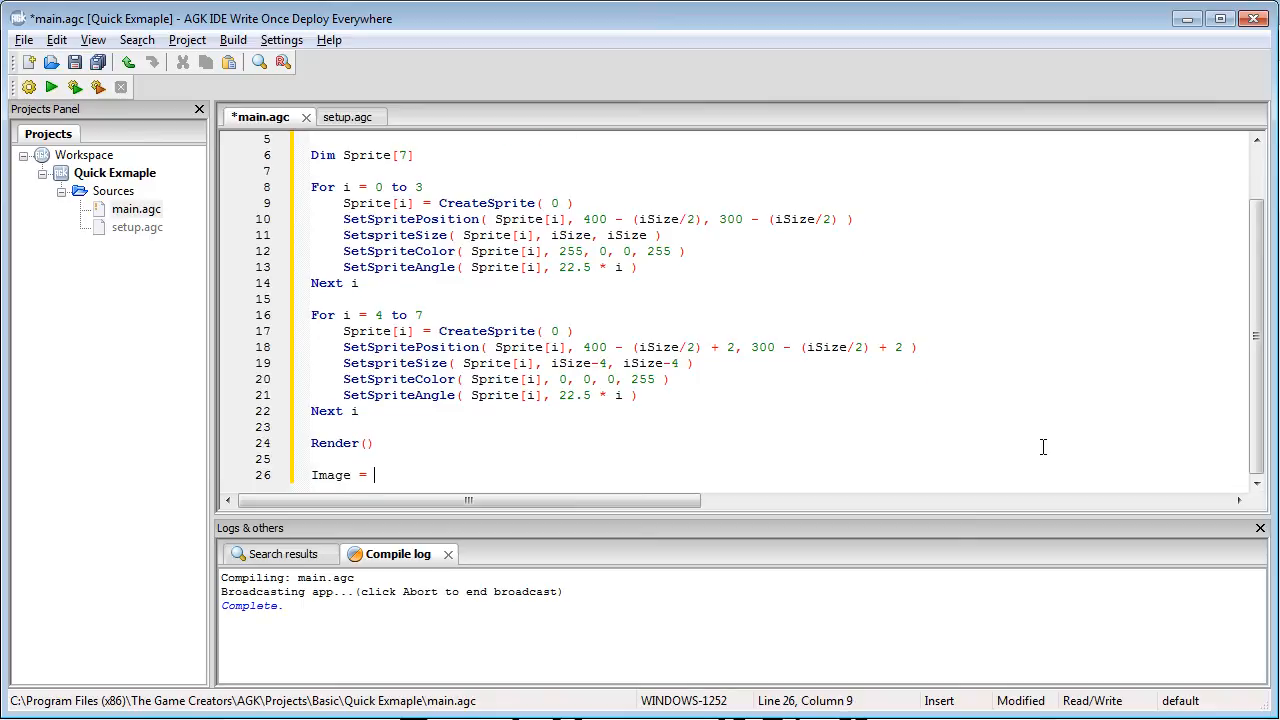
text(GetImage)
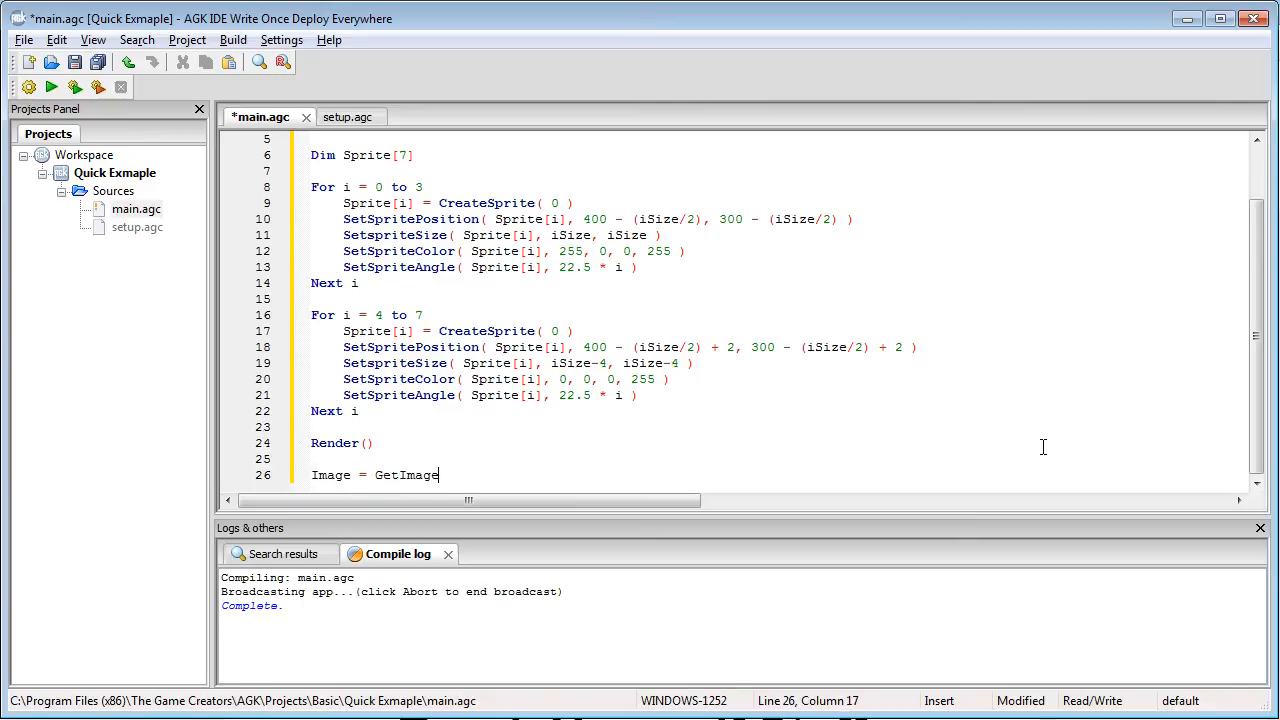
text(( 35))
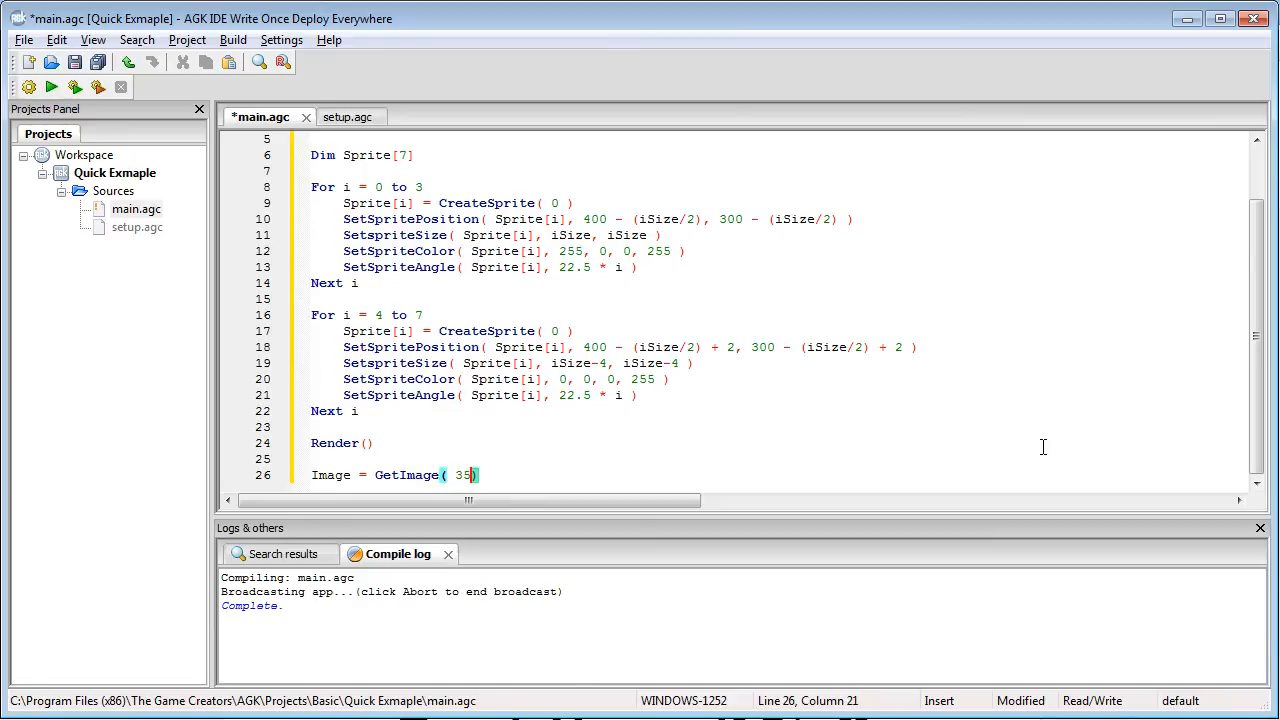
text(0, 2)
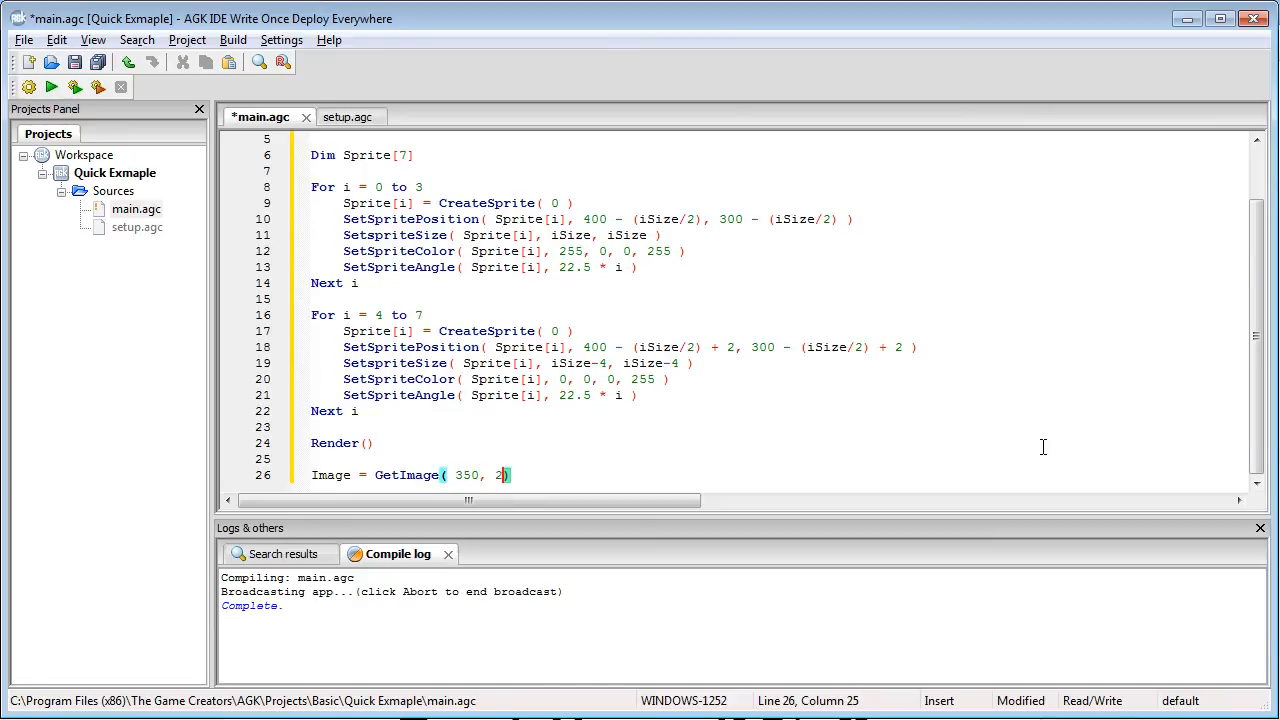
text(50, 100, 100)
text(ClearScreen()
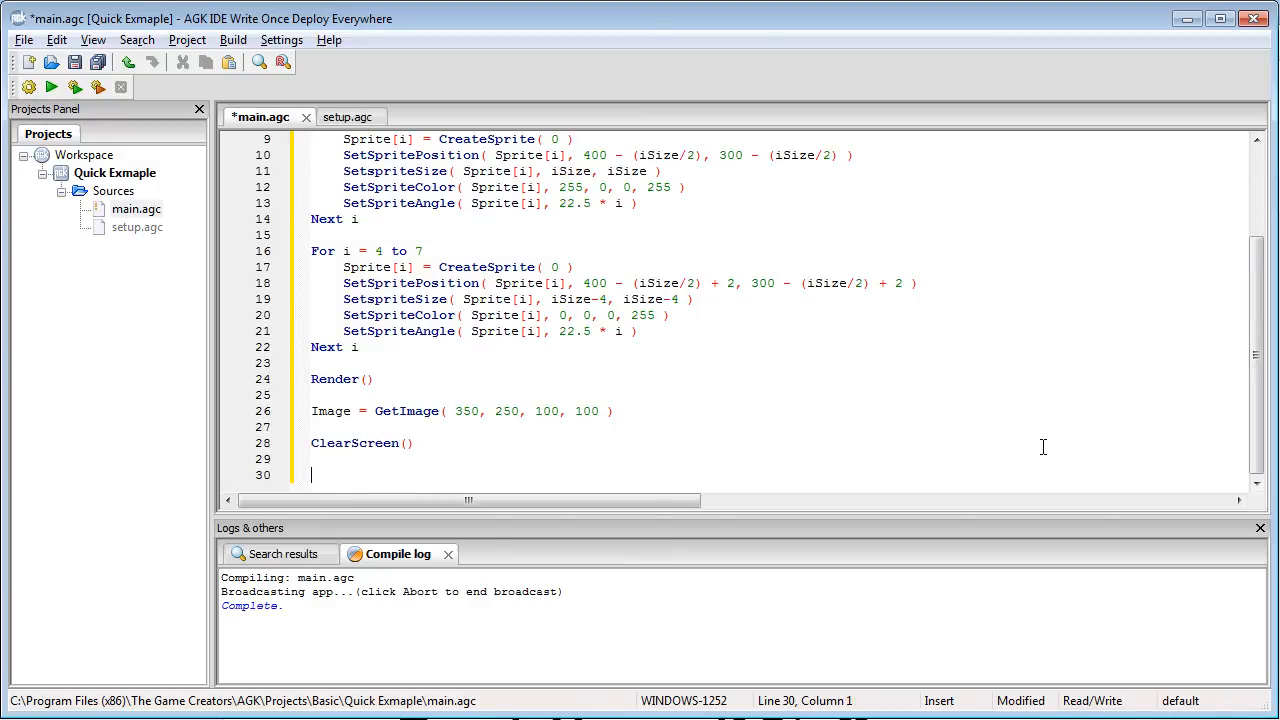
Create NewSprite from Image and place it with SetSpritePosition( NewSprite, 350, 250 )
text(New)
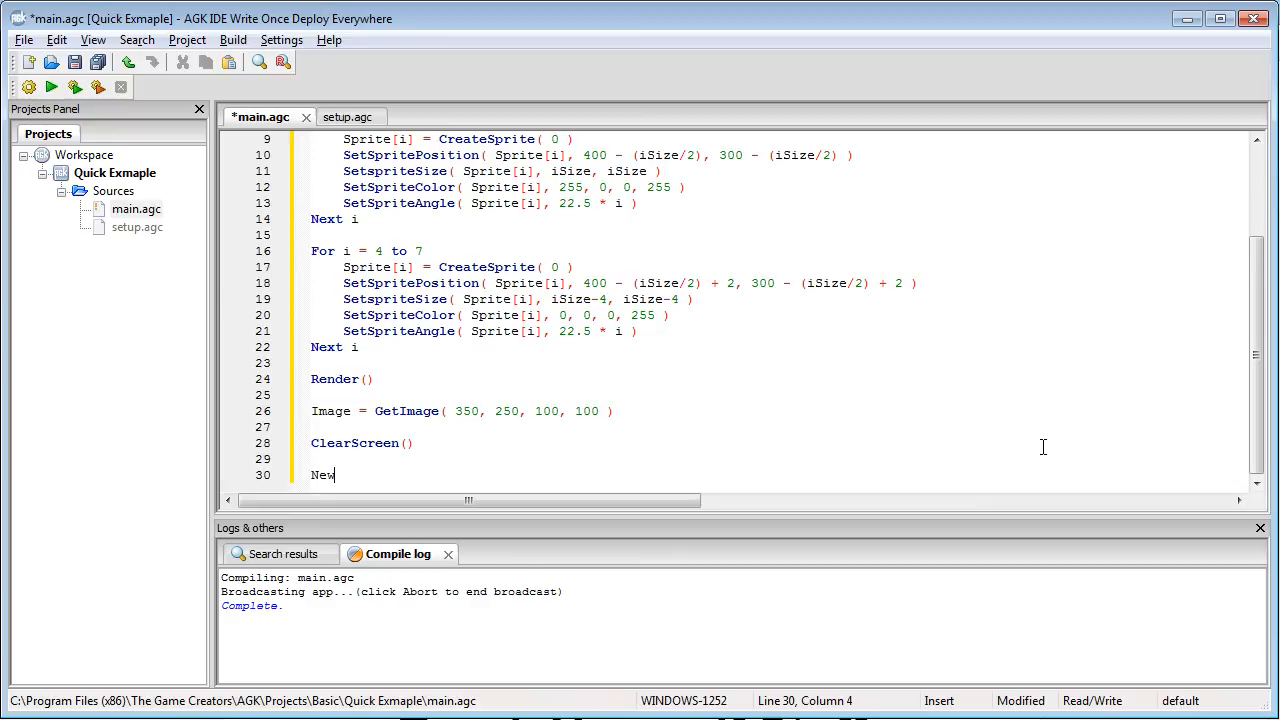
text(Sprite=)
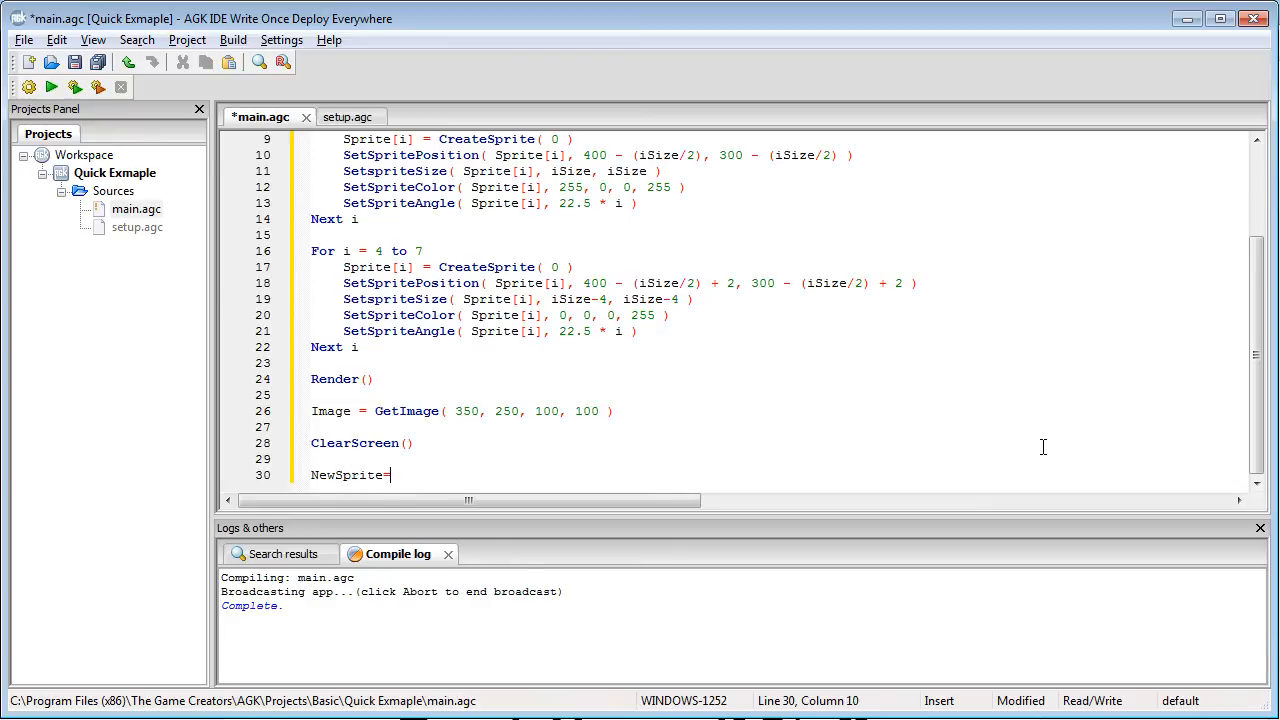
text(= CreateSprite()
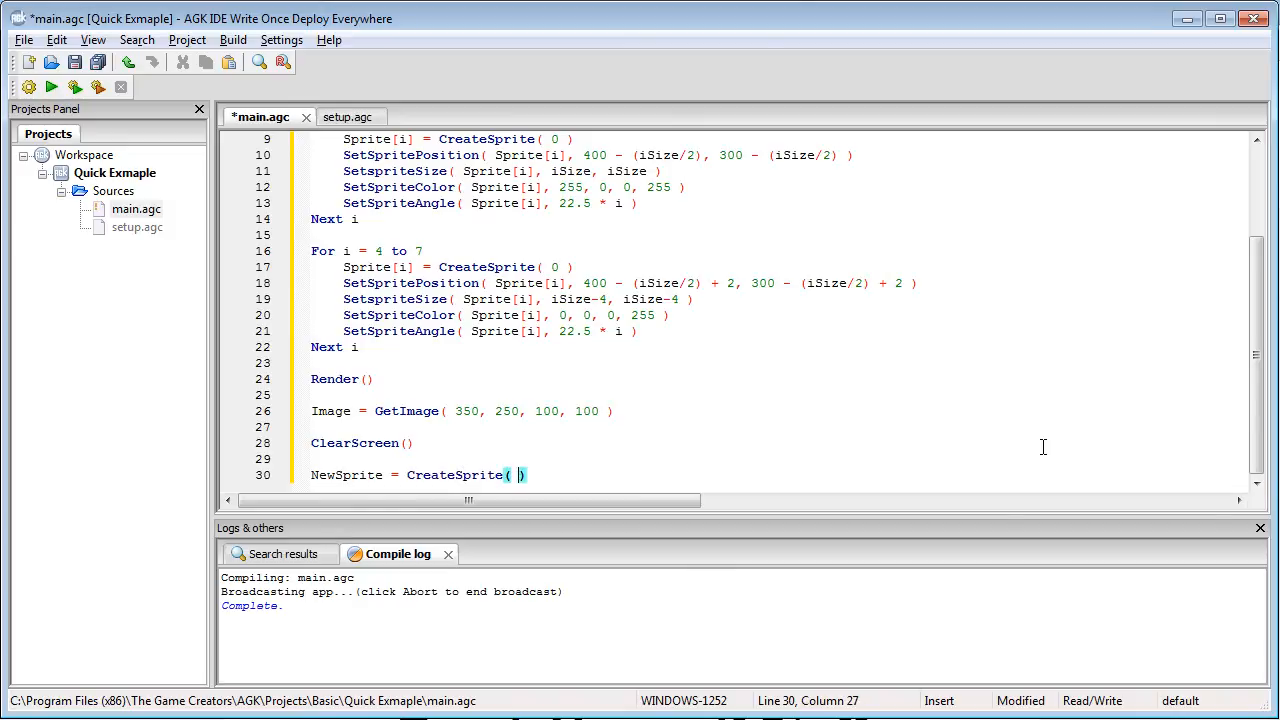
text(Image)
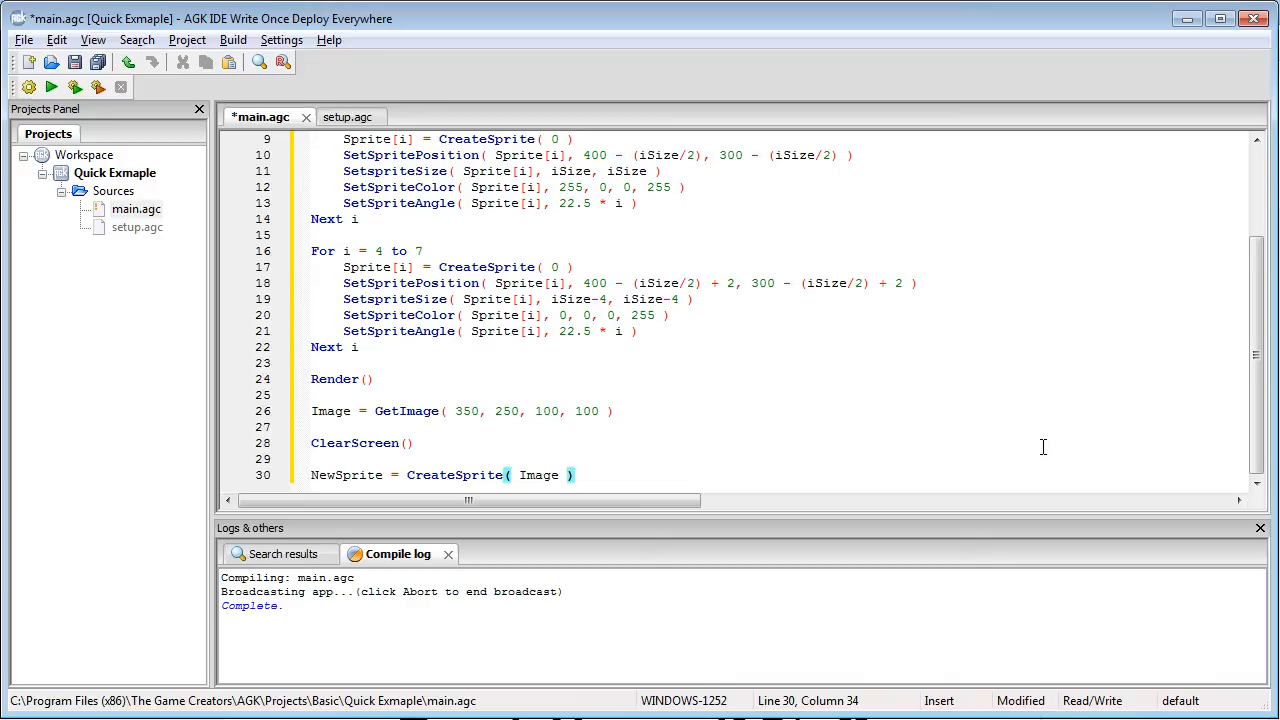
text(SetSpritePos)
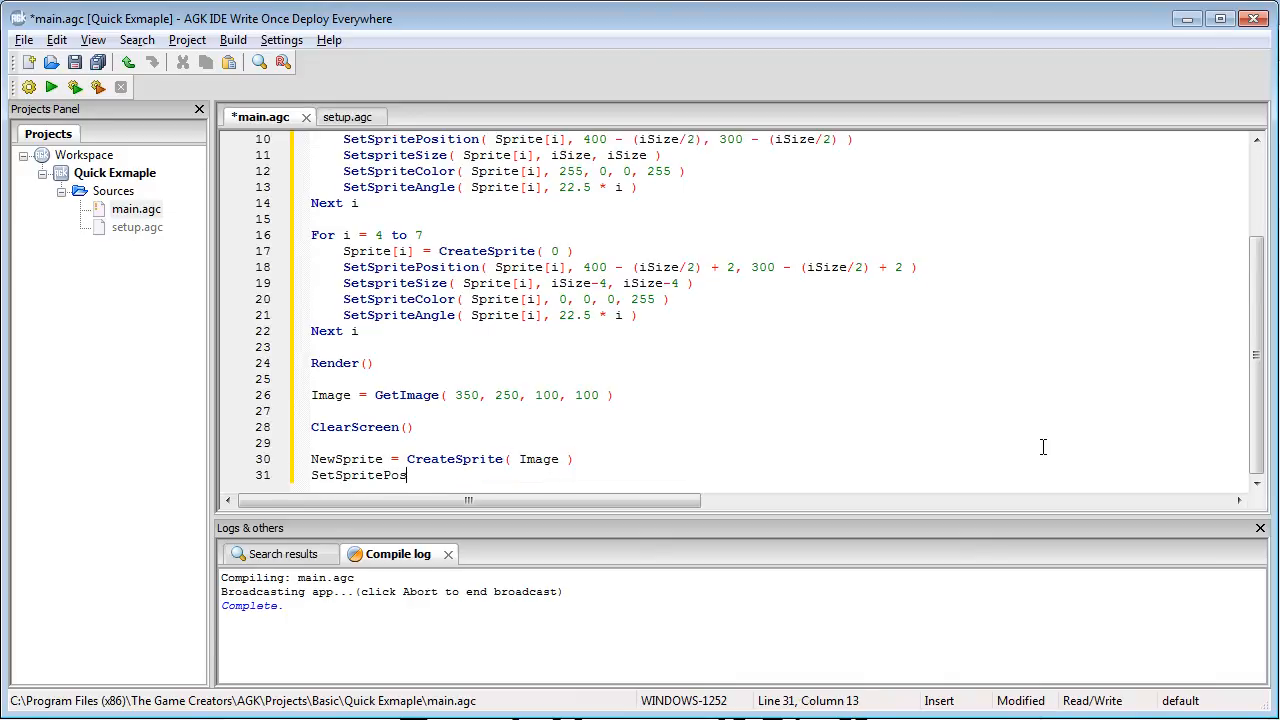
text(ition())
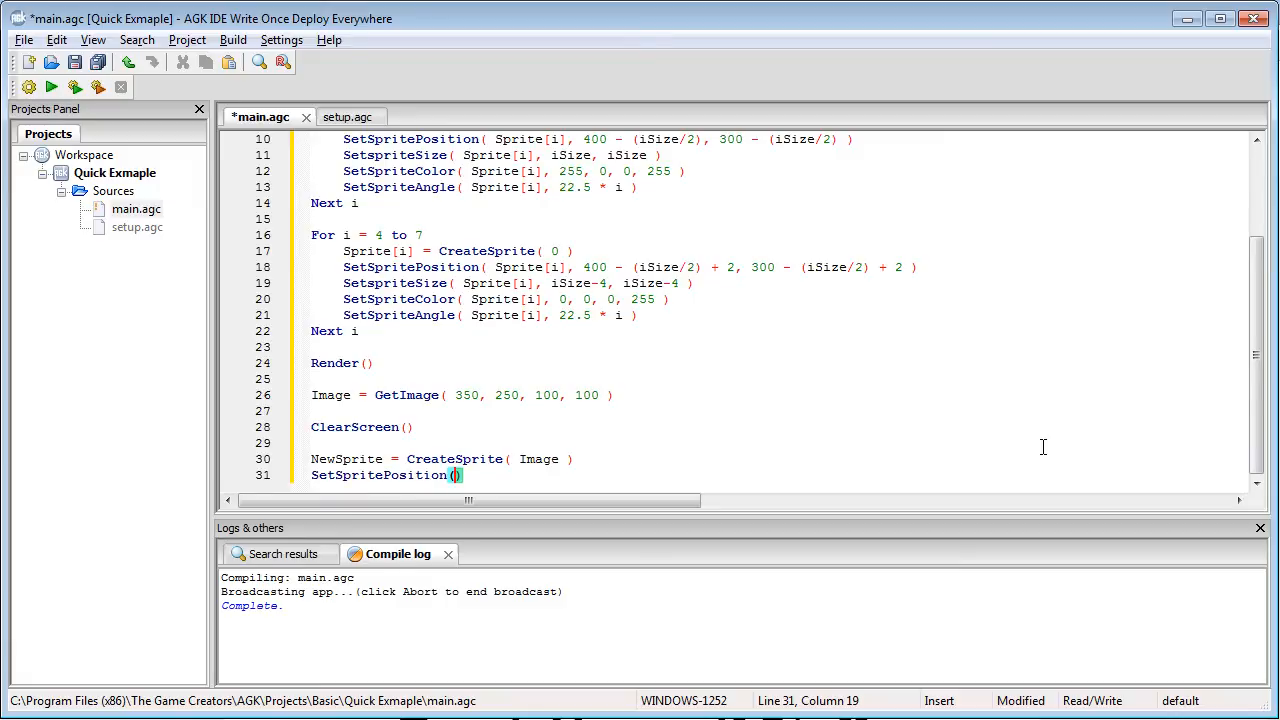
text(NewSprite,)
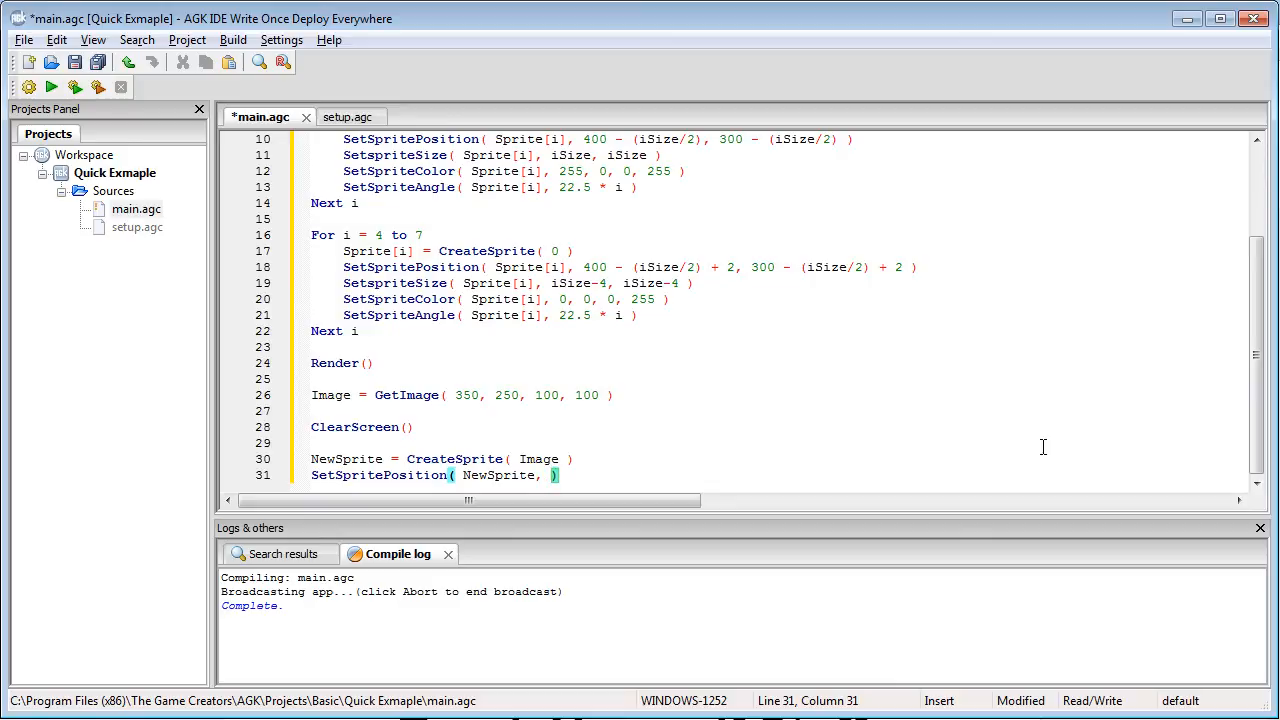
text(350, 2)
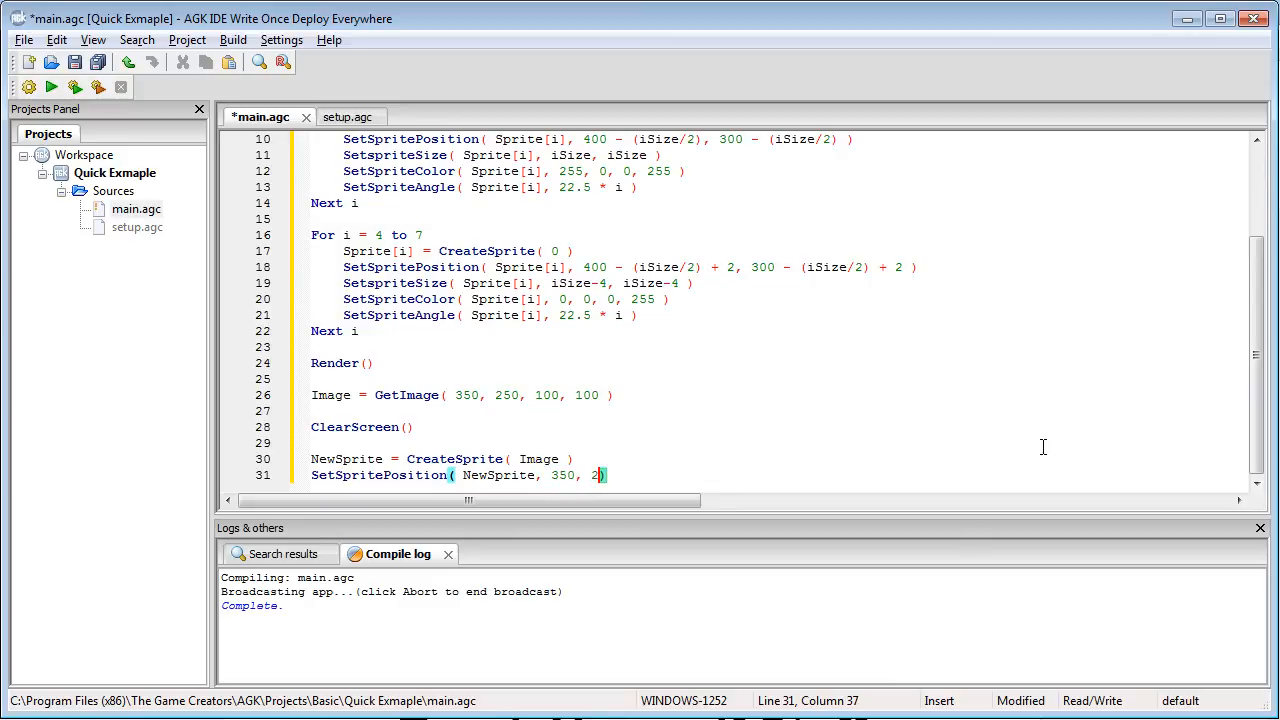
text(50)
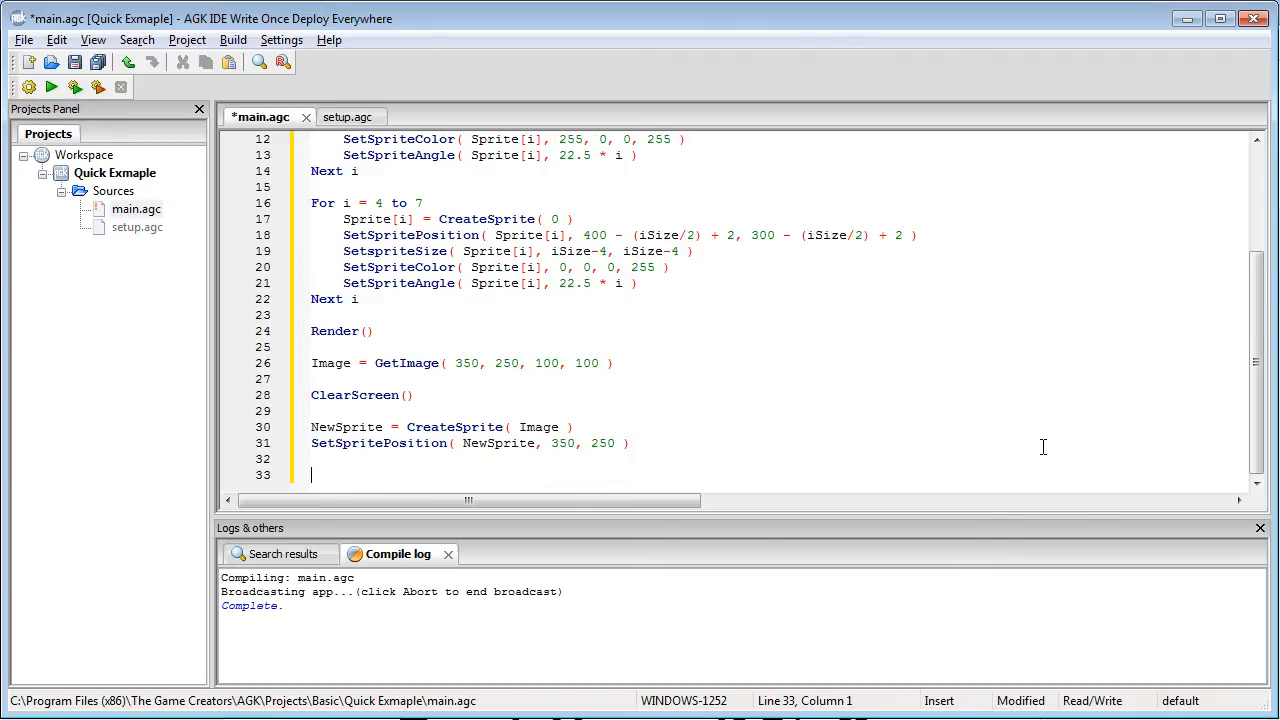
Loop For i = 0 to 7 calling DeleteSprite( Sprite[i] )
text(For i =)
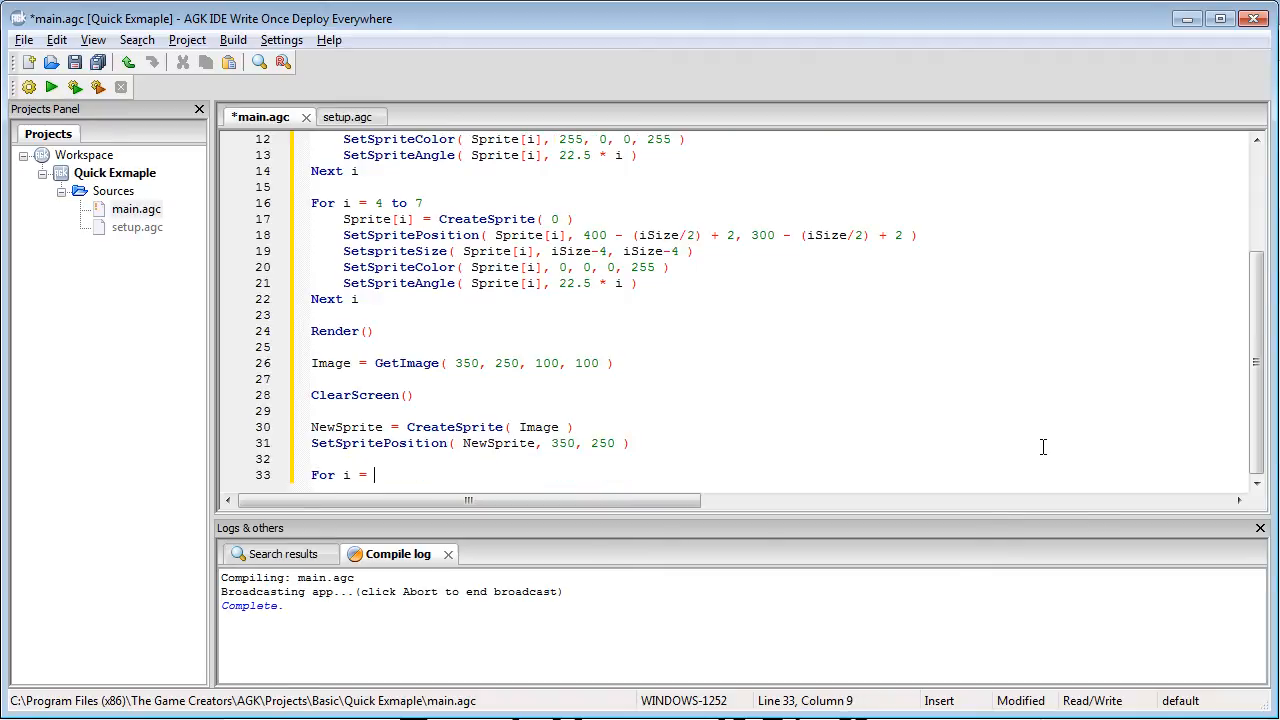
text(0 to 7)
text(Next i)
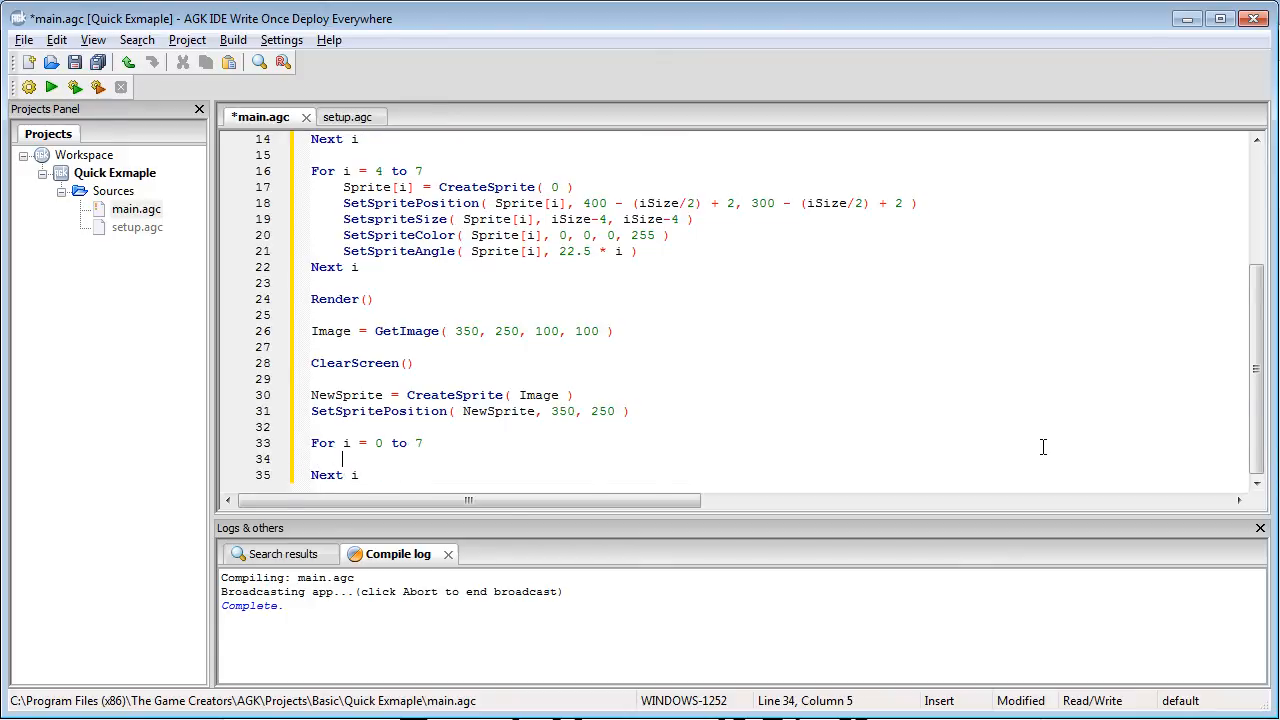
text(DeleteSprite)
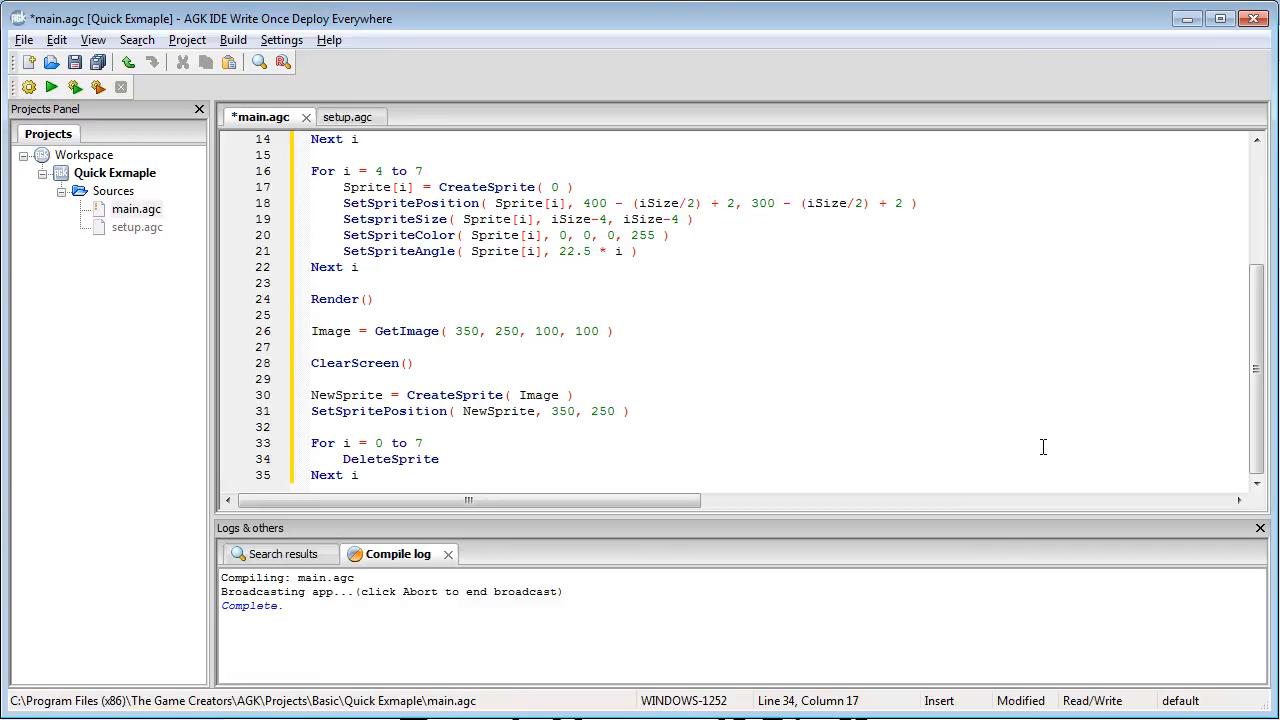
text(( Sprite))
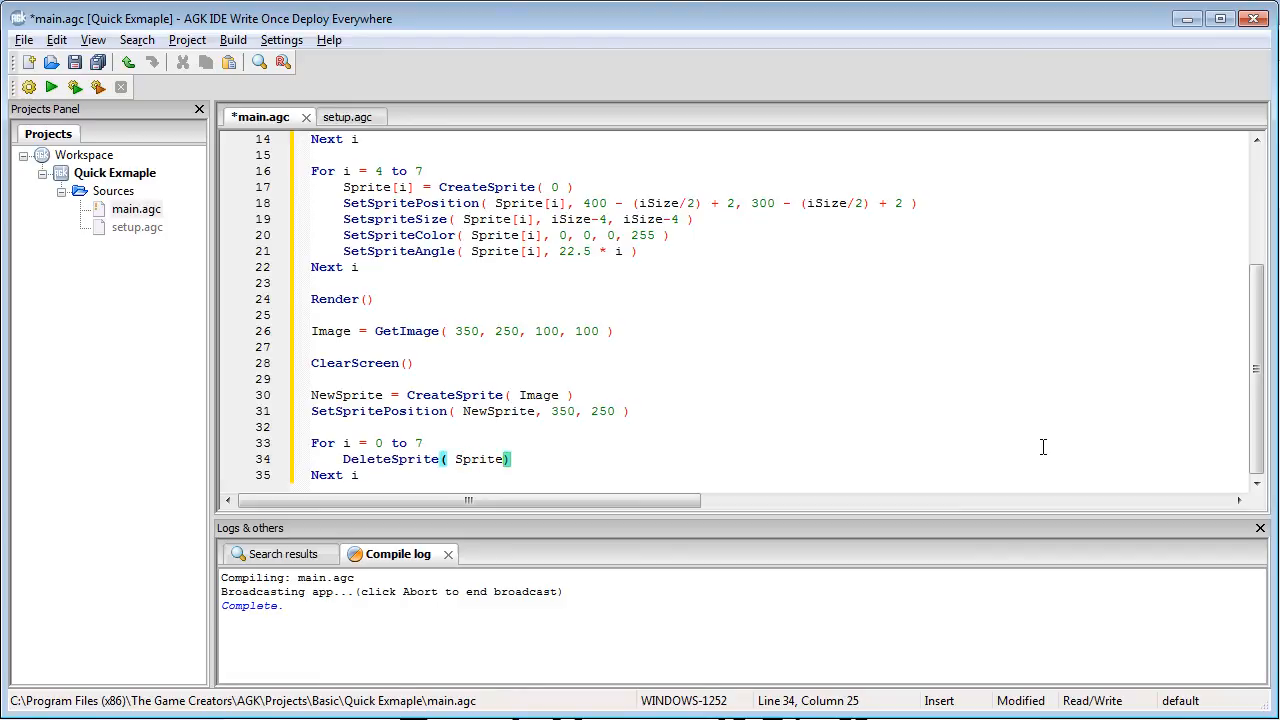
text([i])
text(S)
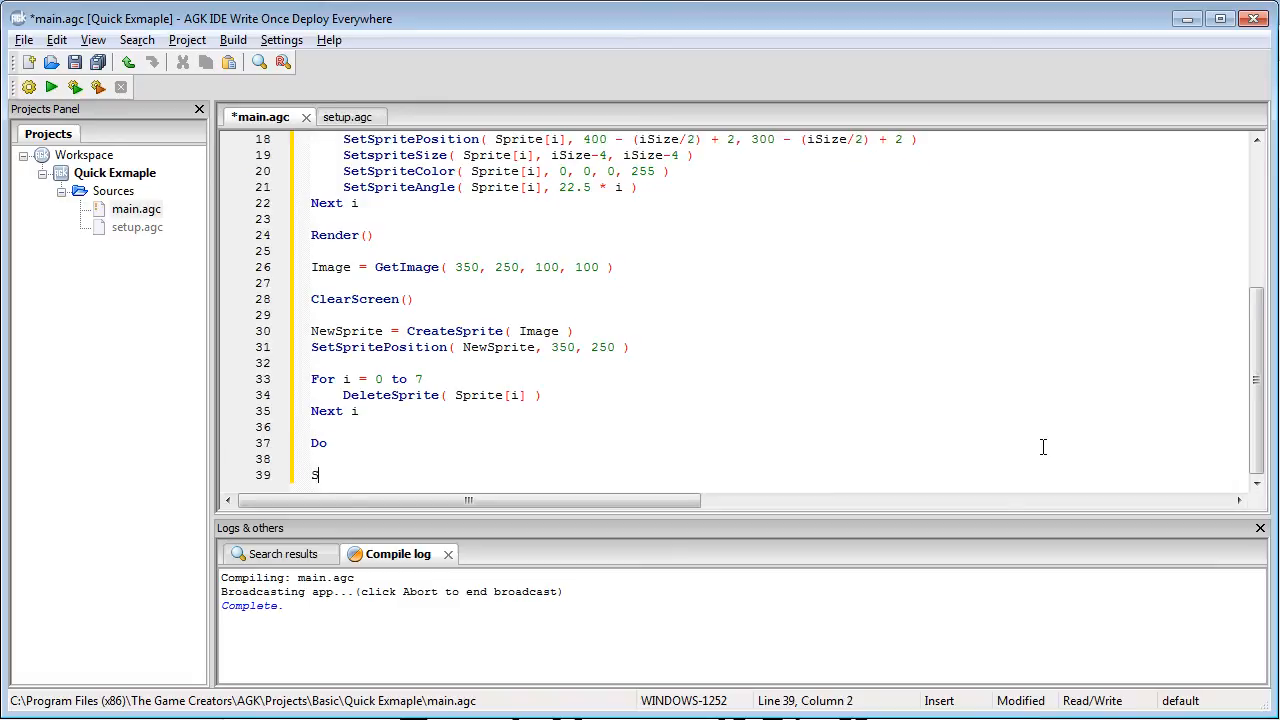
Add the main Do / Sync() / Loop that syncs every frame
text(ync())
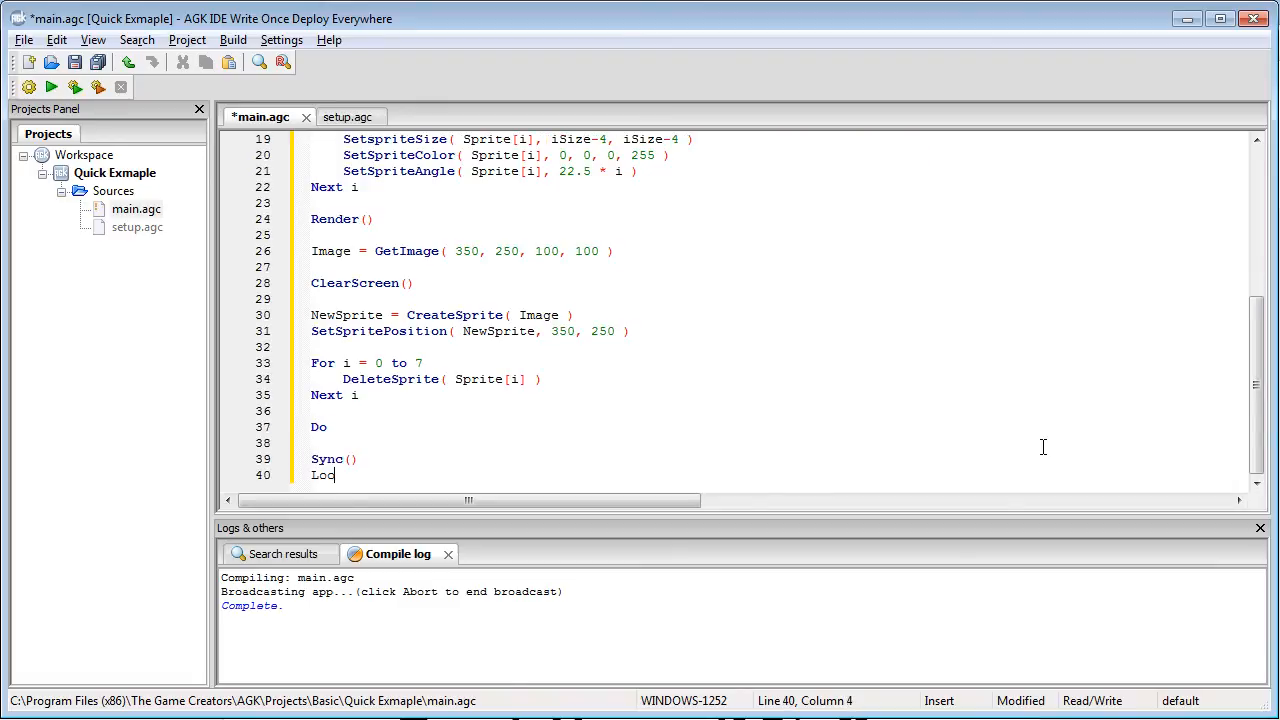
text(p)
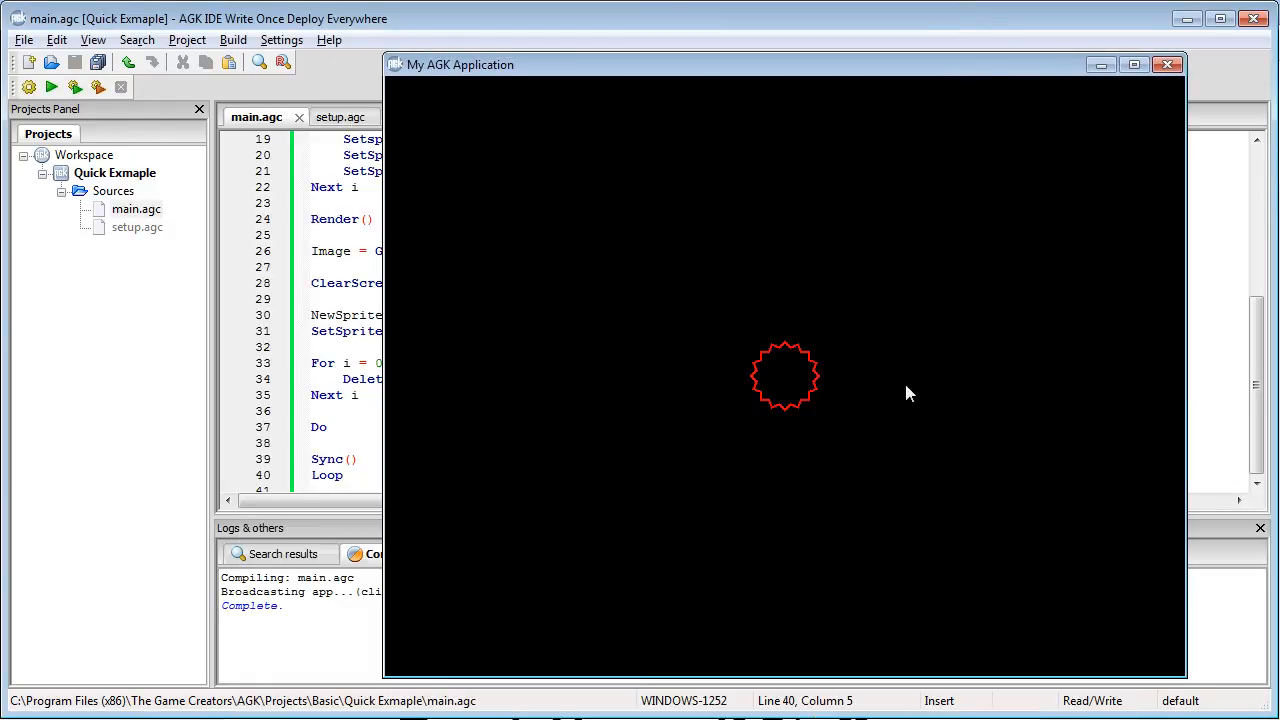
mouse_move(744, 400)
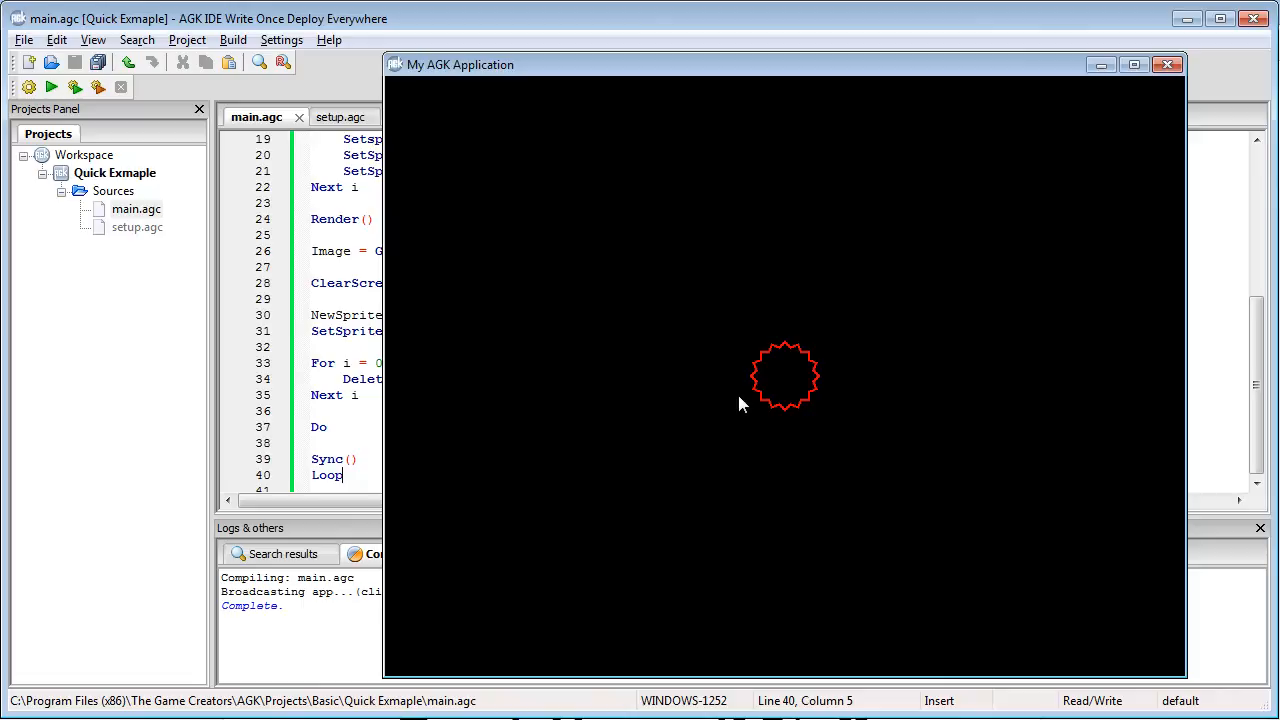
mouse_move(764, 478)
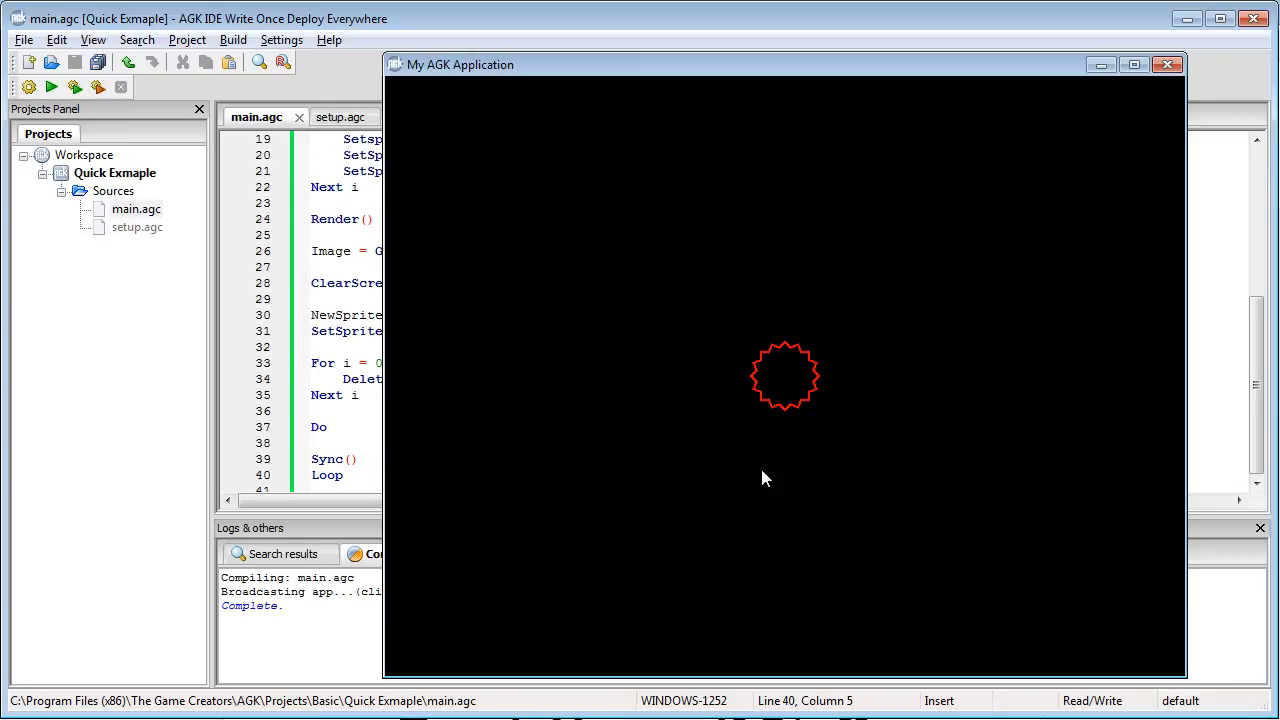
mouse_move(930, 378)
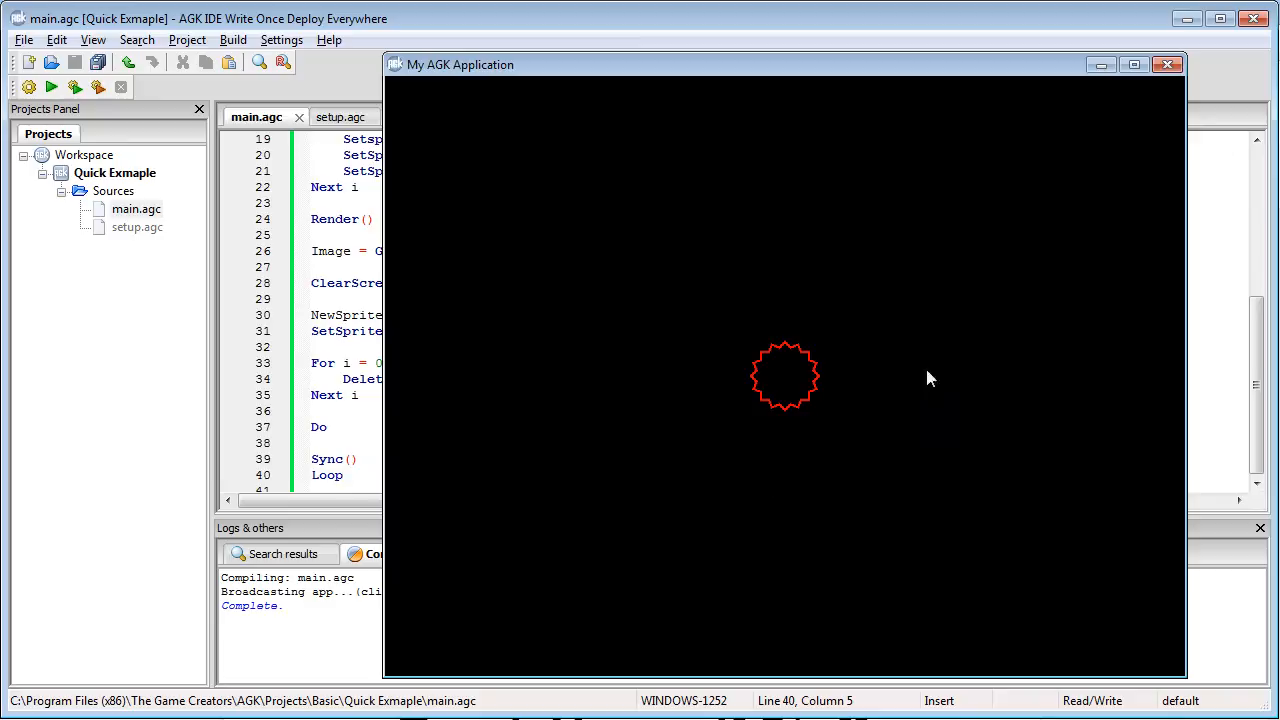
Place the cursor at the Render() line after closing the running star app
click(1168, 64)
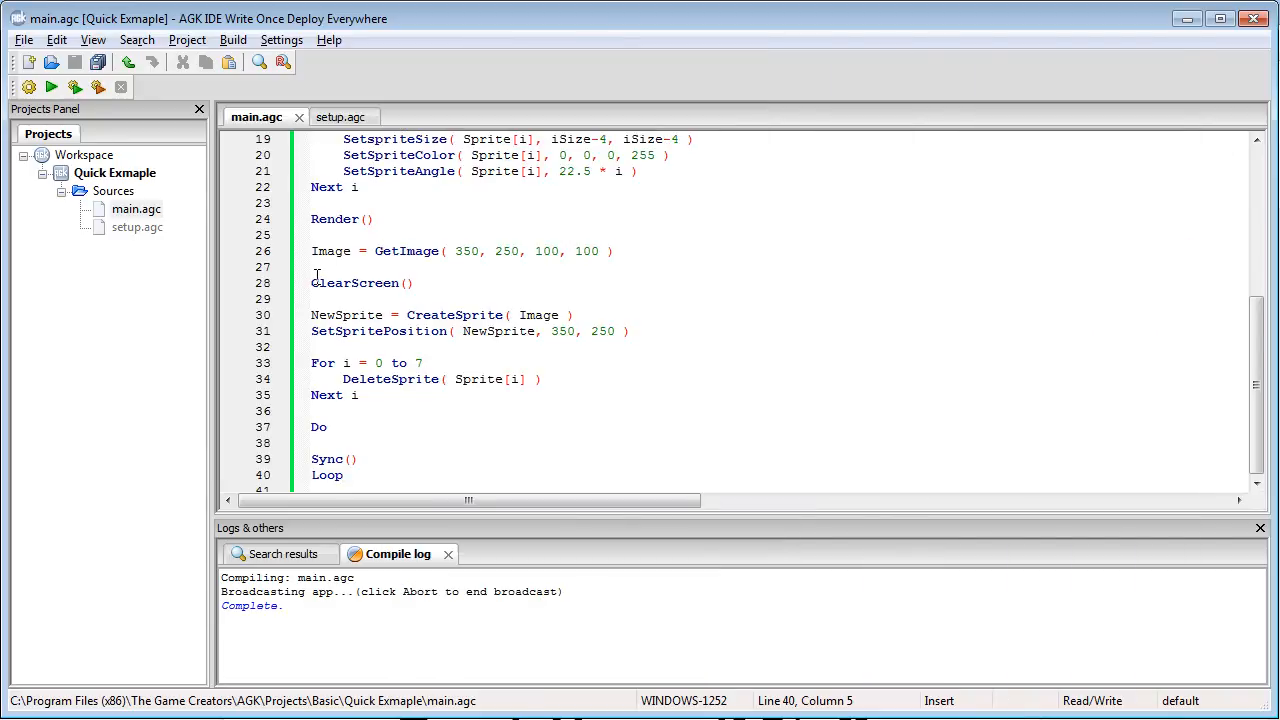
text(//)
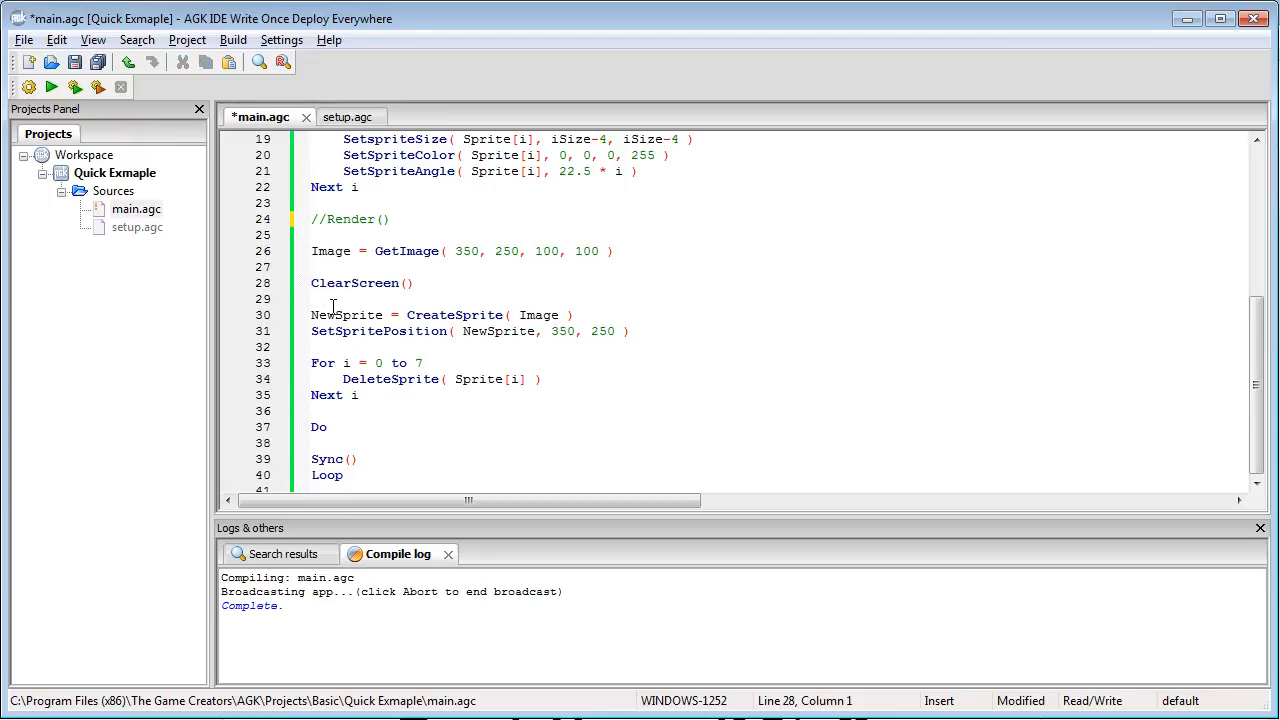
click(52, 88)
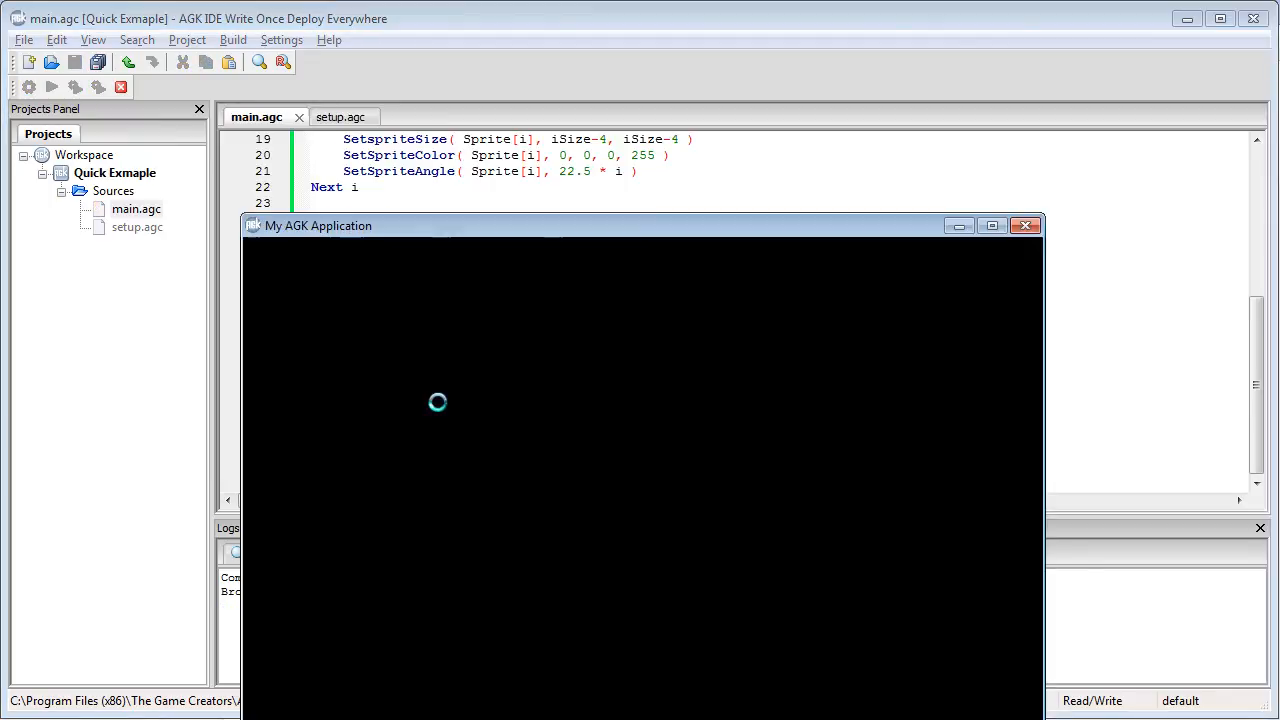
mouse_move(448, 408)
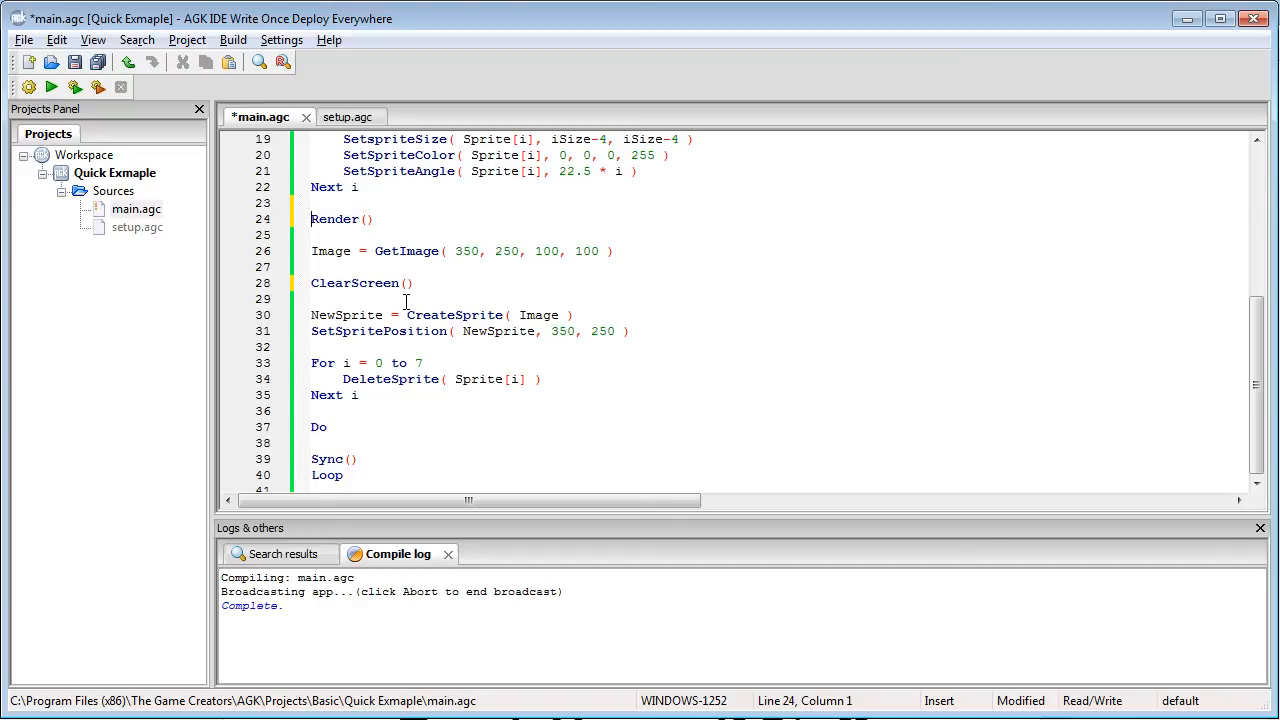
Build and run the program again to show the centred hollow red star
click(52, 88)
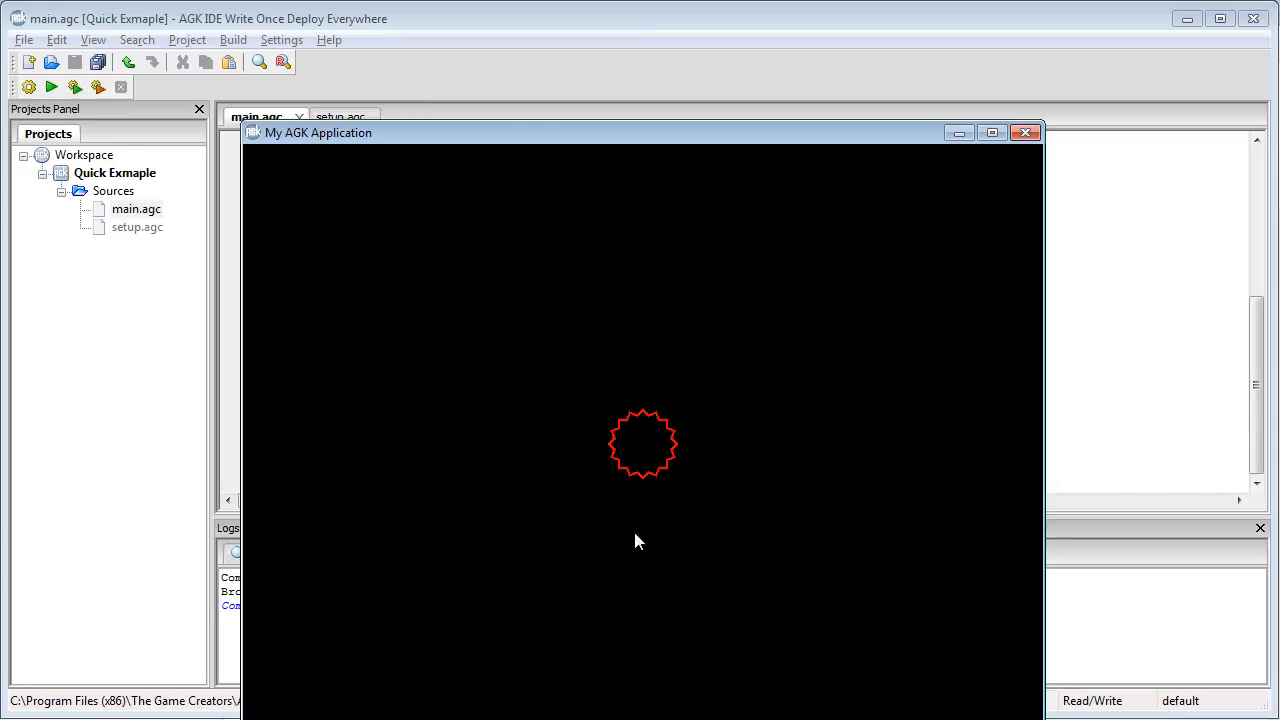
mouse_move(588, 408)
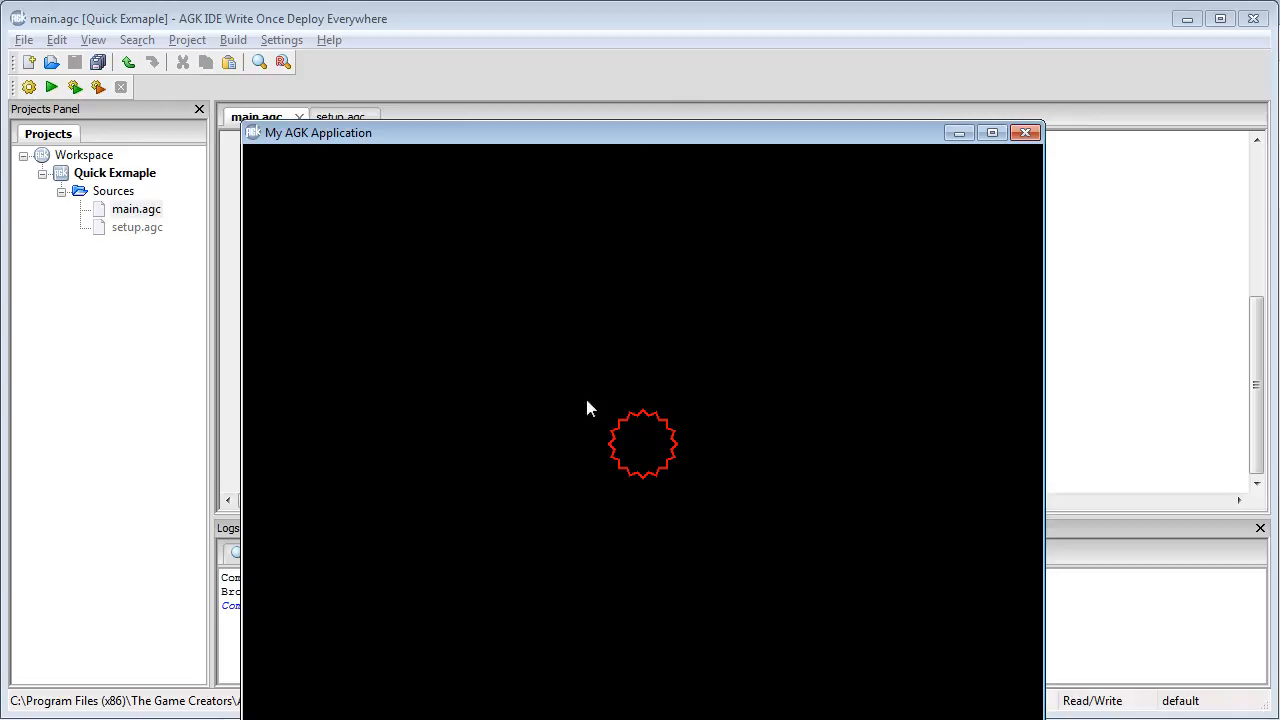
mouse_move(644, 528)
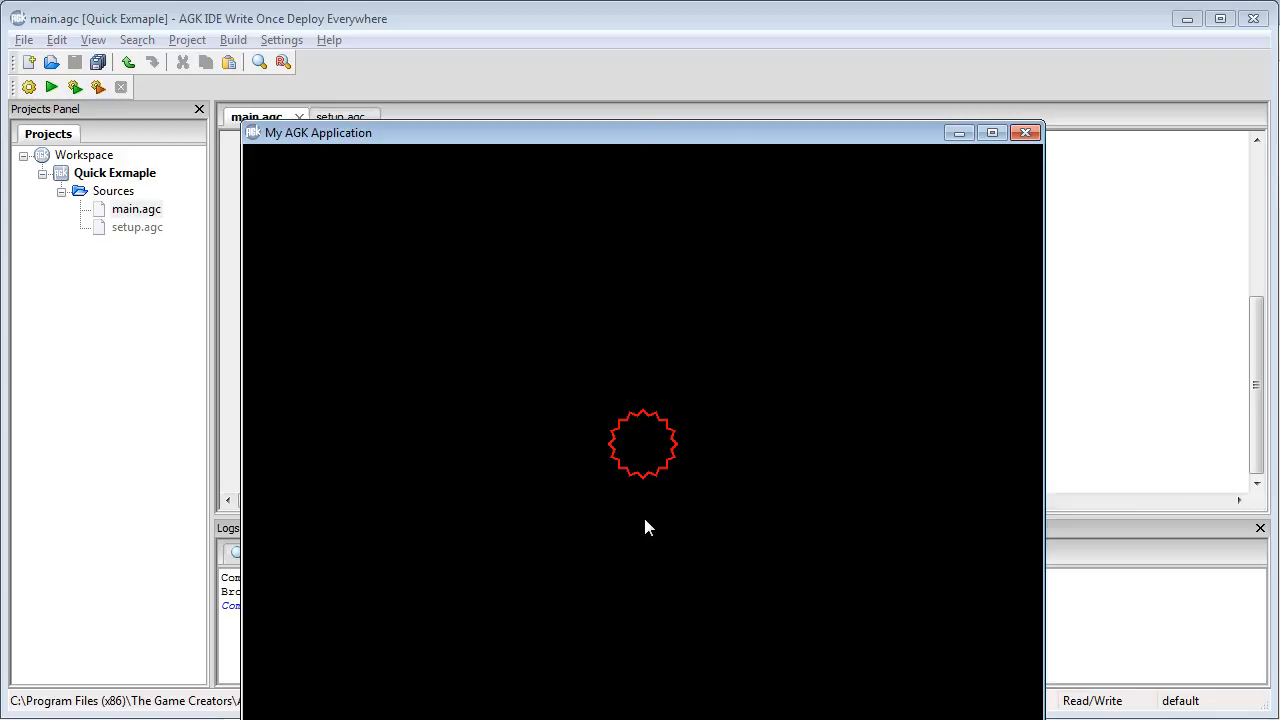
mouse_move(1004, 310)
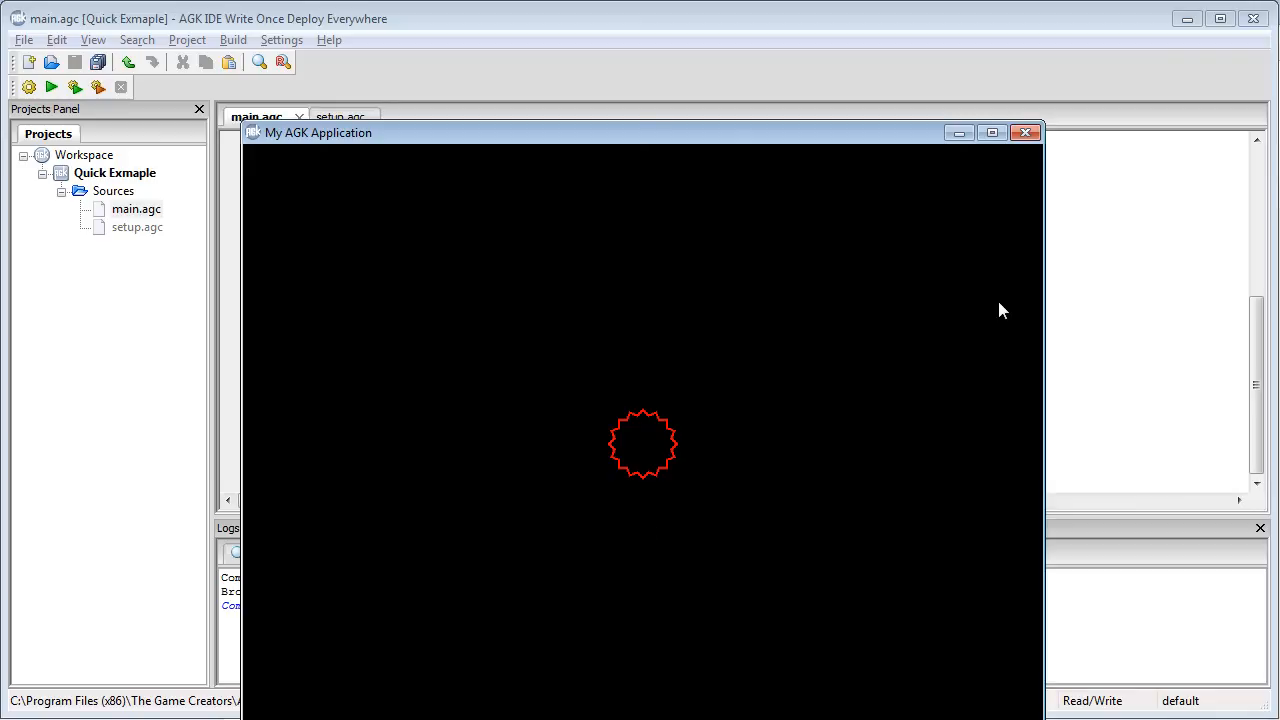
mouse_move(1026, 132)
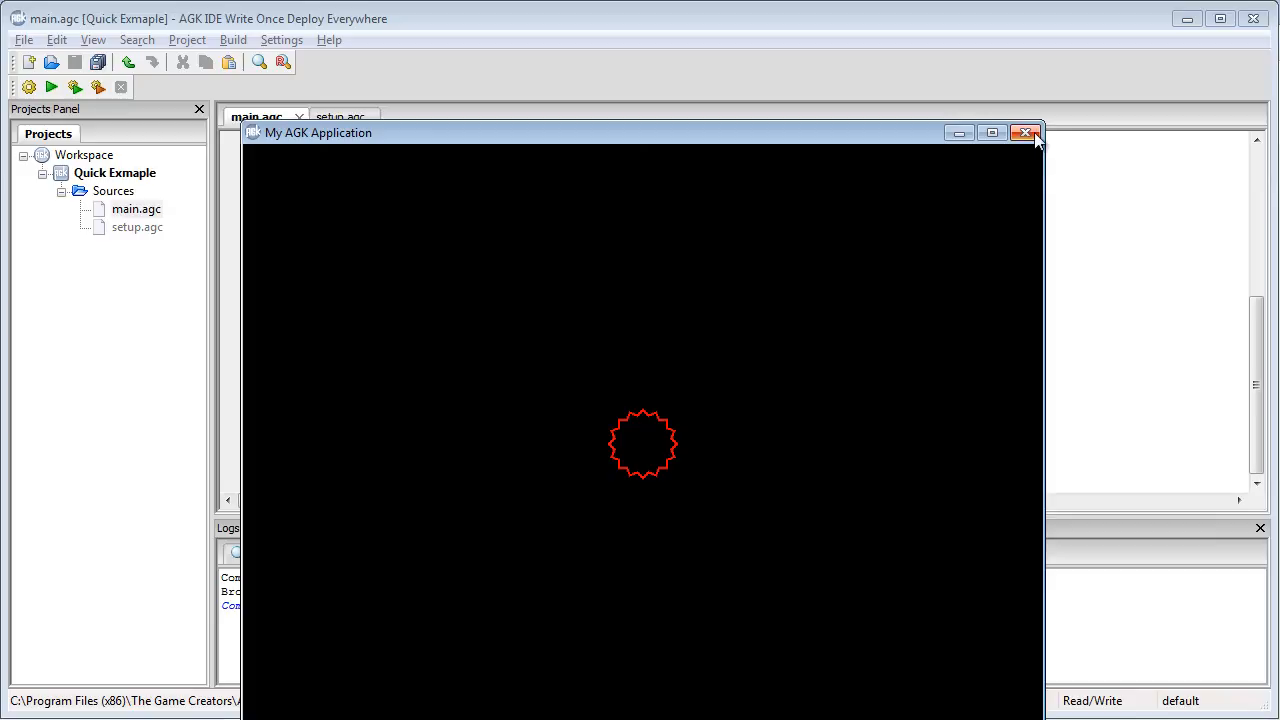
mouse_move(1026, 132)
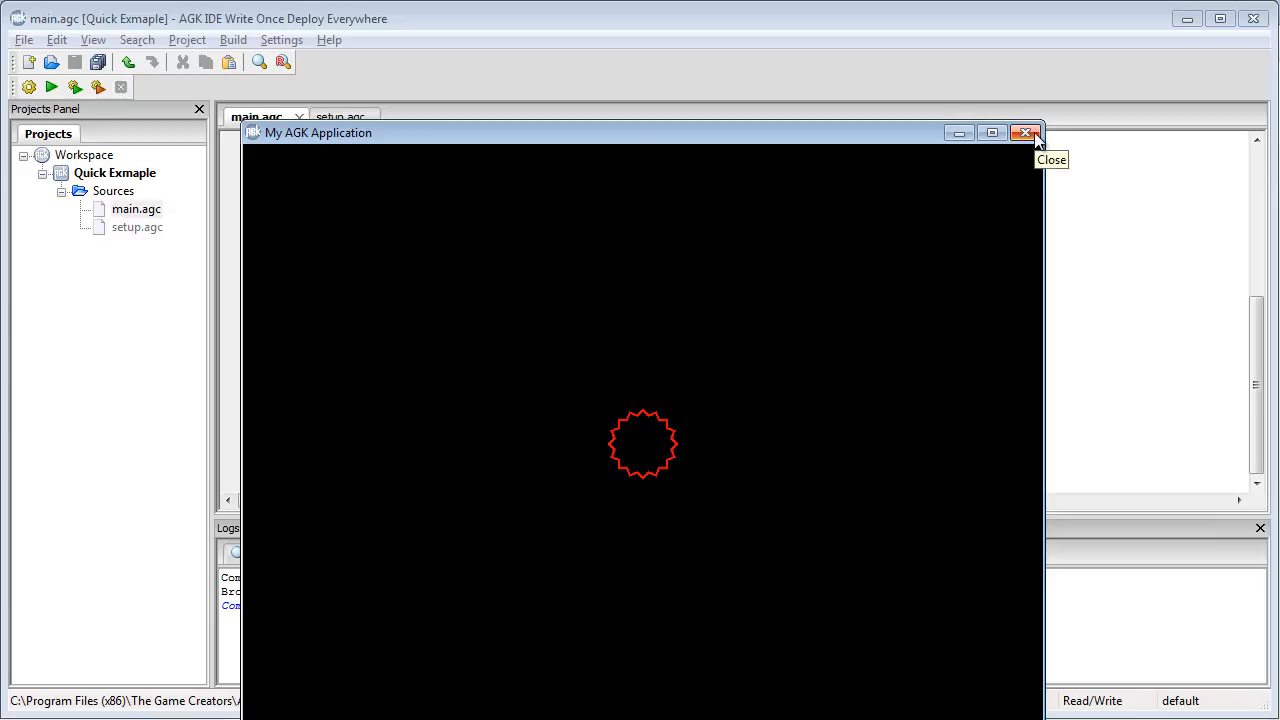